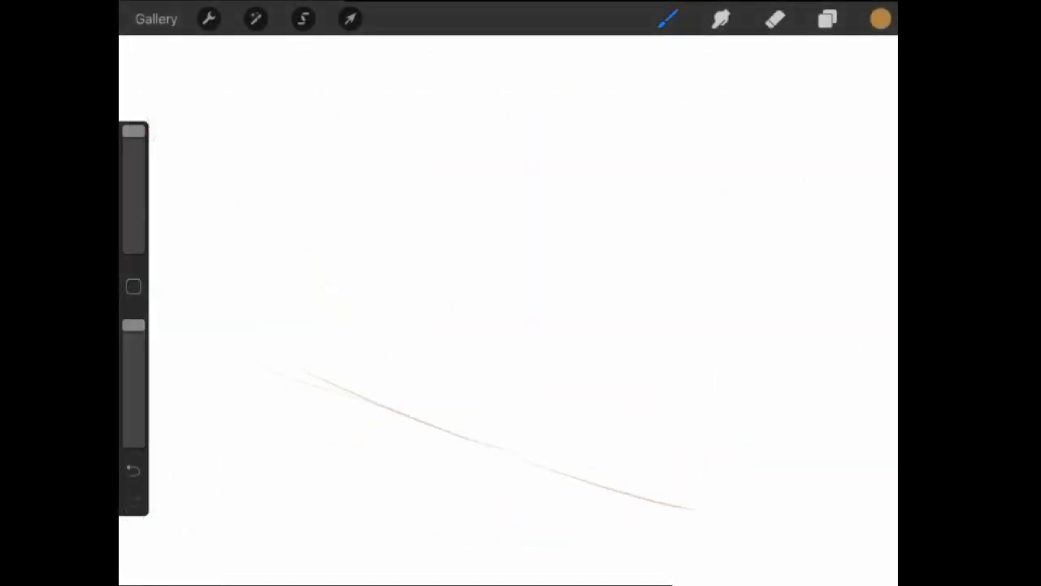
Step: Undo the faint first stroke and draw a long brown line sloping across the lower canvas
{"action": "left_click", "coordinate": [133, 470]}
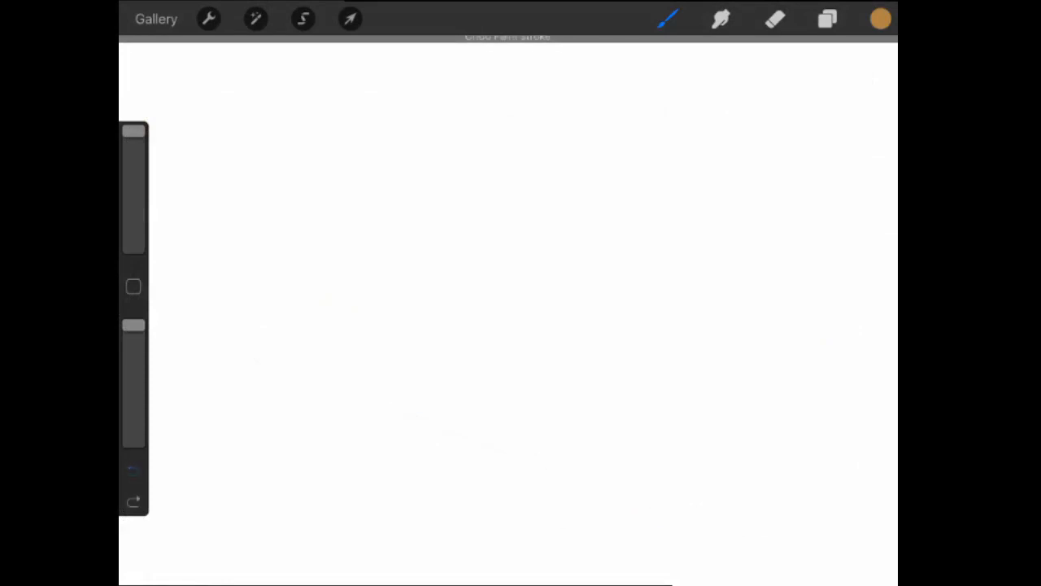
{"action": "left_click_drag", "start_coordinate": [301, 350], "coordinate": [895, 464]}
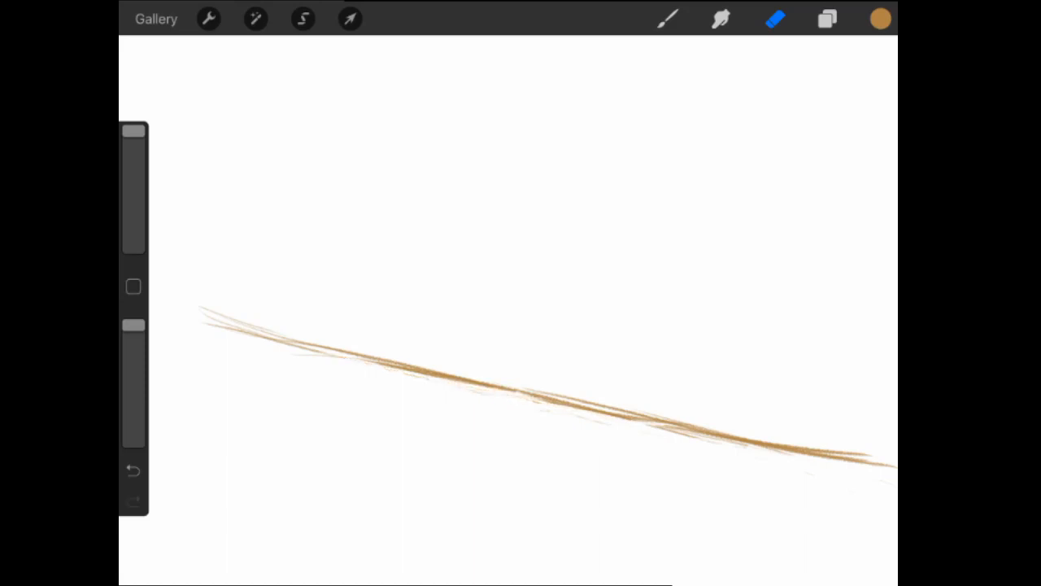
Step: Stretch the brown line to the full canvas width and add an empty Layer 2
{"action": "left_click", "coordinate": [350, 19]}
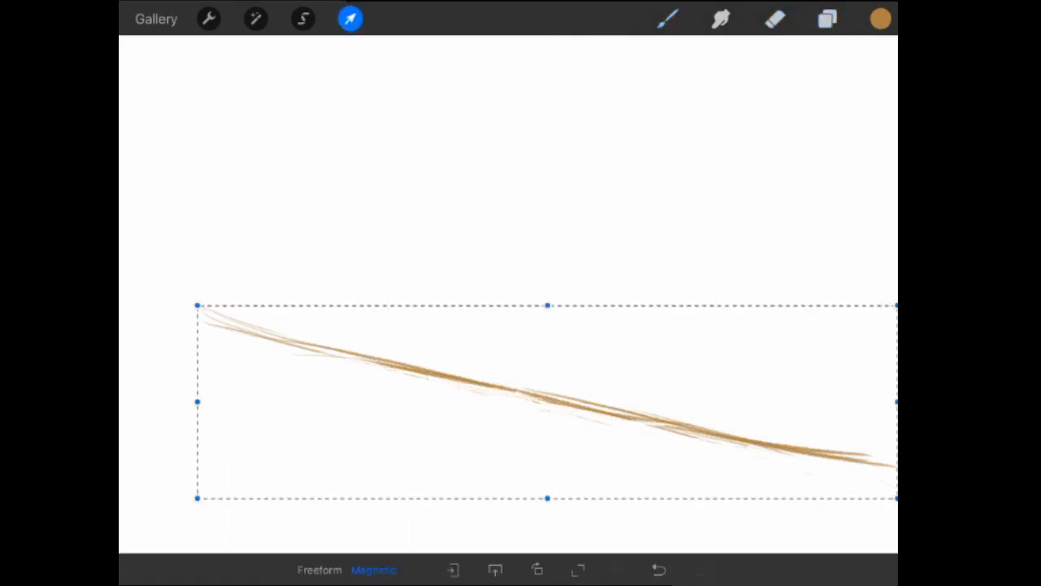
{"action": "left_click_drag", "start_coordinate": [547, 402], "coordinate": [514, 368]}
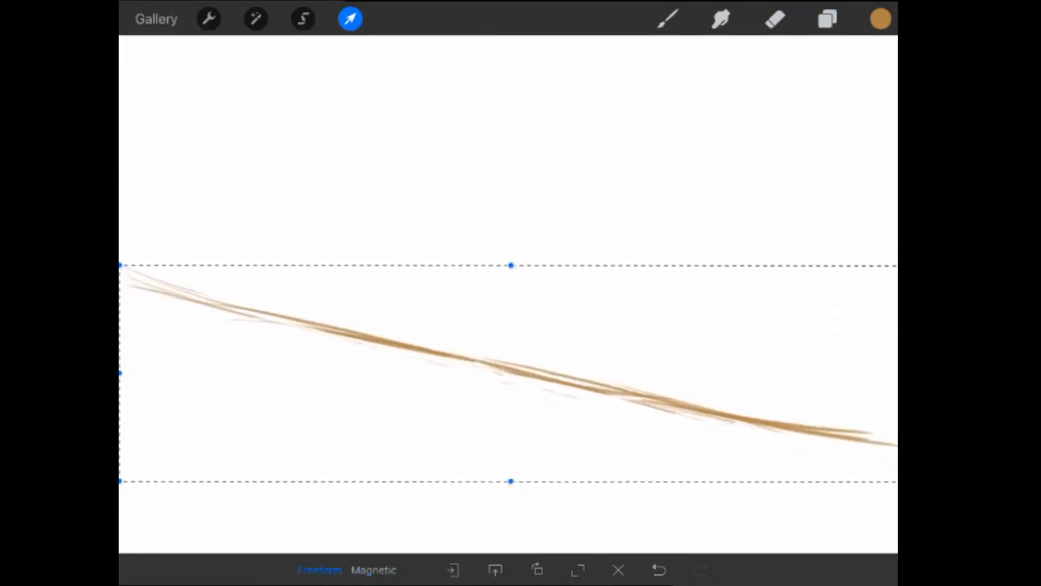
{"action": "left_click", "coordinate": [827, 18]}
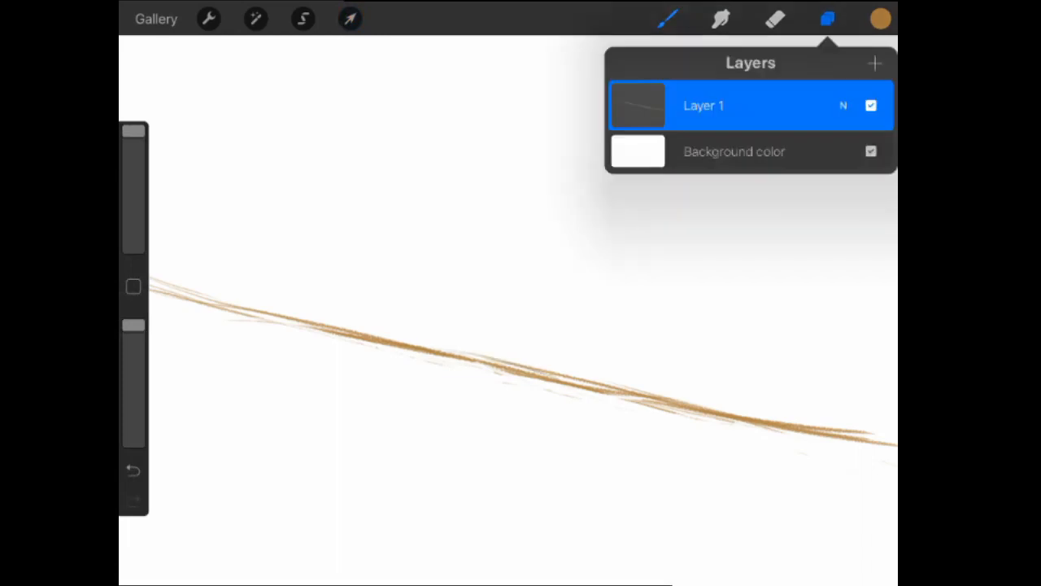
{"action": "left_click", "coordinate": [874, 63]}
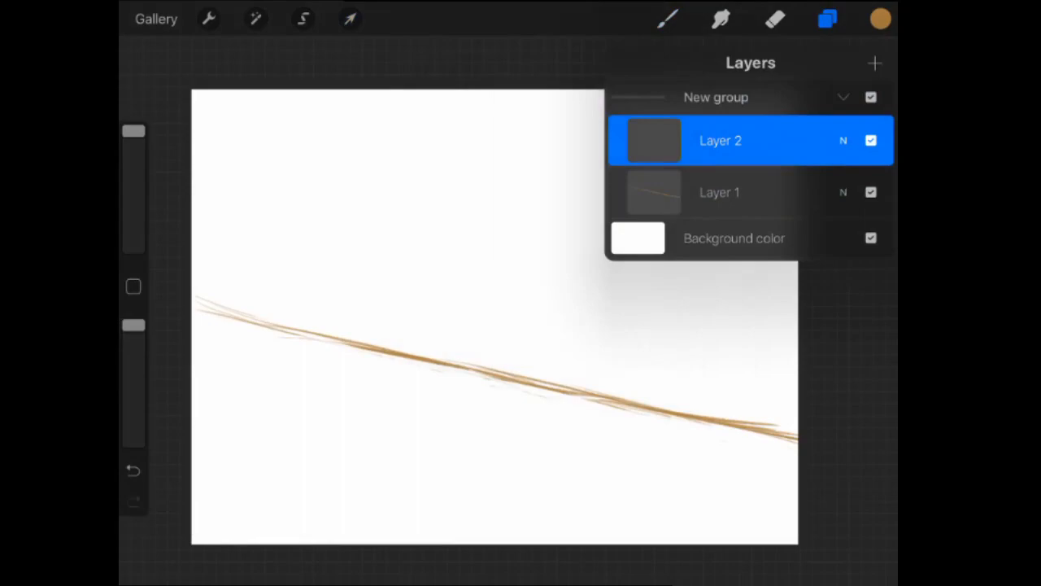
{"action": "type", "text": "Tab"}
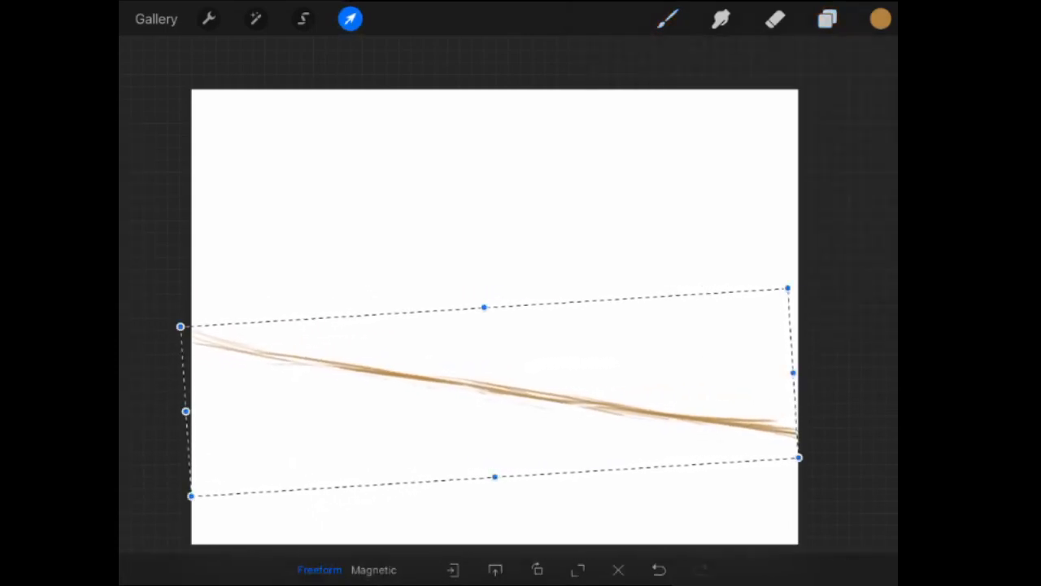
Step: Pick a very pale blue in the Classic colour picker
{"action": "left_click", "coordinate": [880, 19]}
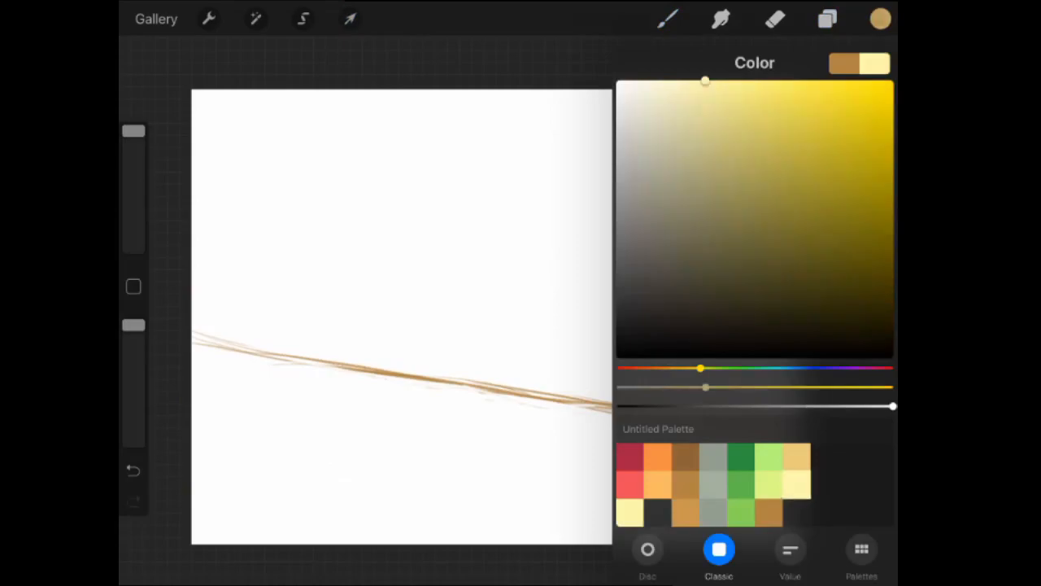
{"action": "left_click_drag", "start_coordinate": [701, 367], "coordinate": [793, 368]}
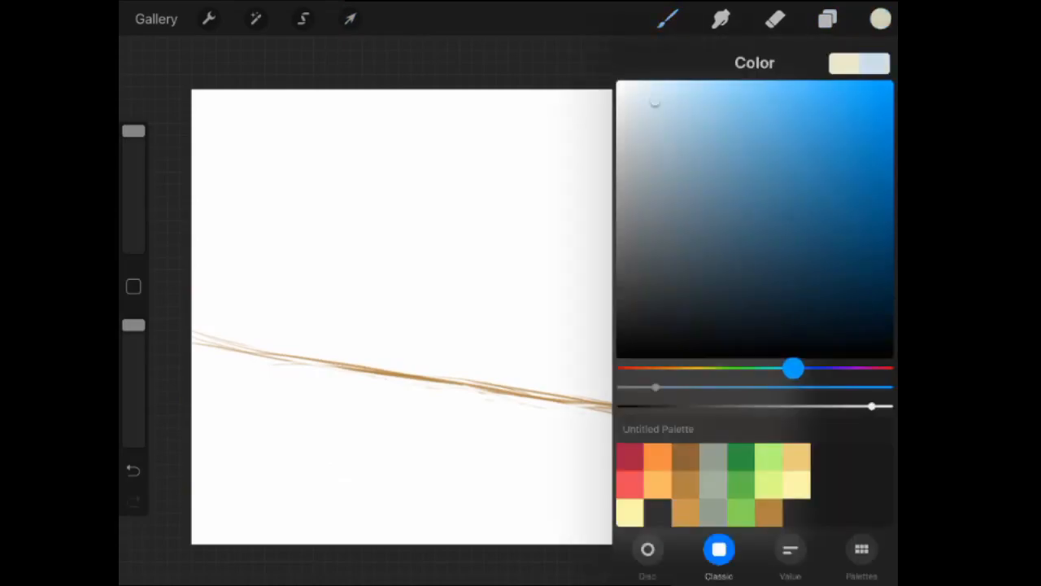
{"action": "left_click_drag", "start_coordinate": [655, 104], "coordinate": [741, 86]}
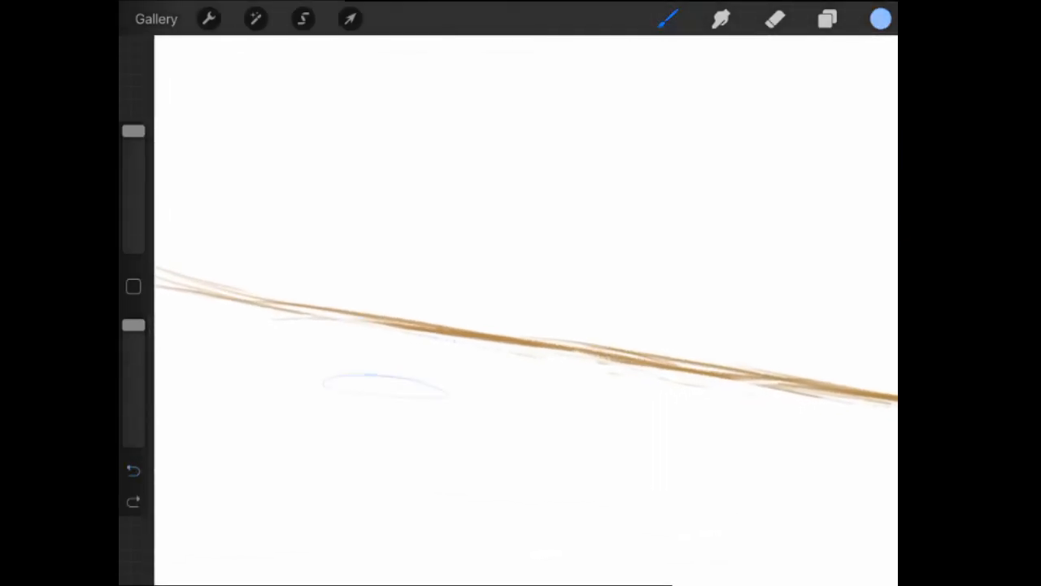
Step: Sketch the pale blue footed sundae glass outline, rim ellipse included, on the line
{"action": "left_click", "coordinate": [350, 19]}
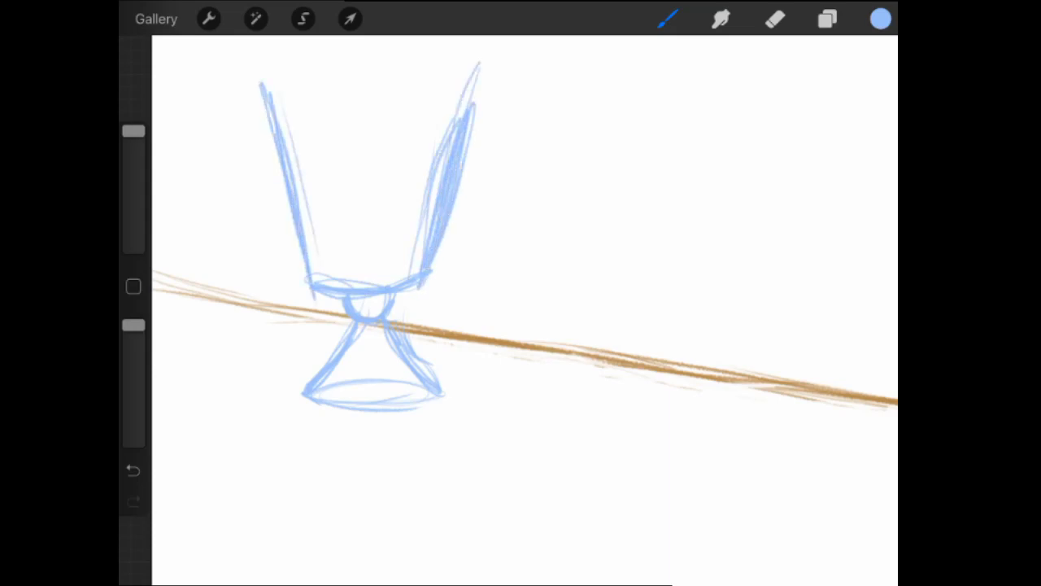
{"action": "left_click", "coordinate": [774, 19]}
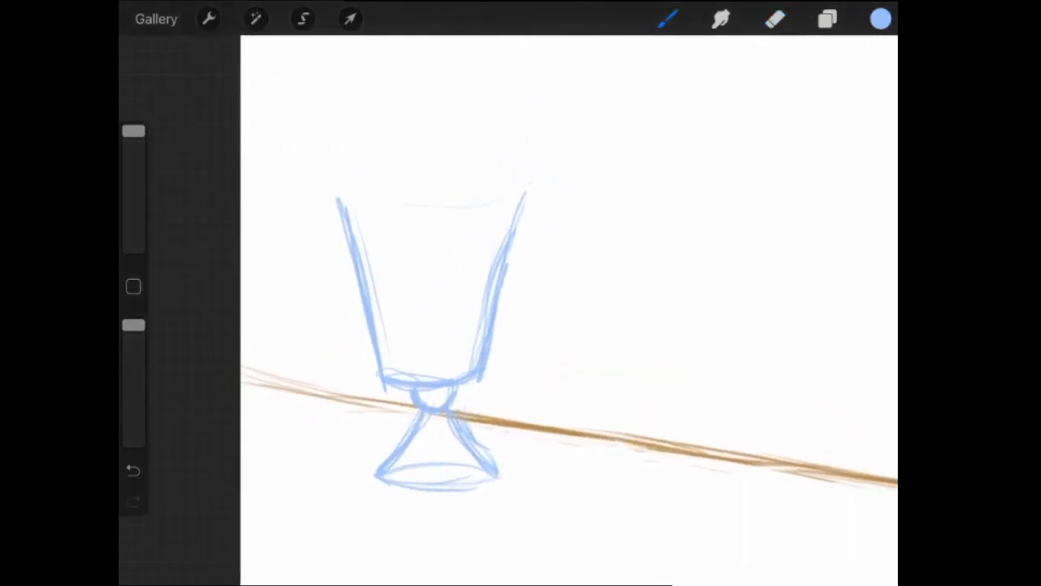
{"action": "left_click", "coordinate": [881, 19]}
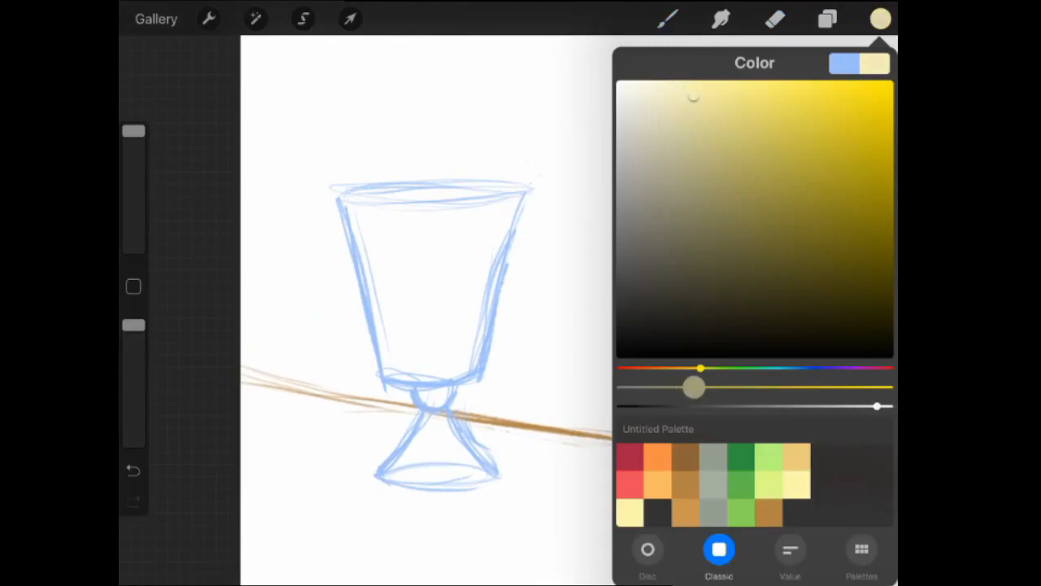
Step: Choose pale yellow and hatch the glass filling with a fluffy cloud-shaped scoop above
{"action": "left_click", "coordinate": [881, 19]}
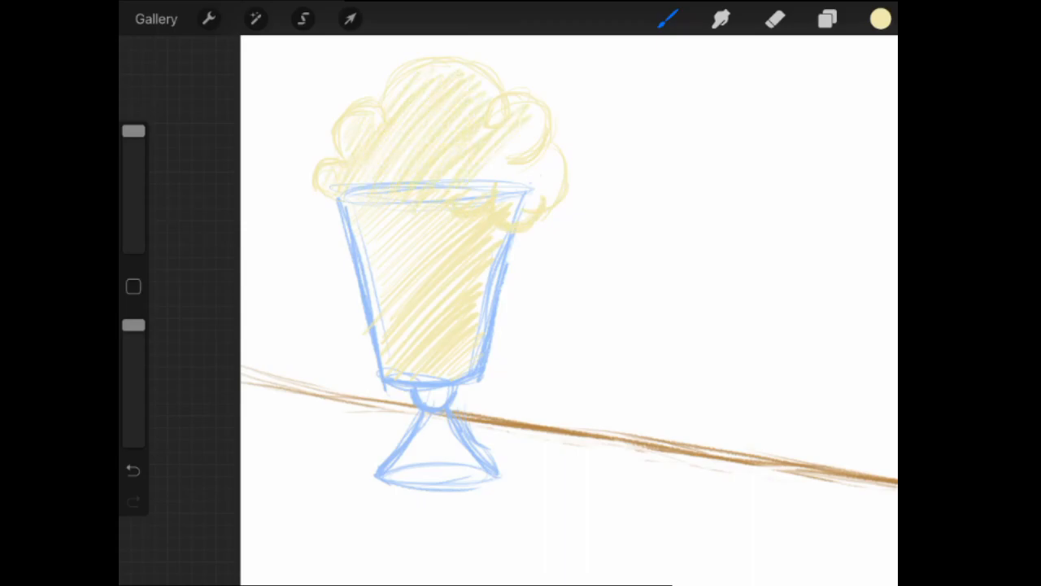
Step: Try Lighten, Contrast and Color blend modes on the scoop layer, settling on Multiply
{"action": "left_click", "coordinate": [827, 18]}
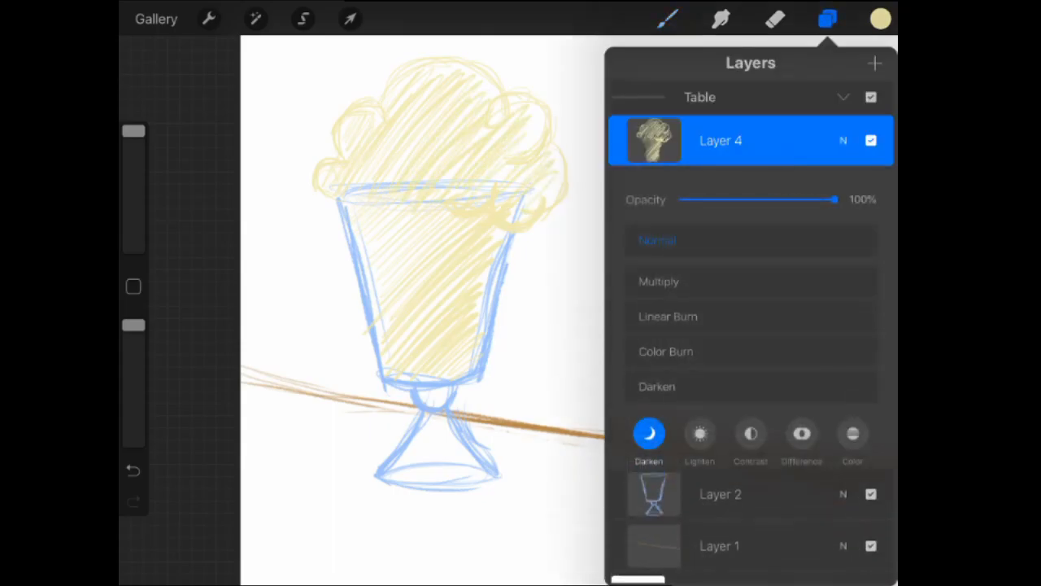
{"action": "left_click", "coordinate": [699, 434]}
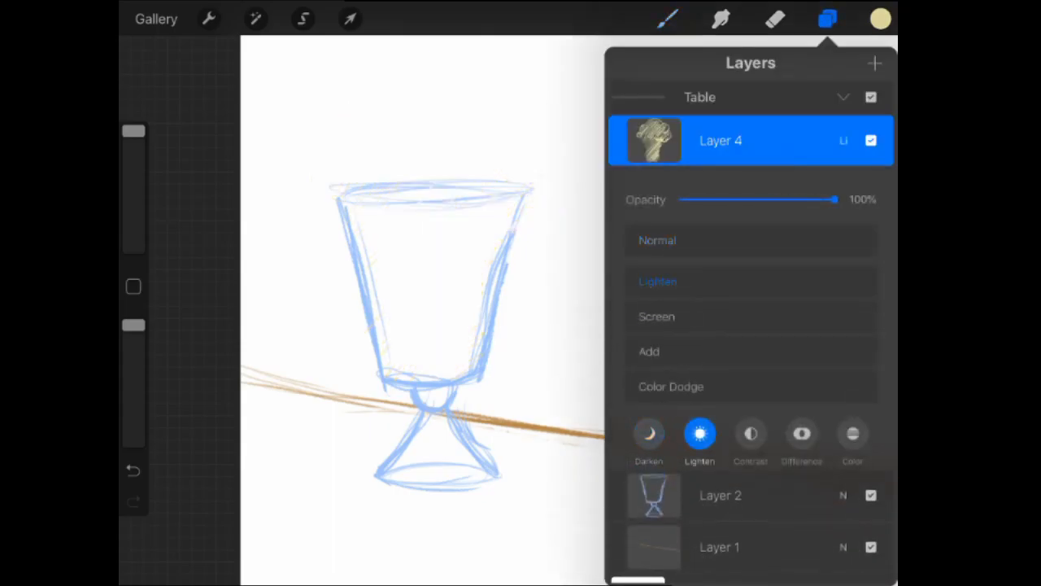
{"action": "left_click", "coordinate": [750, 433]}
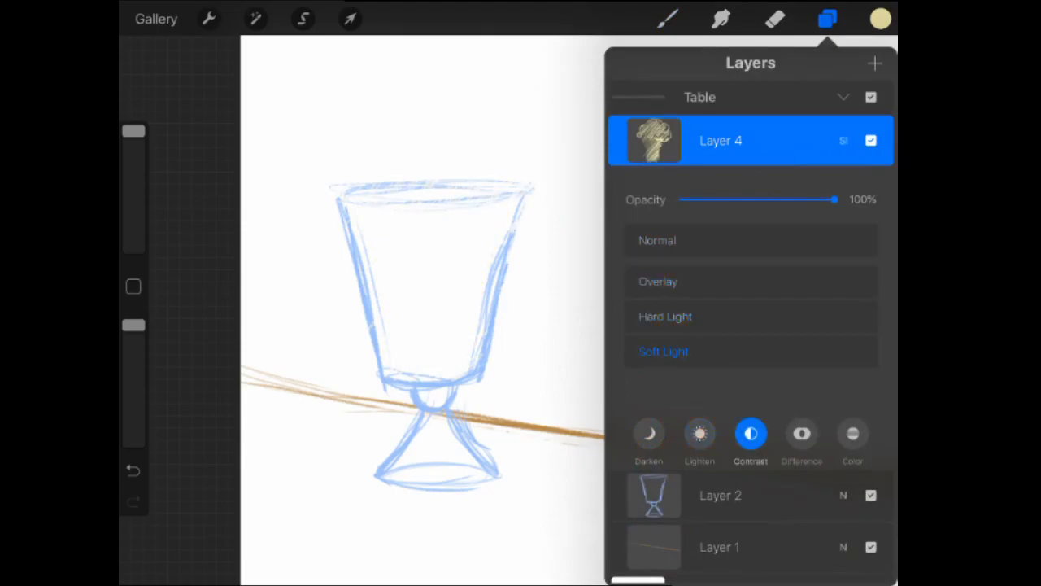
{"action": "left_click", "coordinate": [852, 434]}
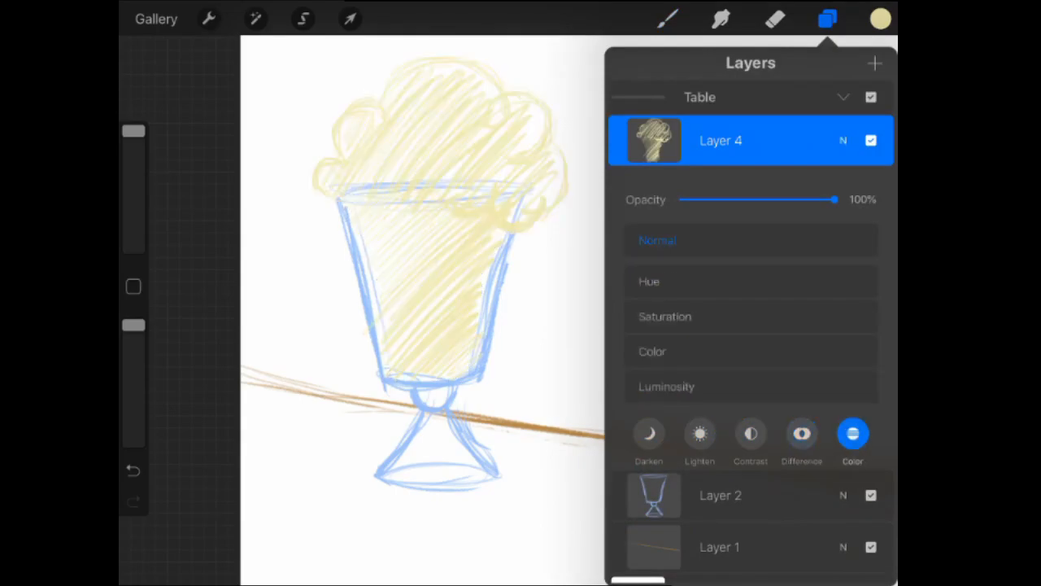
{"action": "left_click", "coordinate": [649, 433]}
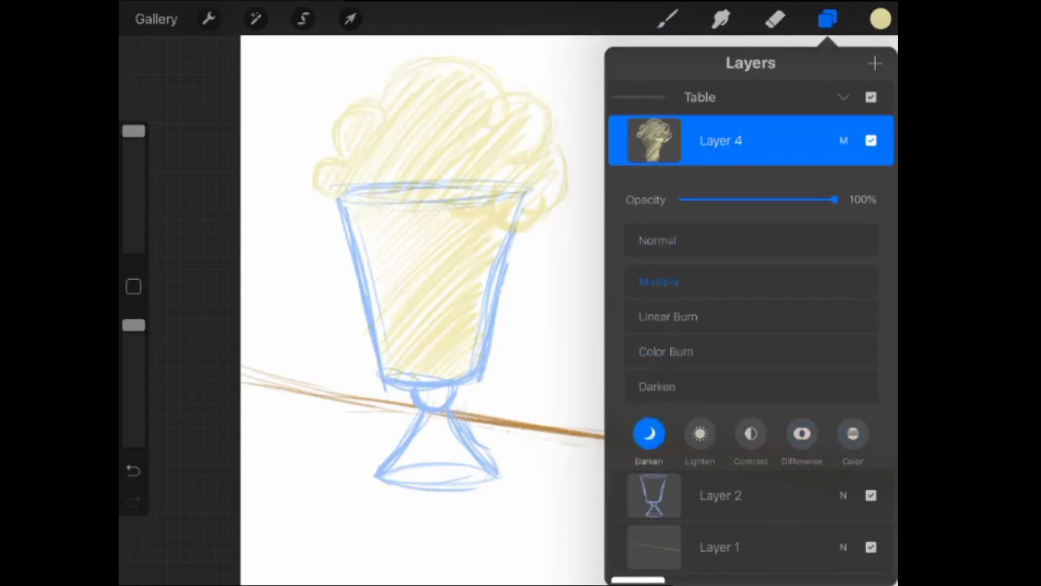
Step: Nudge the scoop's highlights toward green, cyan and yellow in Color Balance
{"action": "left_click", "coordinate": [255, 19]}
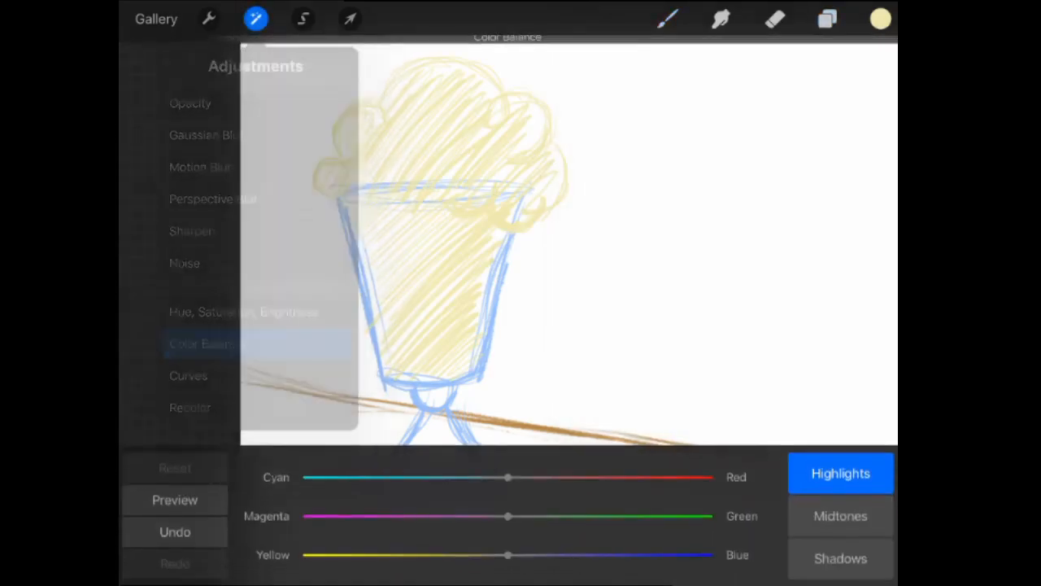
{"action": "left_click_drag", "start_coordinate": [507, 516], "coordinate": [519, 516]}
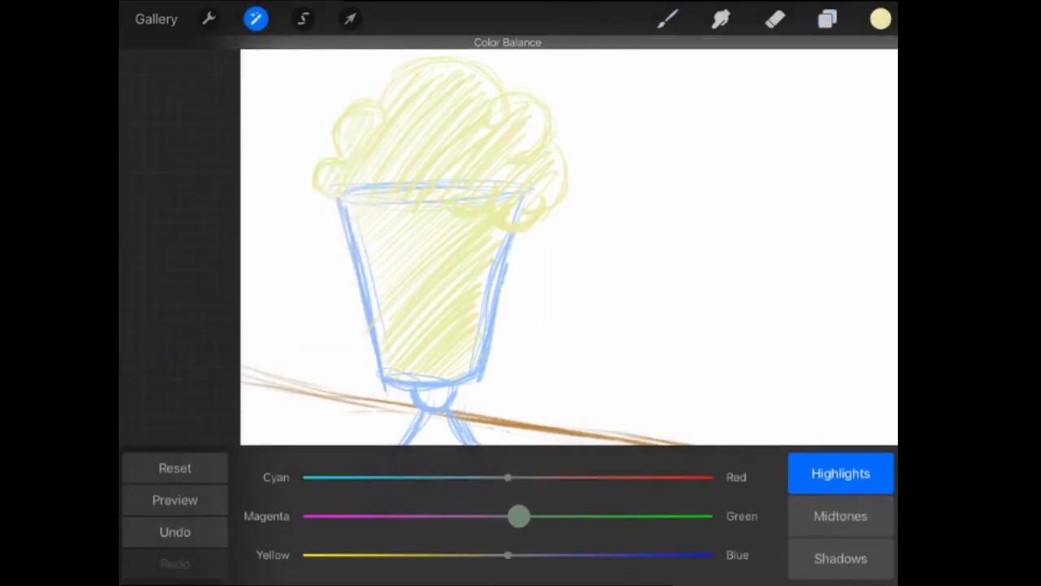
{"action": "left_click_drag", "start_coordinate": [508, 554], "coordinate": [445, 554]}
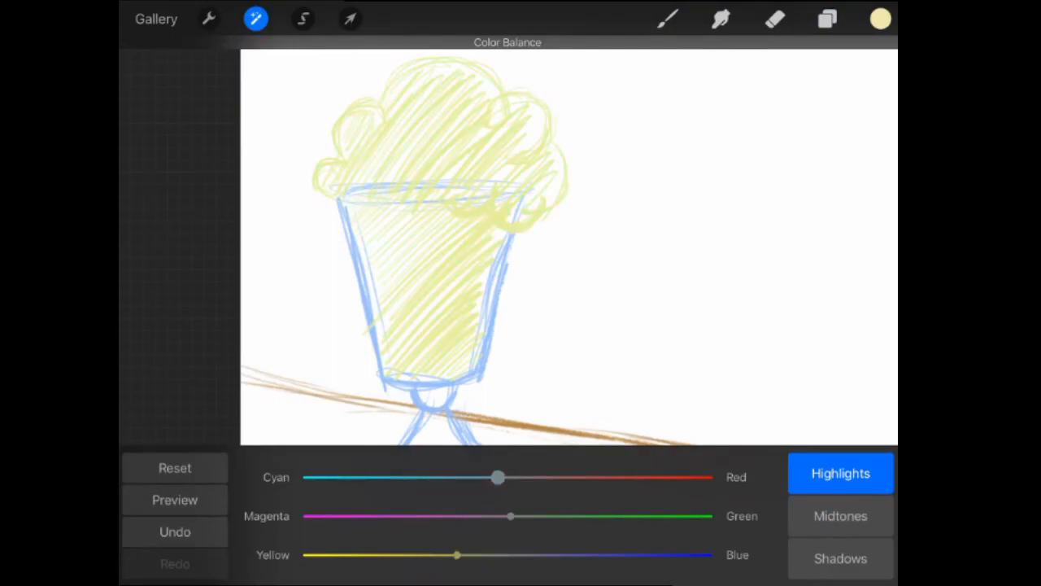
Step: Lower the scoop's saturation and fine-tune hue and brightness to a muted cream
{"action": "left_click", "coordinate": [174, 467]}
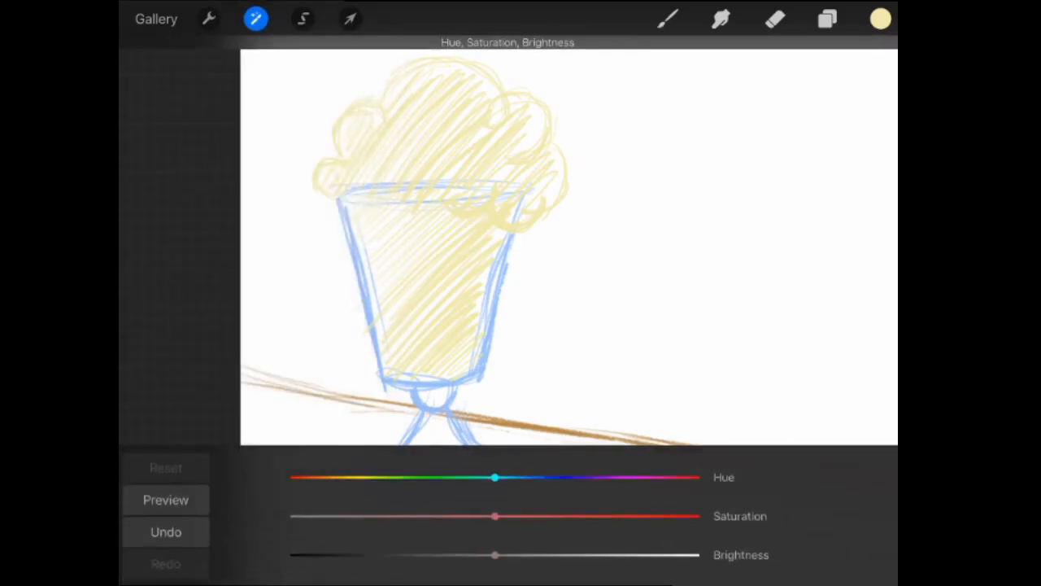
{"action": "left_click_drag", "start_coordinate": [495, 516], "coordinate": [575, 516]}
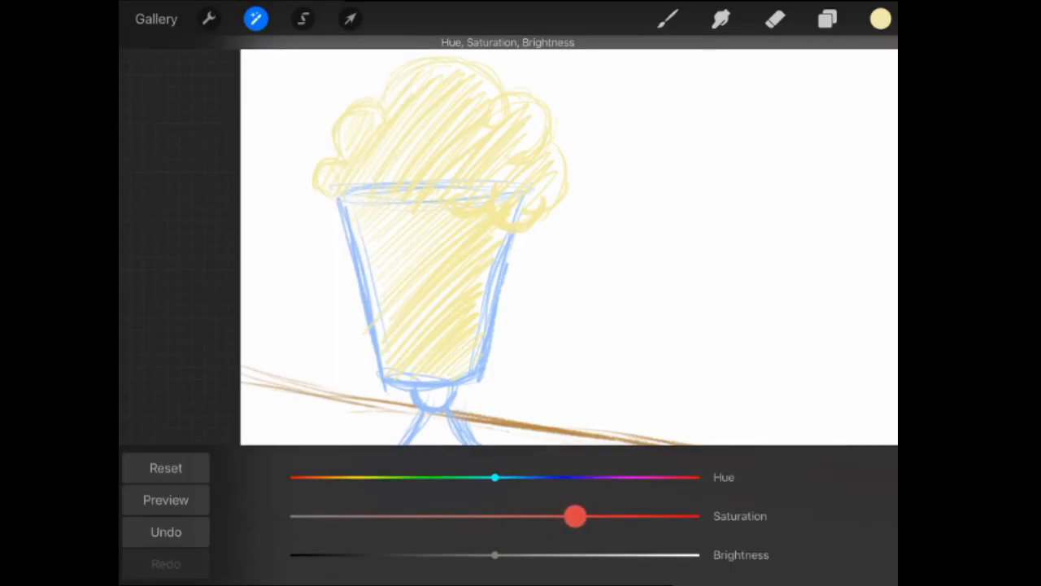
{"action": "left_click_drag", "start_coordinate": [495, 555], "coordinate": [506, 555]}
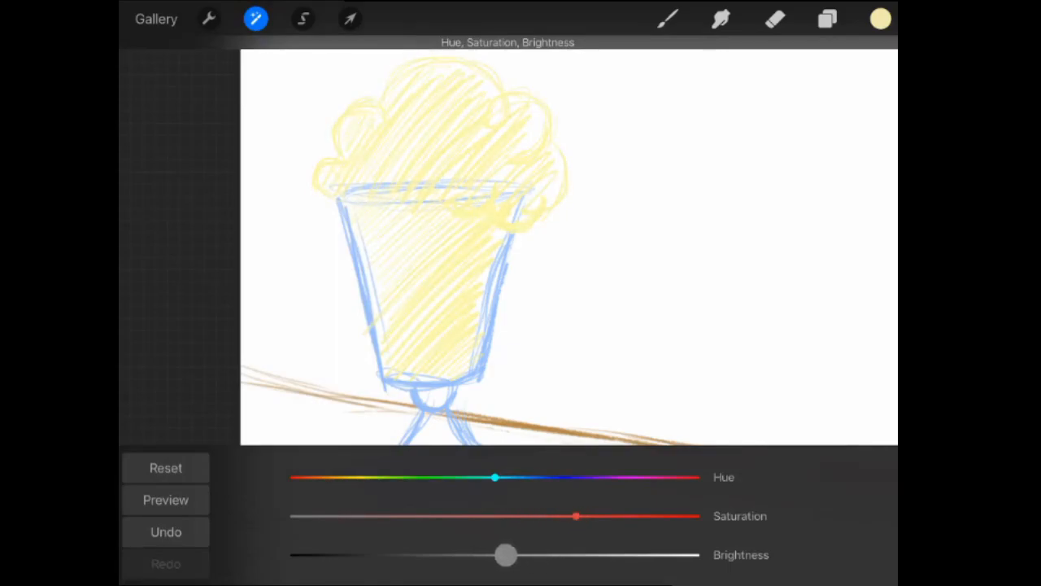
{"action": "left_click_drag", "start_coordinate": [493, 477], "coordinate": [467, 478]}
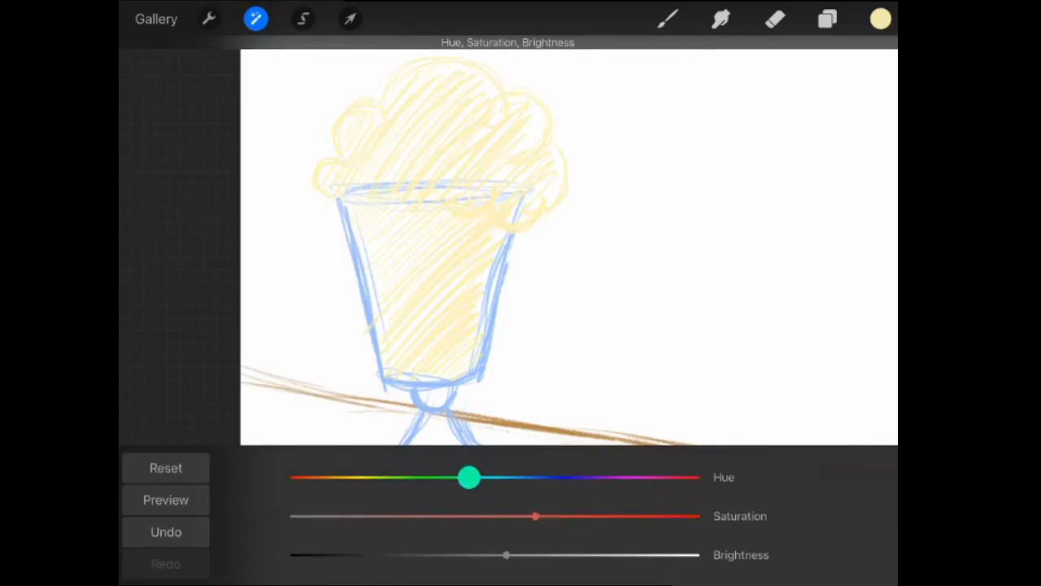
{"action": "left_click_drag", "start_coordinate": [469, 477], "coordinate": [513, 477]}
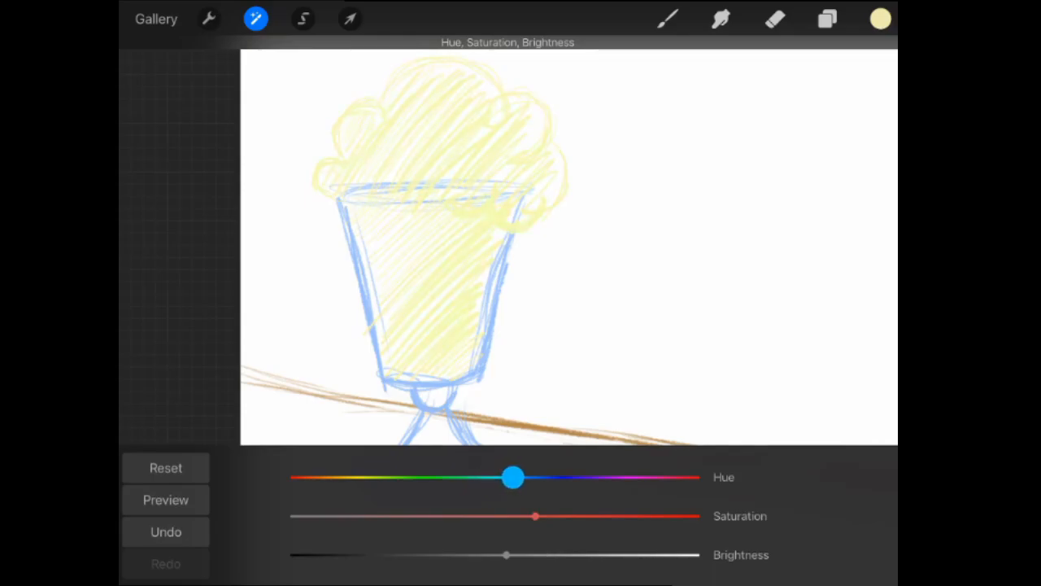
{"action": "left_click_drag", "start_coordinate": [535, 516], "coordinate": [493, 516]}
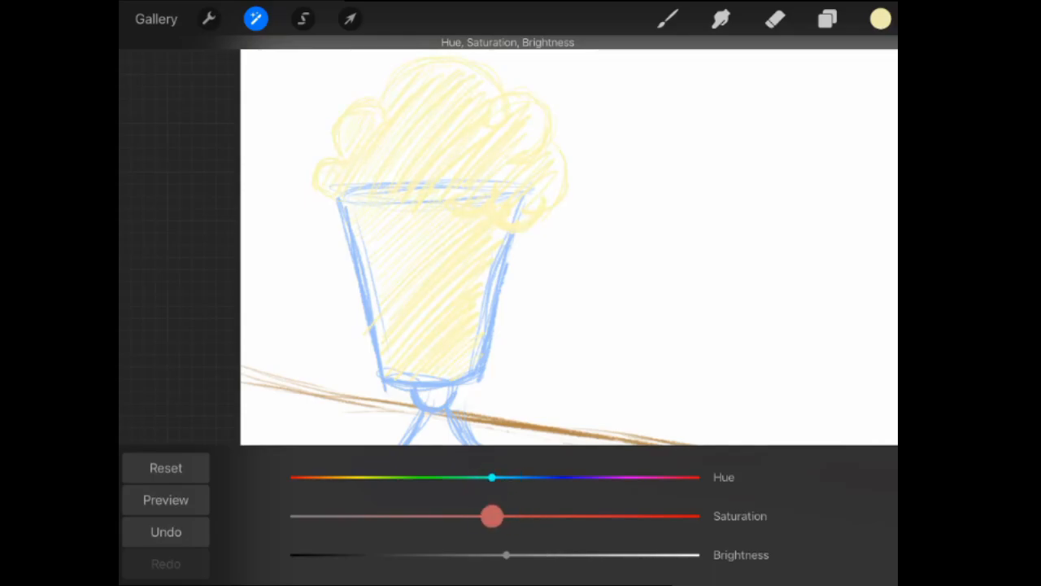
{"action": "left_click_drag", "start_coordinate": [492, 515], "coordinate": [429, 516]}
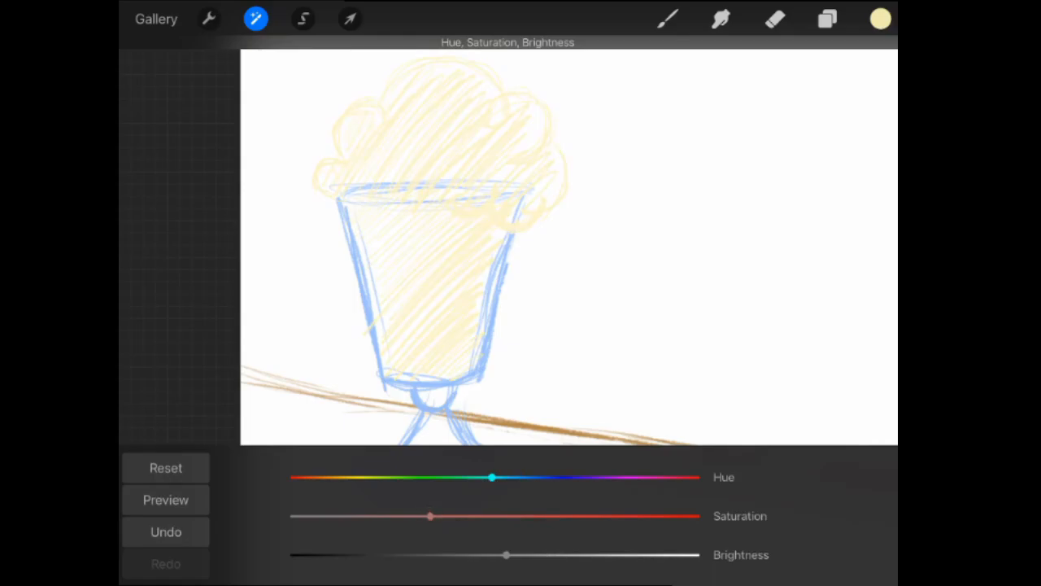
{"action": "left_click_drag", "start_coordinate": [492, 478], "coordinate": [484, 478]}
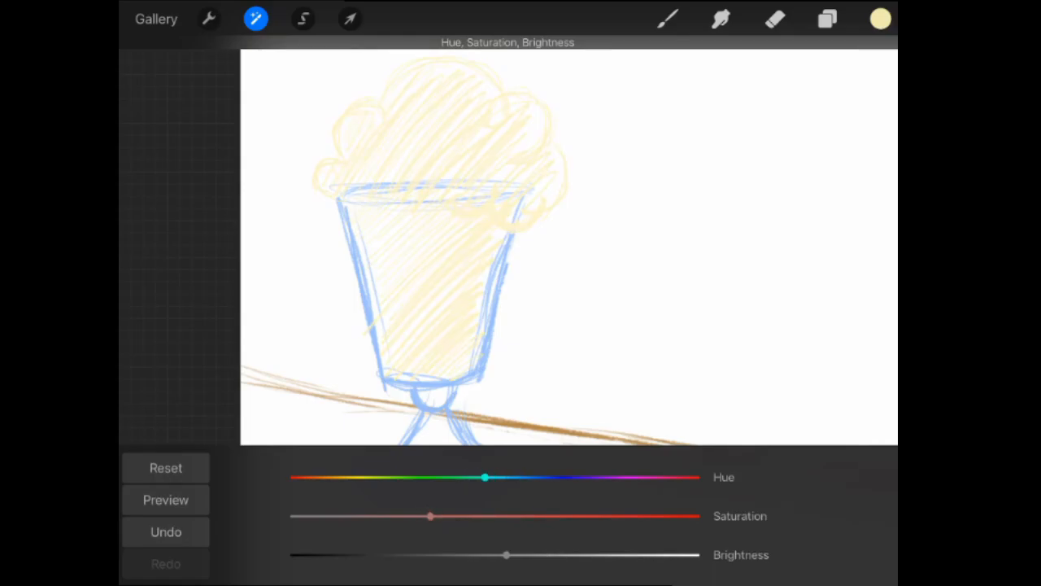
{"action": "left_click_drag", "start_coordinate": [506, 555], "coordinate": [479, 555]}
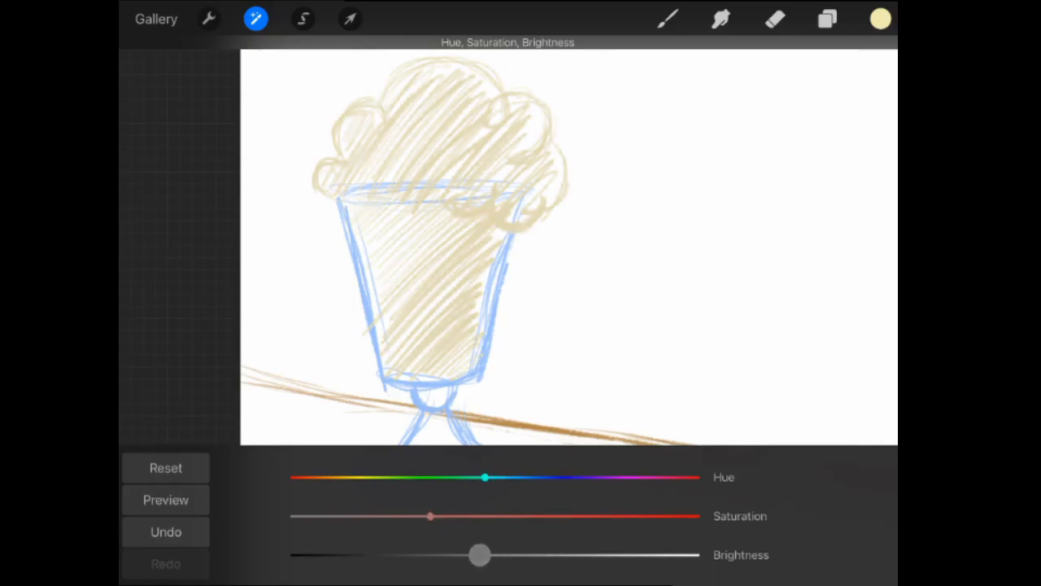
{"action": "left_click_drag", "start_coordinate": [478, 555], "coordinate": [501, 555]}
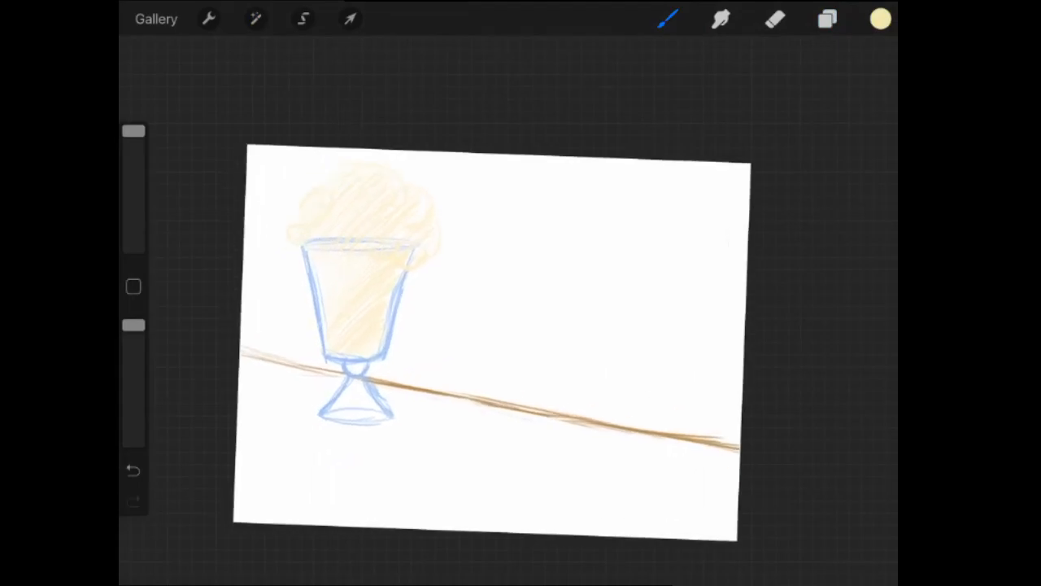
Step: Scale the sundae sketch down with Transform to leave room for the pony
{"action": "left_click", "coordinate": [350, 19]}
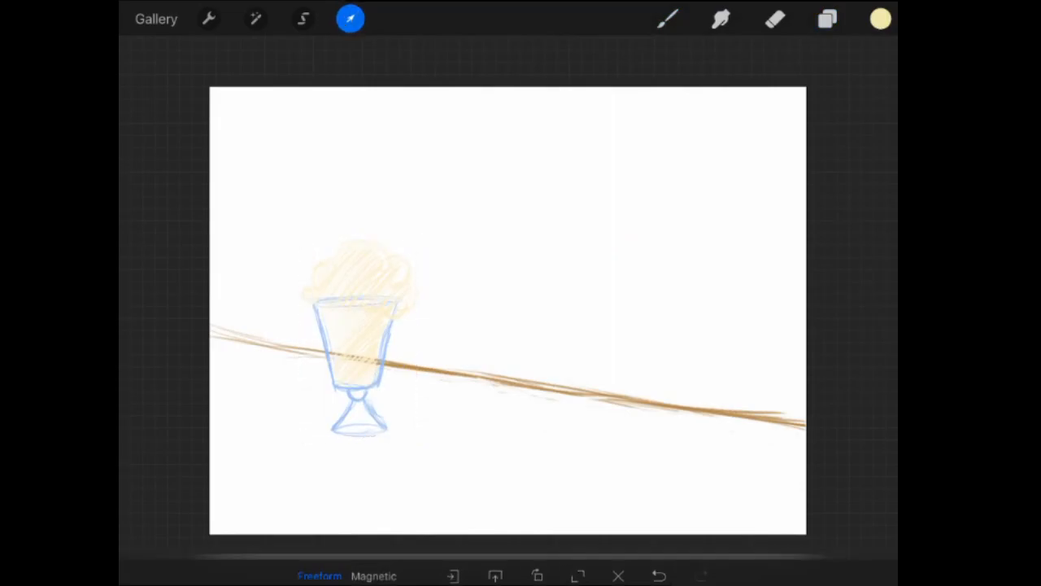
{"action": "left_click", "coordinate": [828, 19]}
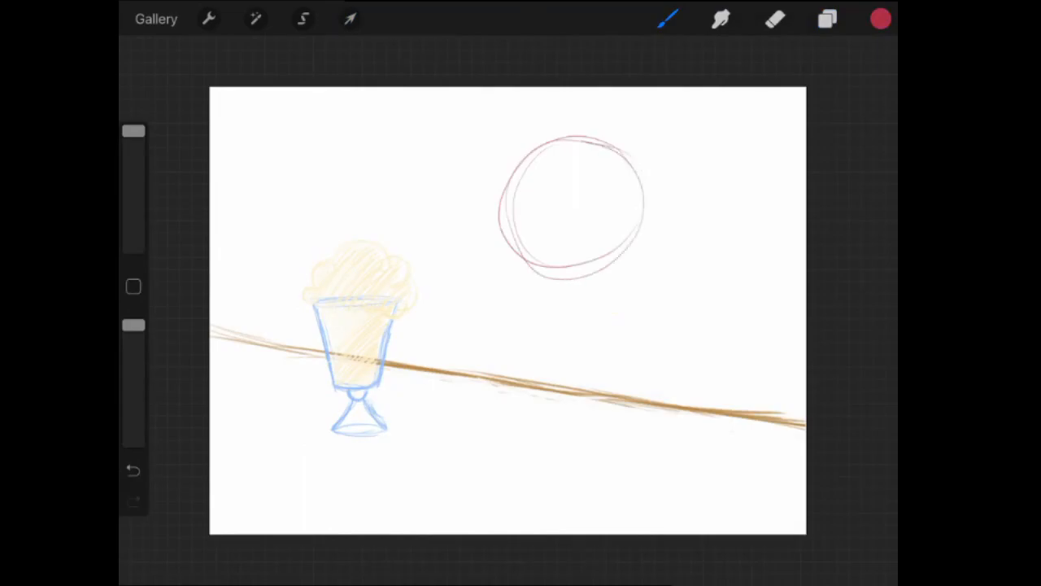
Step: Sketch the pony in red as a large and a smaller circle with wrapping curves
{"action": "left_click", "coordinate": [133, 470]}
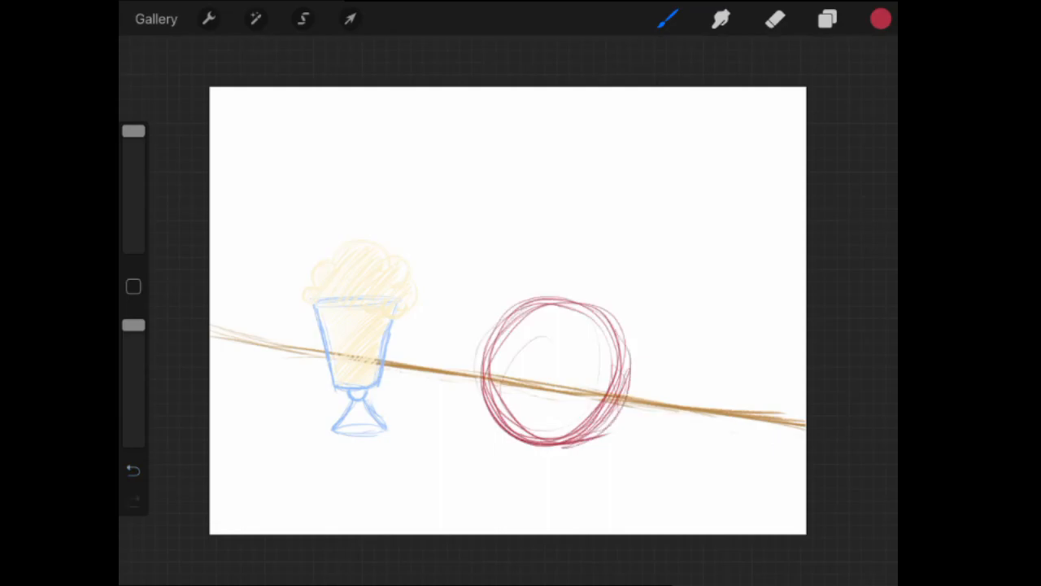
{"action": "left_click", "coordinate": [350, 19]}
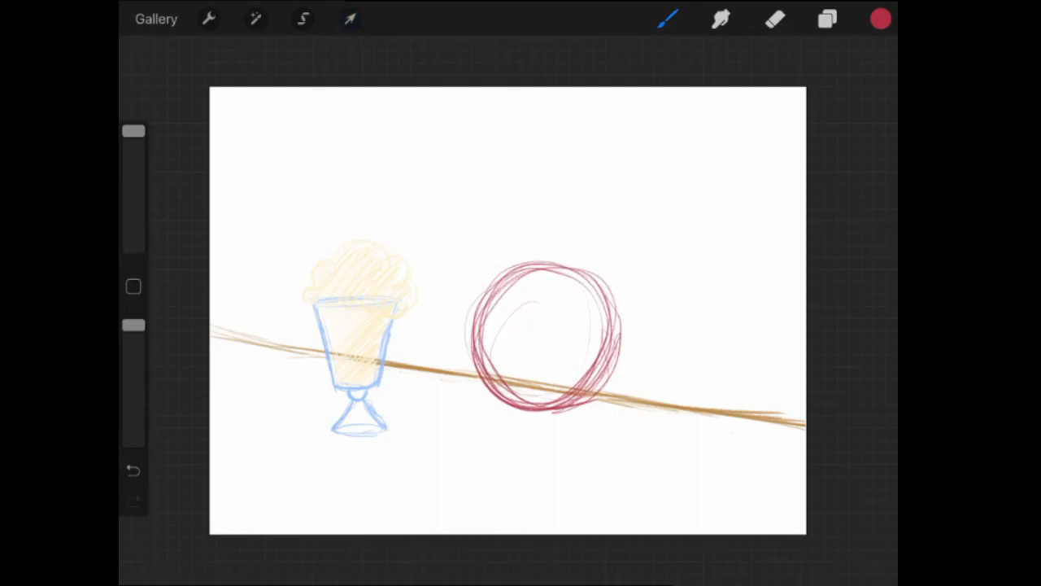
{"action": "left_click_drag", "start_coordinate": [659, 370], "coordinate": [724, 423]}
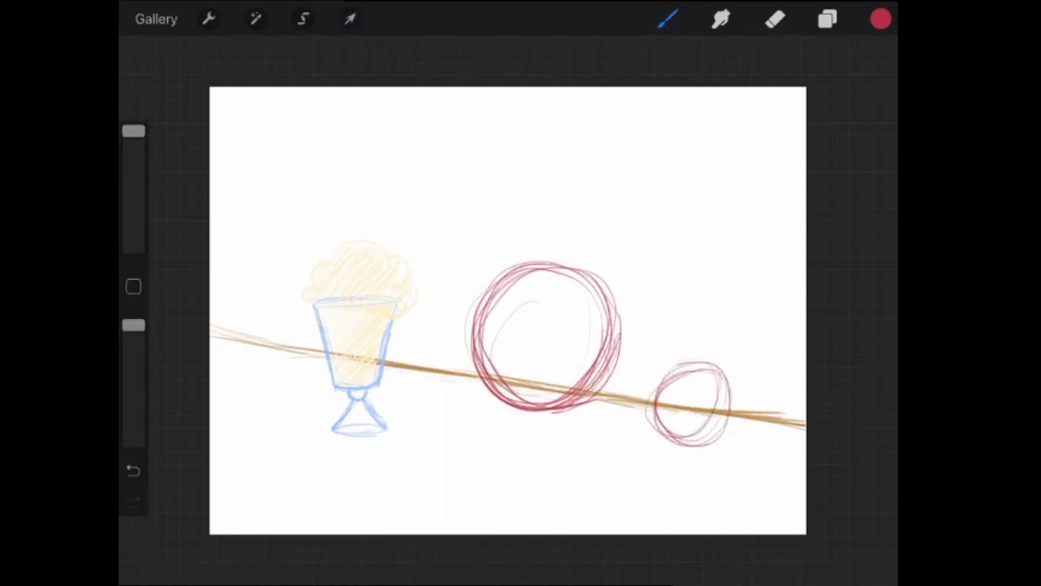
{"action": "left_click_drag", "start_coordinate": [691, 390], "coordinate": [676, 447]}
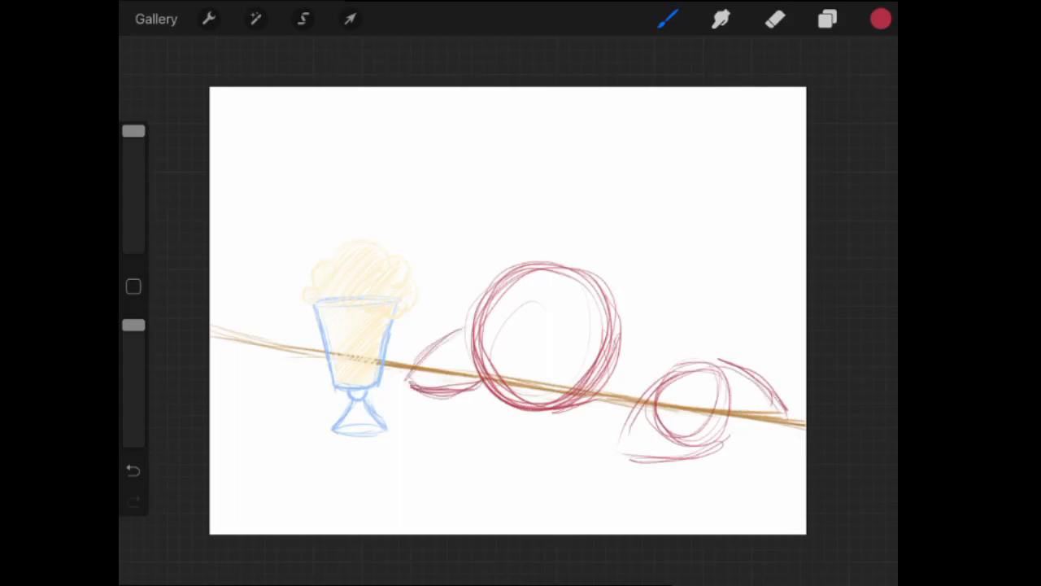
Step: Add a new layer and lower the rough construction circles' opacity
{"action": "left_click", "coordinate": [826, 19]}
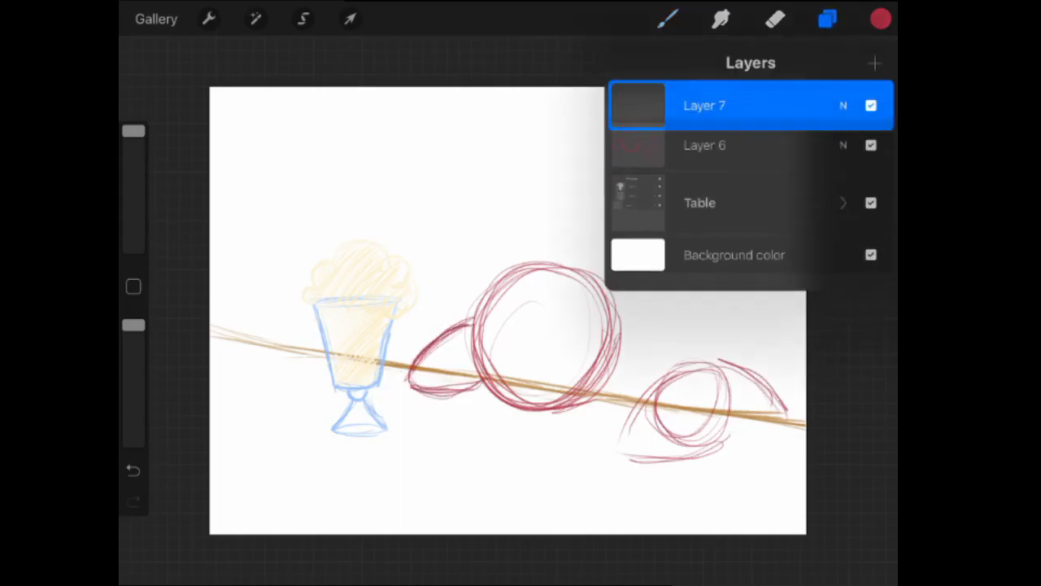
{"action": "left_click", "coordinate": [827, 18]}
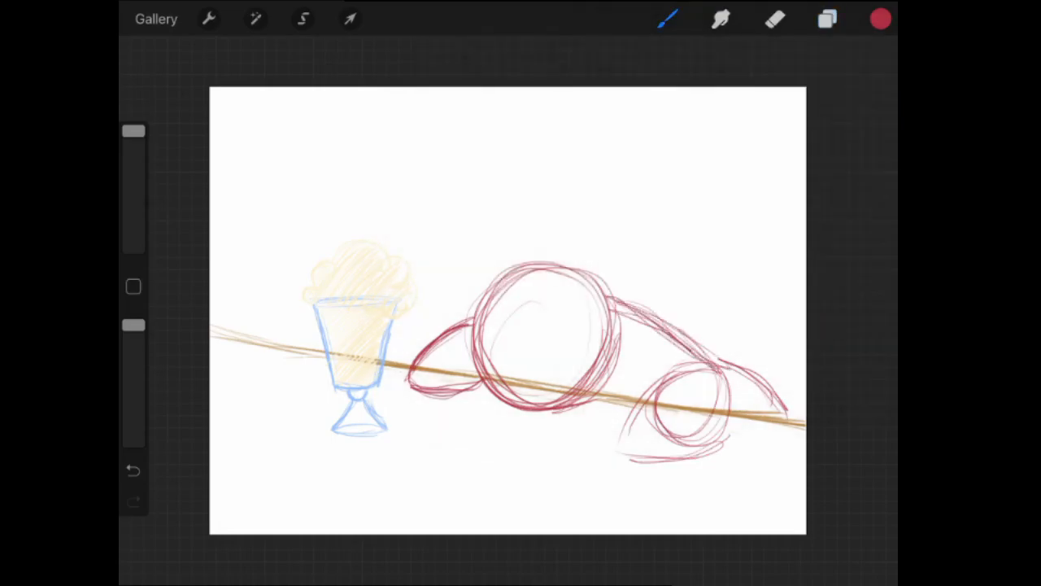
{"action": "left_click", "coordinate": [827, 18]}
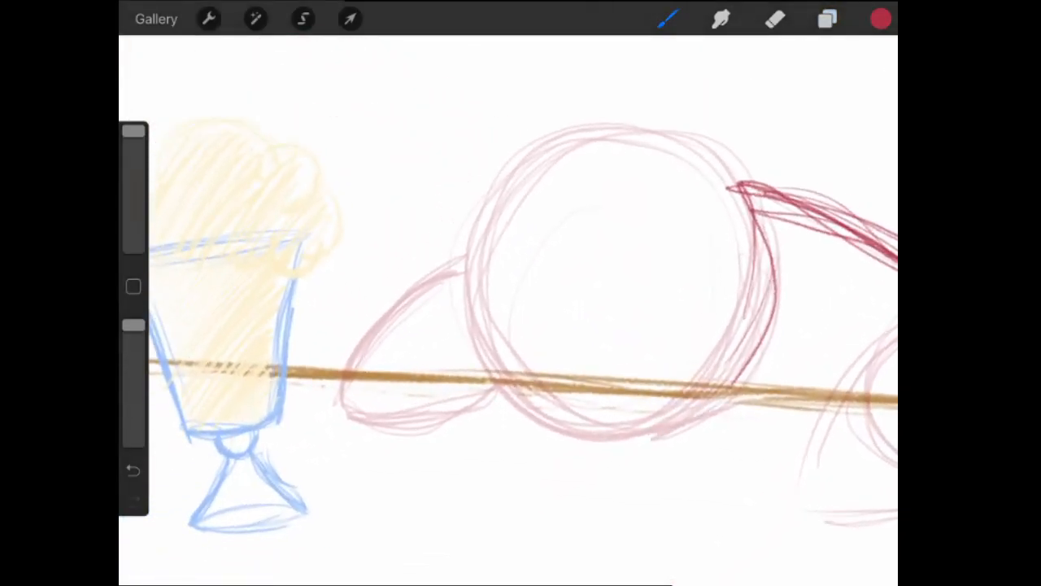
Step: Outline the pony's muzzle in dark red with a frowning mouth and nostrils
{"action": "left_click", "coordinate": [775, 18]}
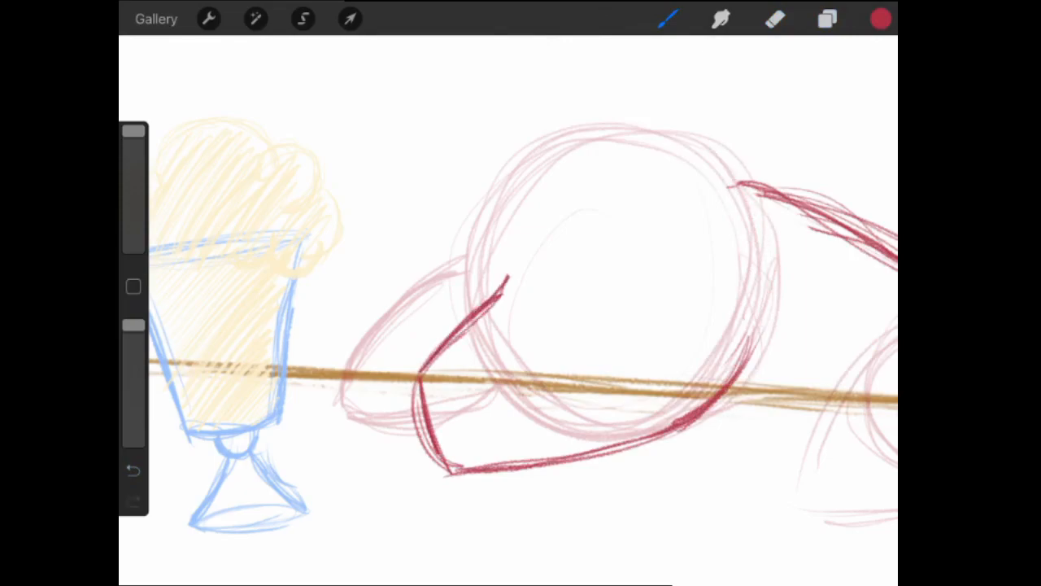
{"action": "left_click_drag", "start_coordinate": [504, 280], "coordinate": [553, 480]}
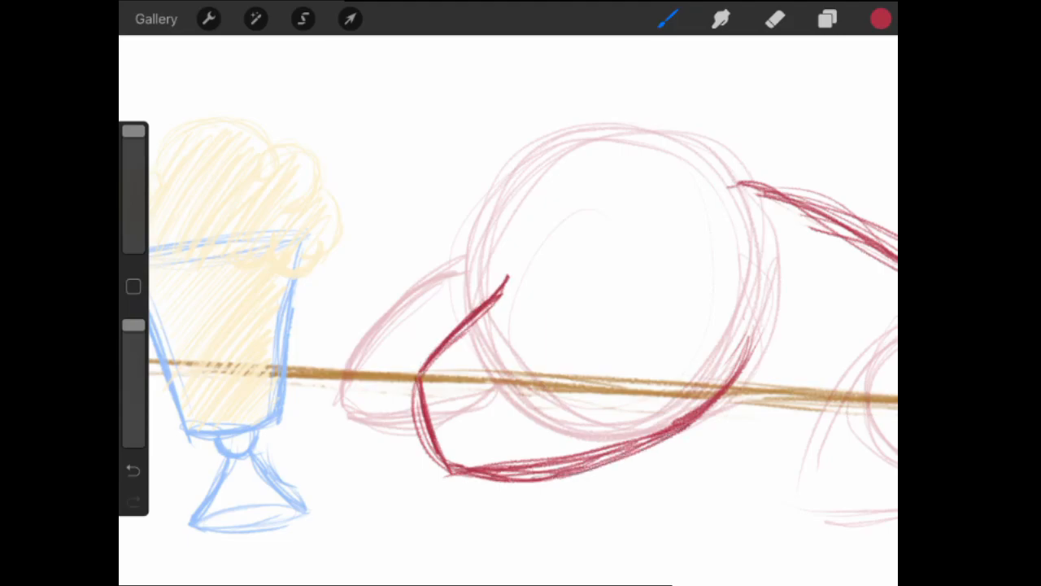
{"action": "left_click", "coordinate": [774, 18]}
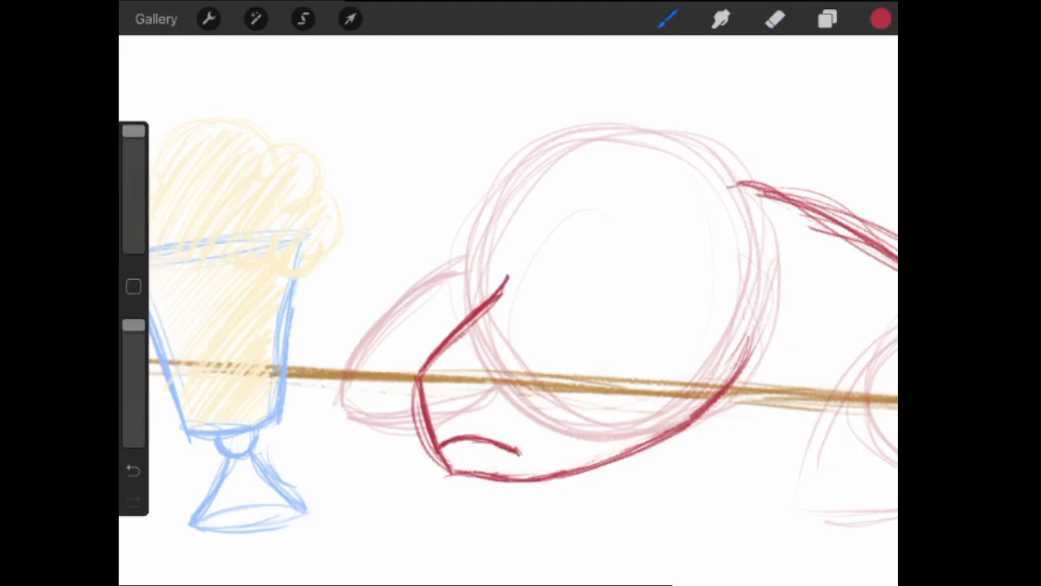
{"action": "left_click_drag", "start_coordinate": [427, 391], "coordinate": [484, 391]}
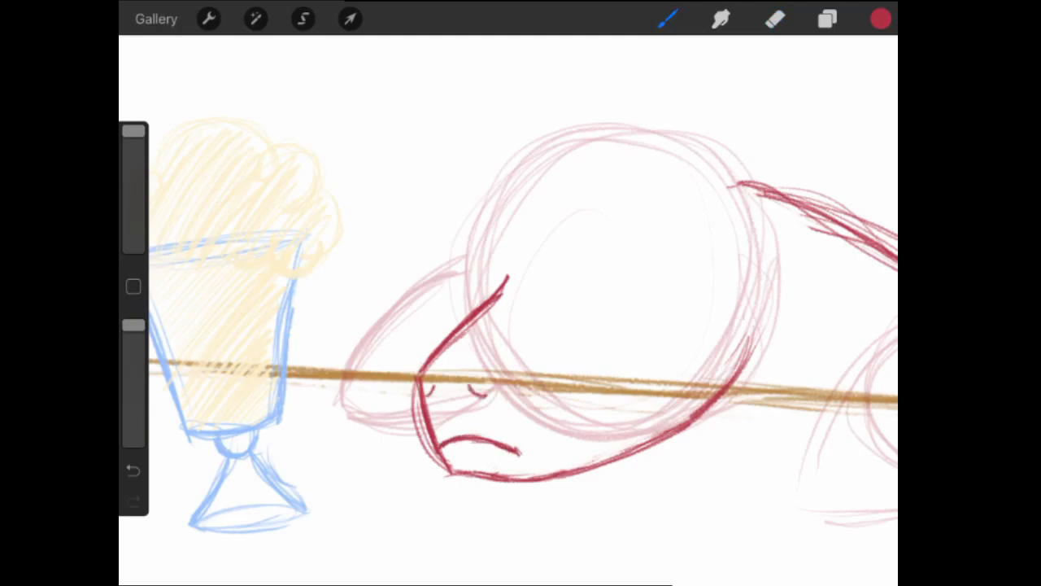
Step: Add a new layer, extend the mouth line and draw the sad eye's lower lid
{"action": "left_click", "coordinate": [827, 19]}
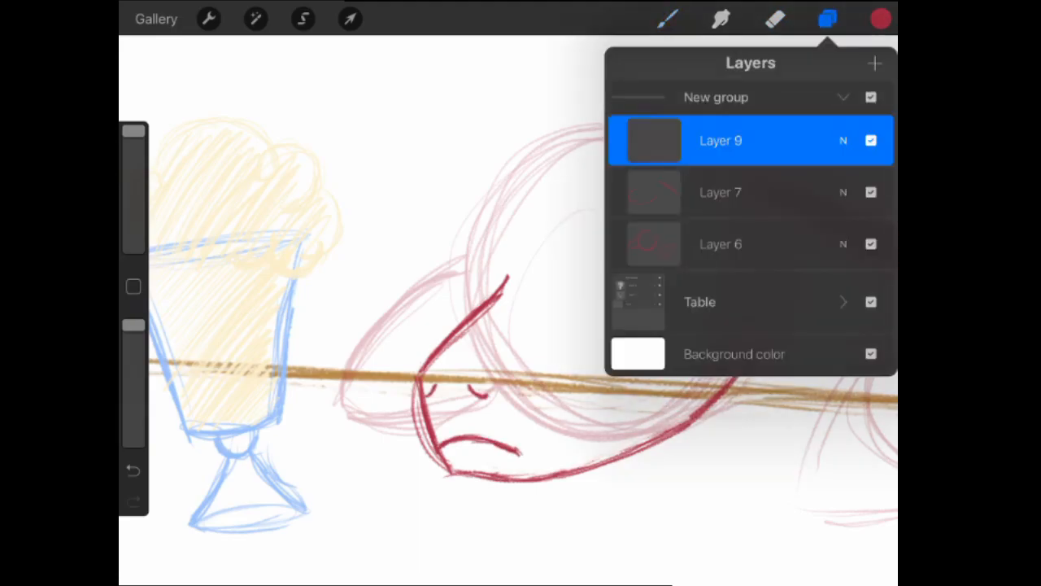
{"action": "left_click", "coordinate": [827, 19]}
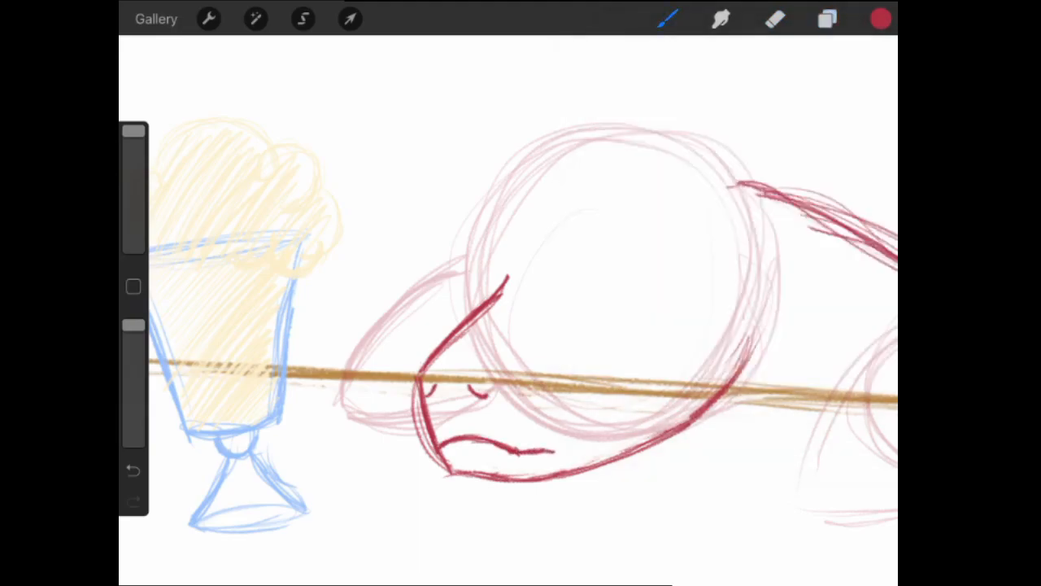
{"action": "left_click", "coordinate": [773, 19]}
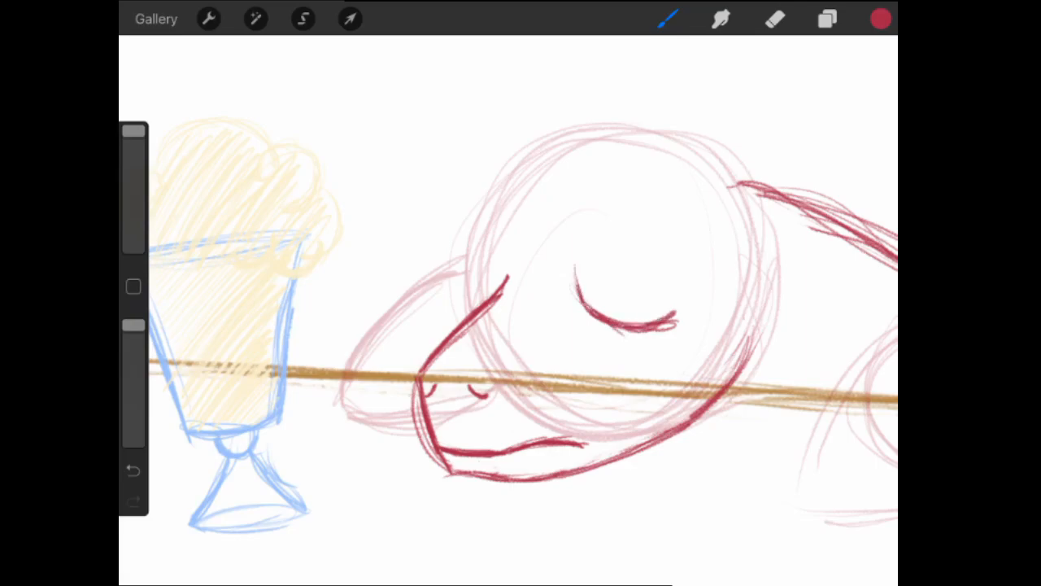
Step: Draw the heavy upper eyelid and far eyelid, then pick green for the eyes
{"action": "left_click", "coordinate": [773, 19]}
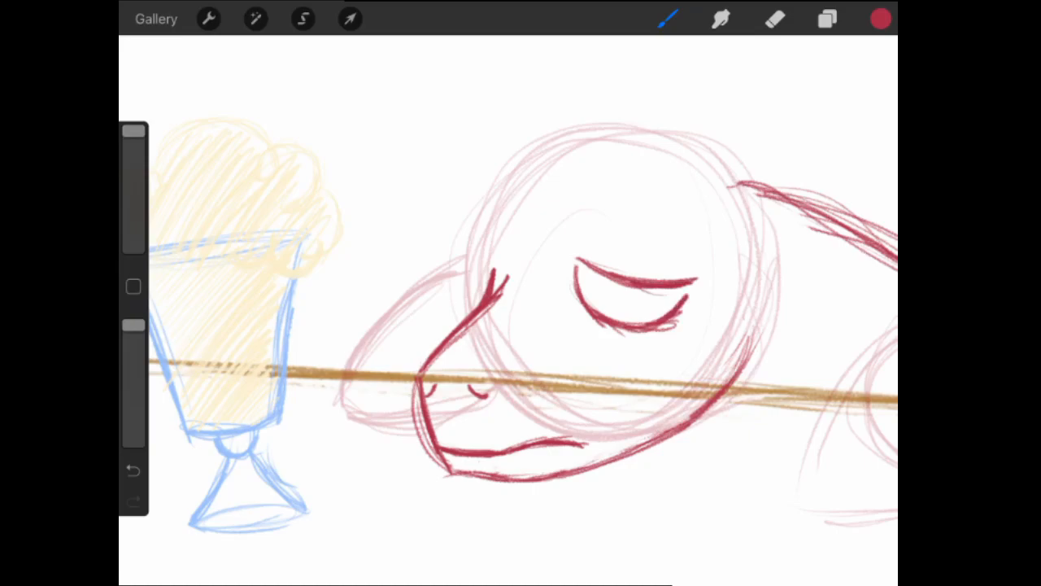
{"action": "left_click_drag", "start_coordinate": [484, 288], "coordinate": [468, 269]}
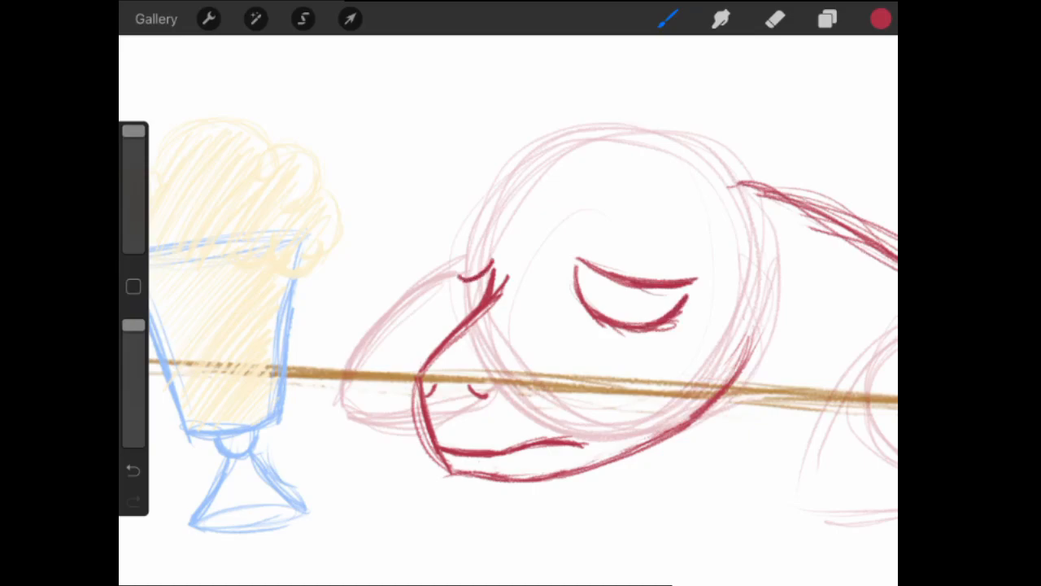
{"action": "left_click", "coordinate": [880, 19]}
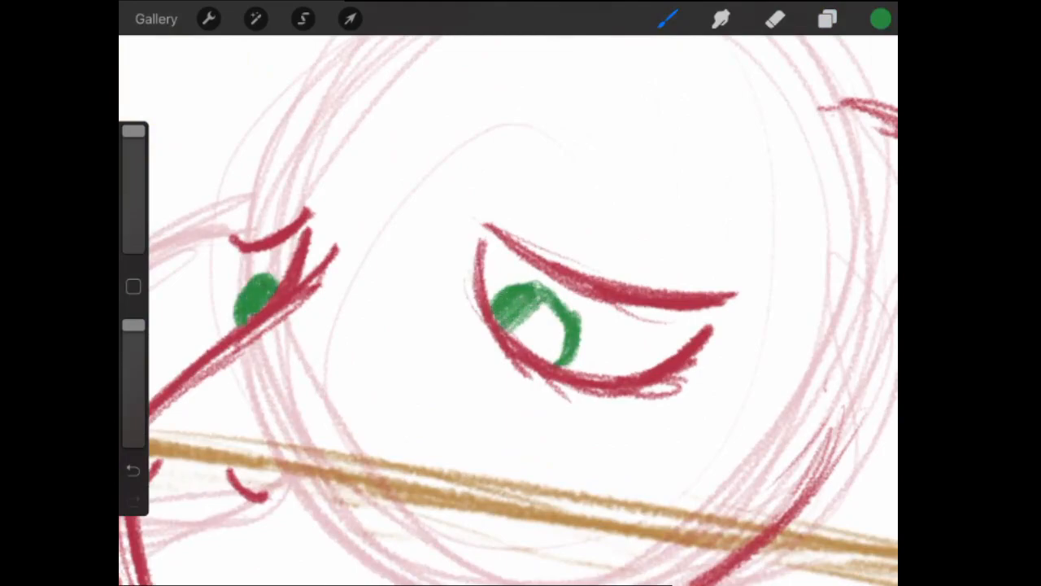
Step: Paint shaded green irises with a small white highlight into both pony eyes
{"action": "left_click_drag", "start_coordinate": [512, 309], "coordinate": [553, 342]}
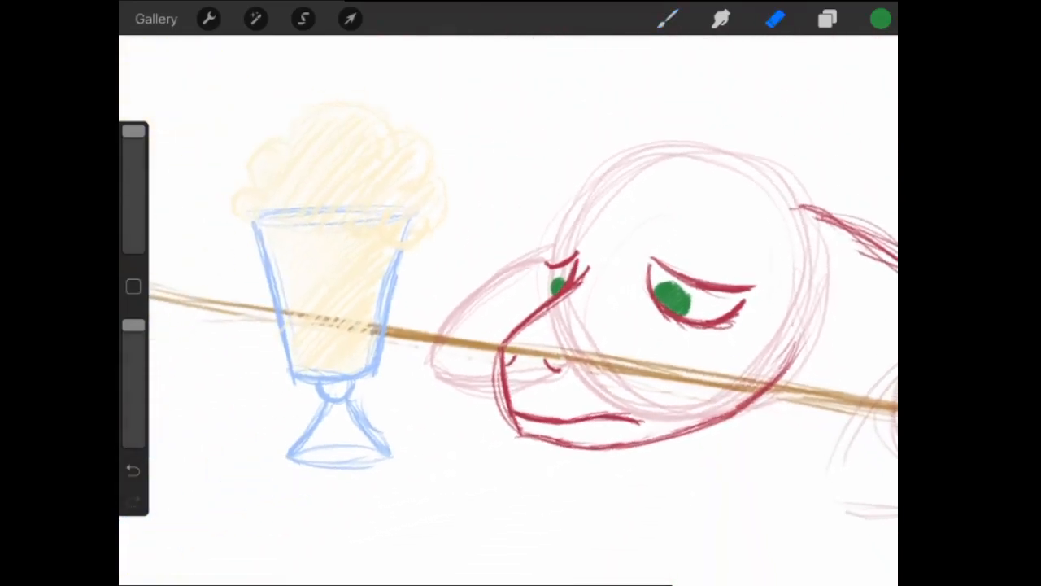
{"action": "left_click", "coordinate": [303, 18]}
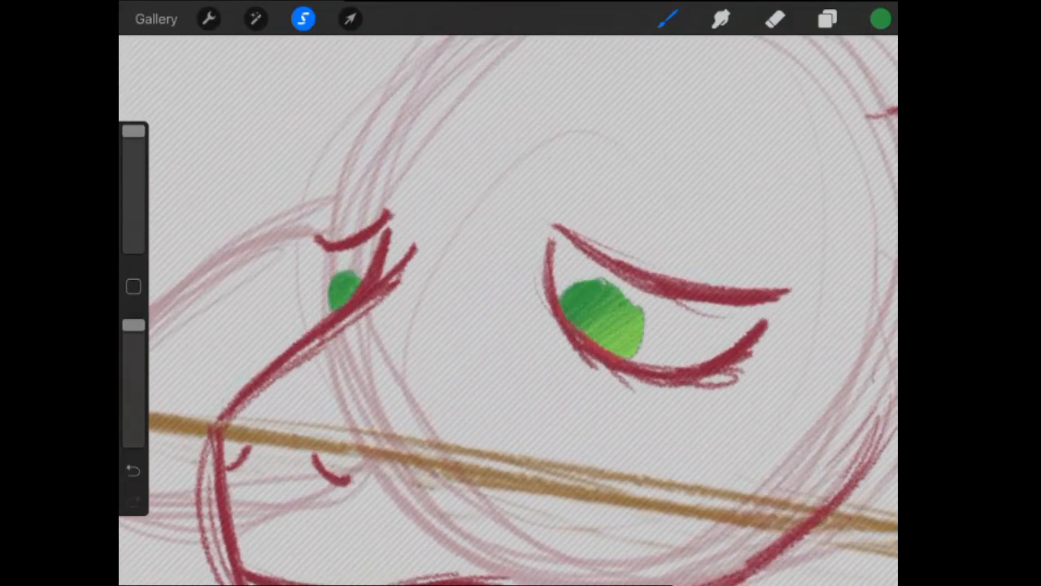
{"action": "left_click", "coordinate": [880, 19]}
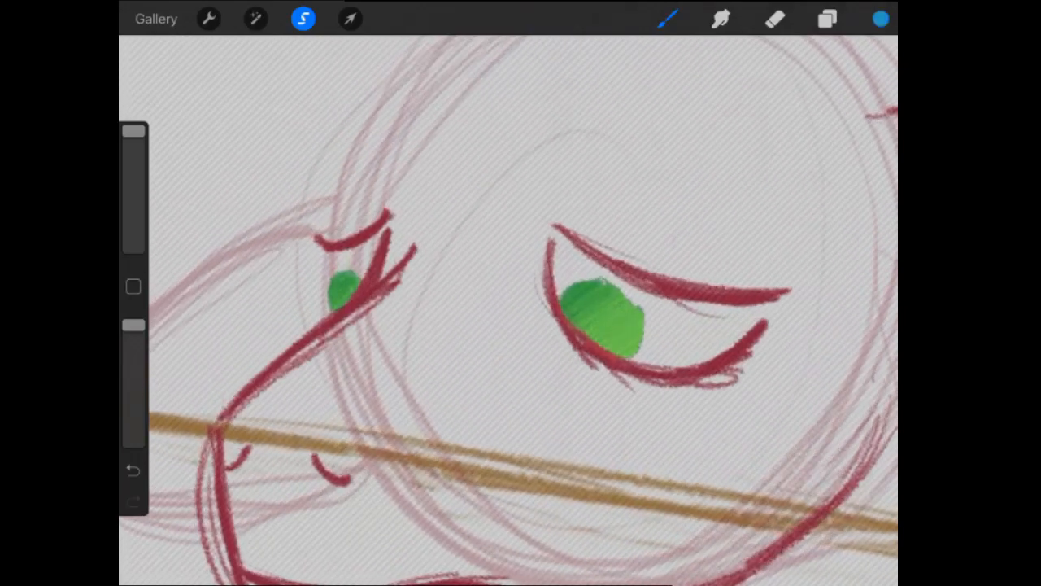
{"action": "left_click", "coordinate": [577, 293]}
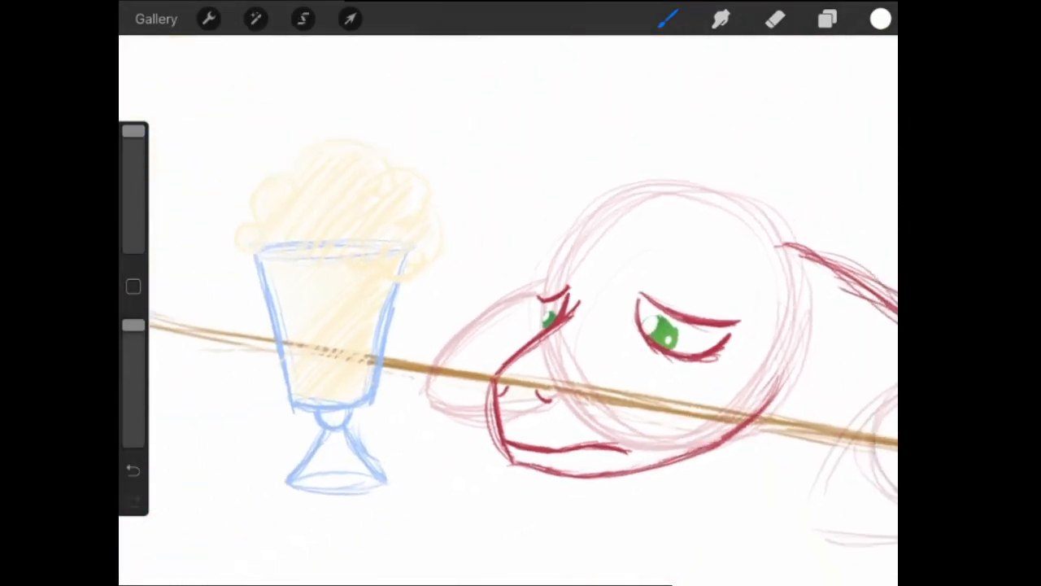
Step: Erase a large shine and a small dot out of each green iris
{"action": "left_click", "coordinate": [773, 19]}
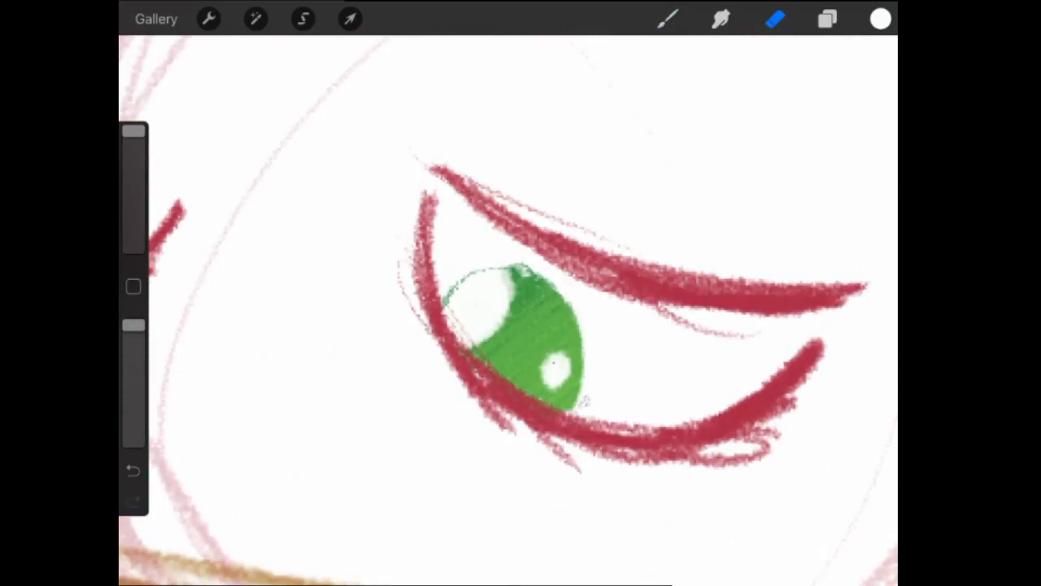
{"action": "left_click", "coordinate": [827, 19]}
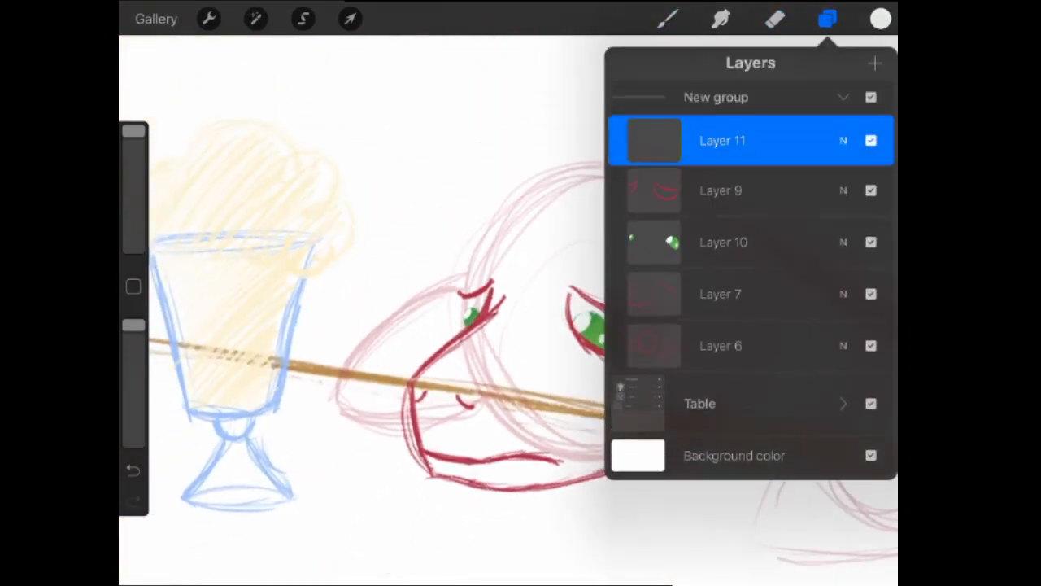
{"action": "left_click", "coordinate": [303, 19]}
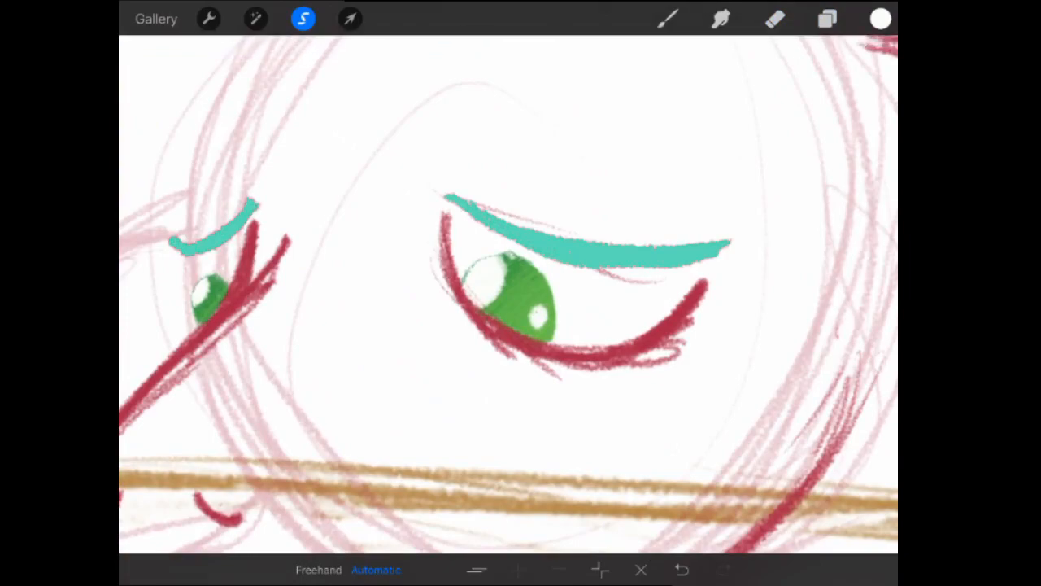
Step: Select Layer 9 and repaint both upper eyelid strokes in black
{"action": "left_click", "coordinate": [827, 19]}
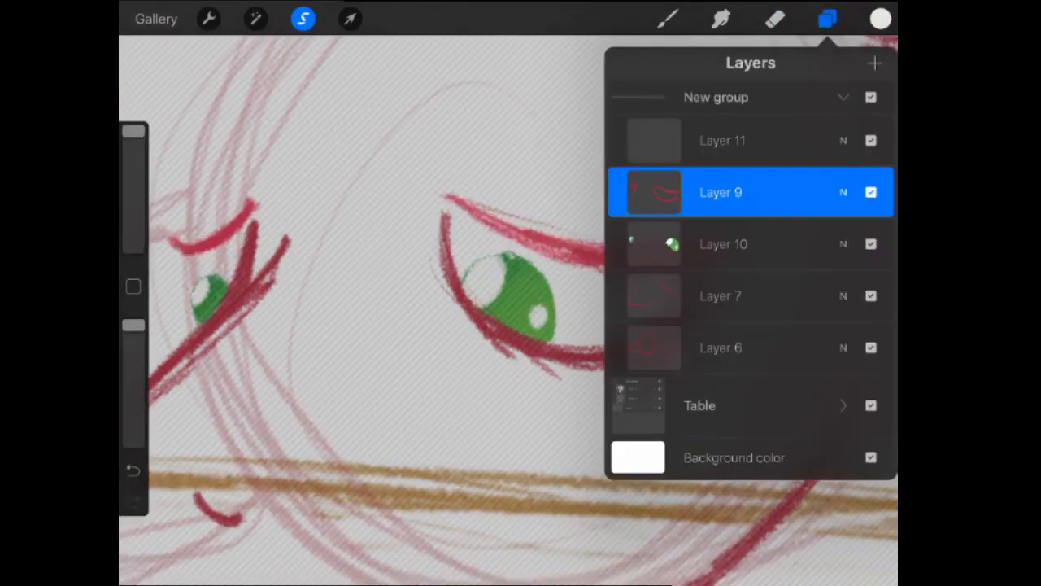
{"action": "left_click", "coordinate": [881, 19]}
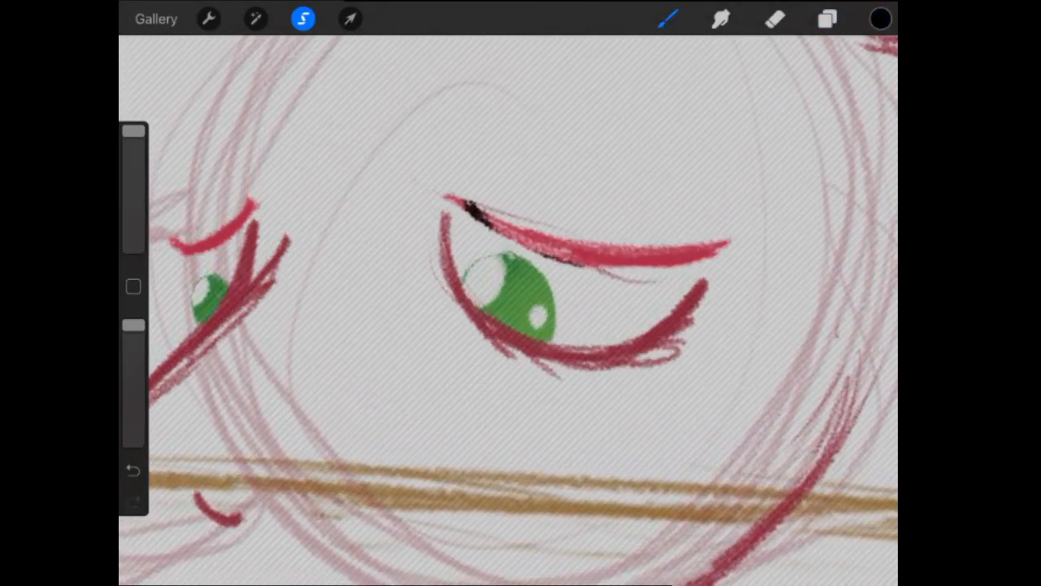
{"action": "left_click_drag", "start_coordinate": [455, 211], "coordinate": [724, 248]}
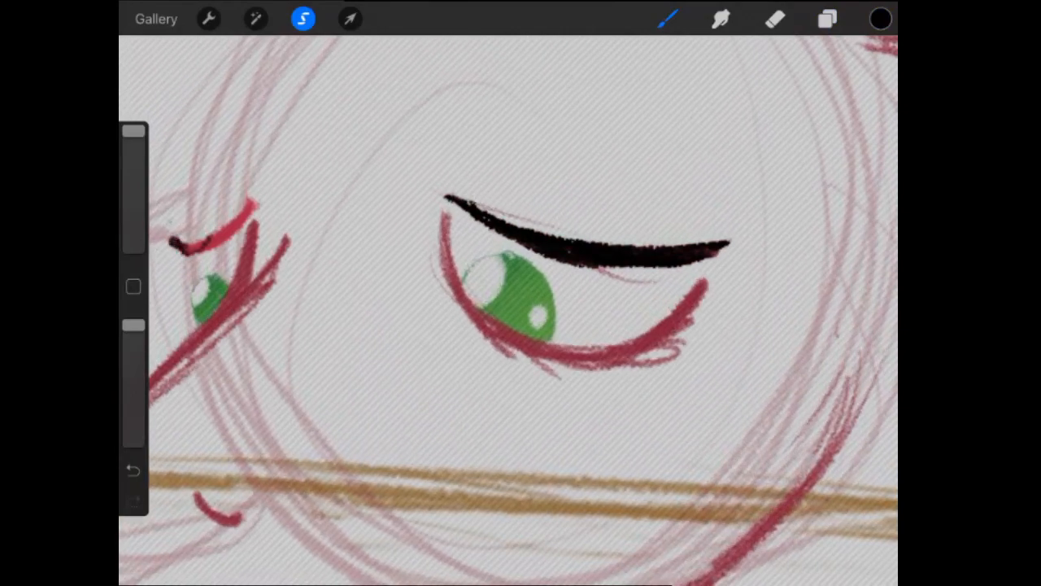
{"action": "left_click_drag", "start_coordinate": [171, 244], "coordinate": [260, 204]}
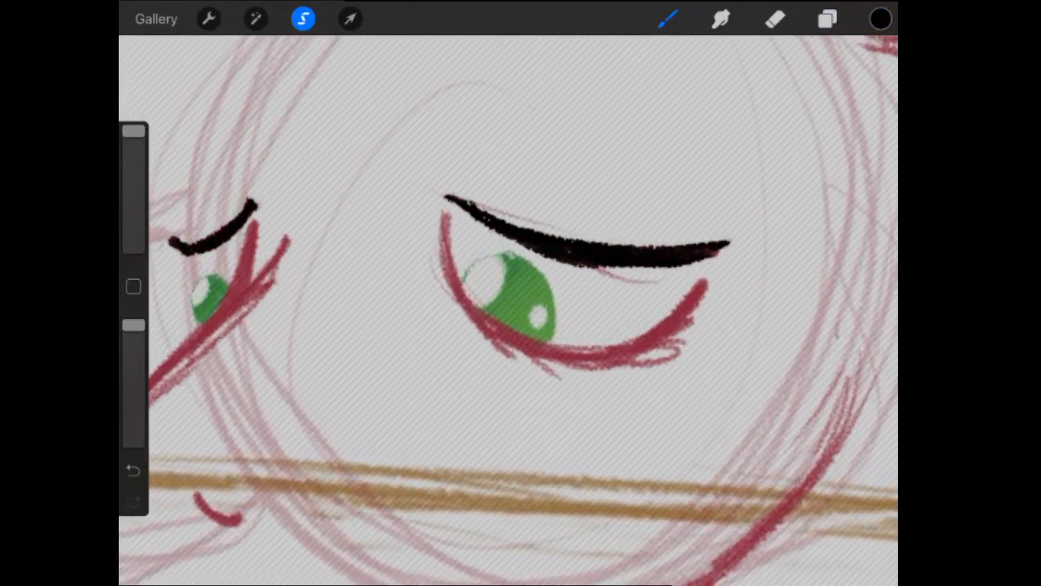
{"action": "left_click", "coordinate": [827, 19]}
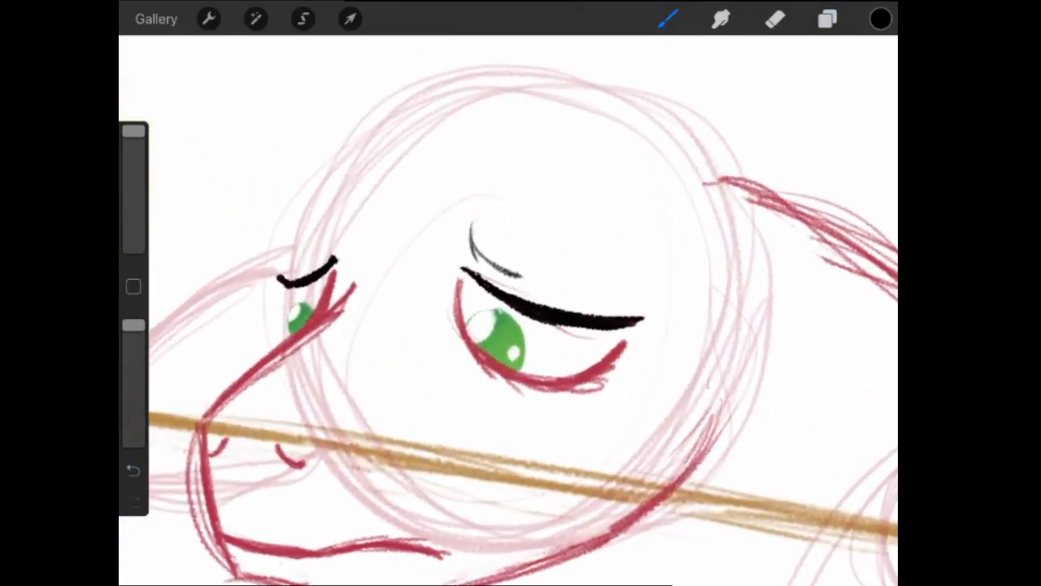
Step: Draw a second black lash line above the eyes and erase stray marks
{"action": "left_click_drag", "start_coordinate": [472, 236], "coordinate": [594, 293]}
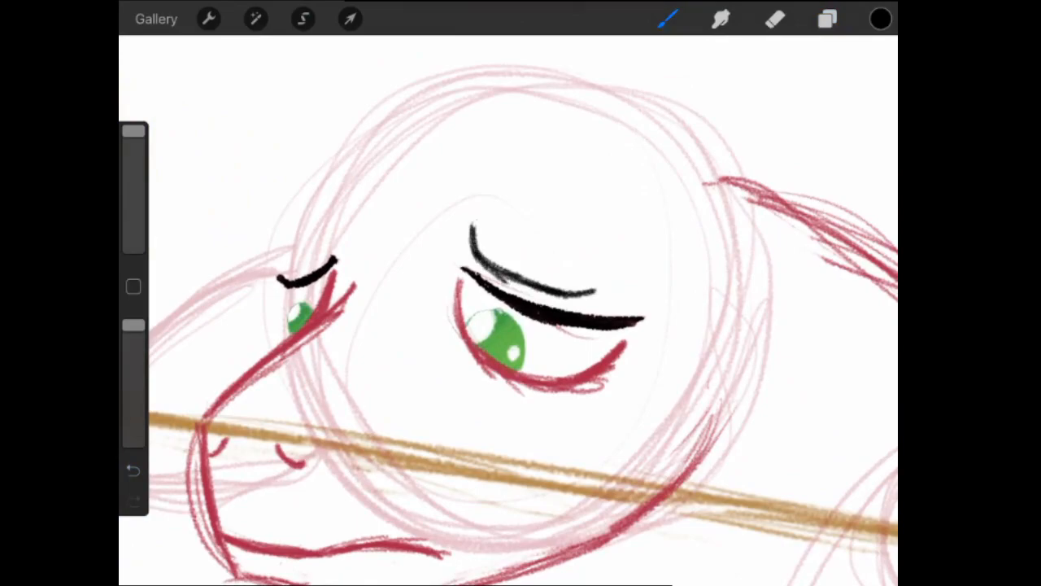
{"action": "left_click", "coordinate": [774, 18]}
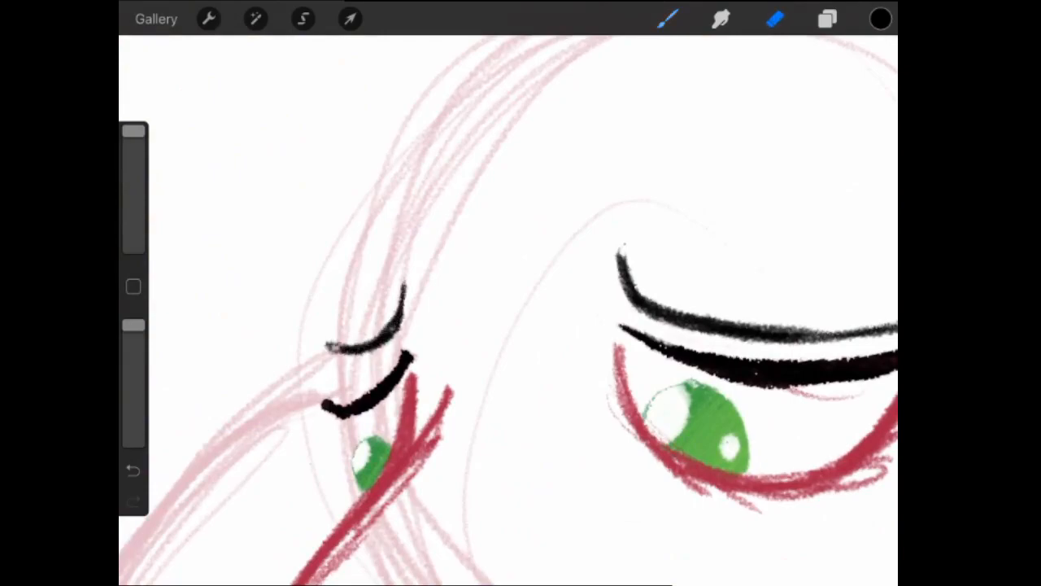
{"action": "left_click", "coordinate": [774, 19]}
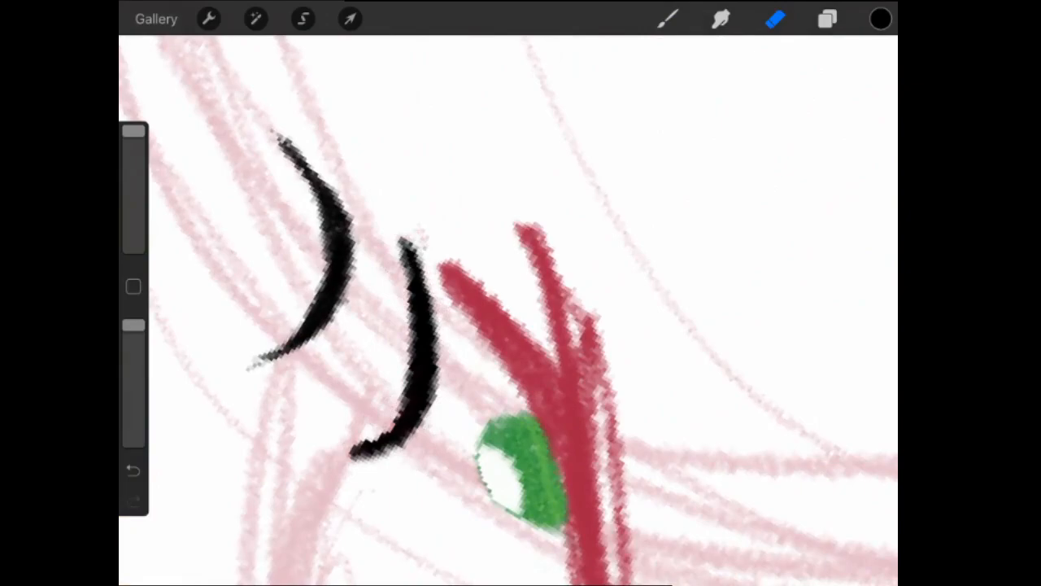
Step: Outline the pony's ear in red and sketch orange mane strands
{"action": "left_click", "coordinate": [828, 19]}
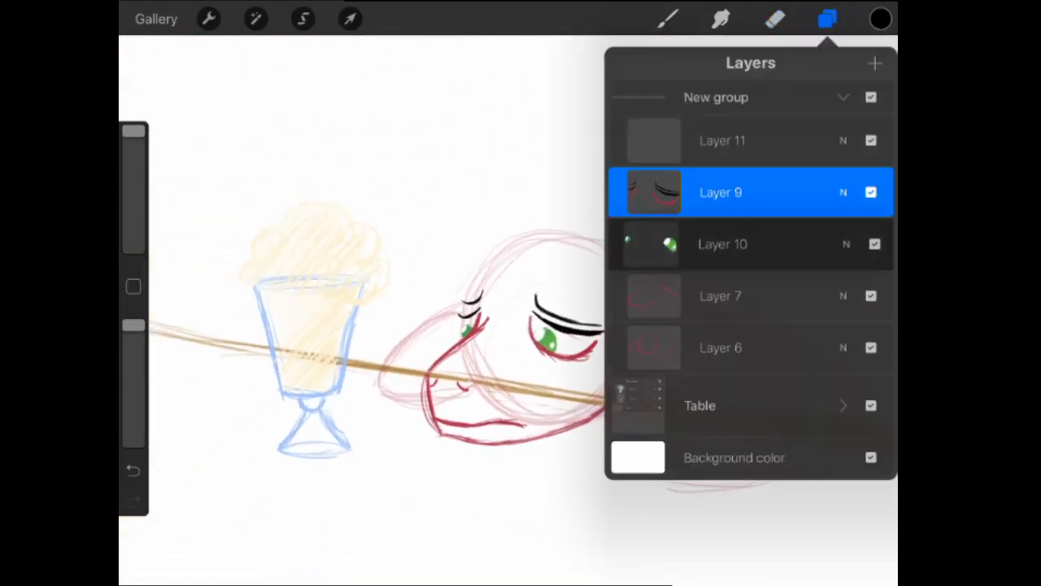
{"action": "left_click", "coordinate": [881, 18]}
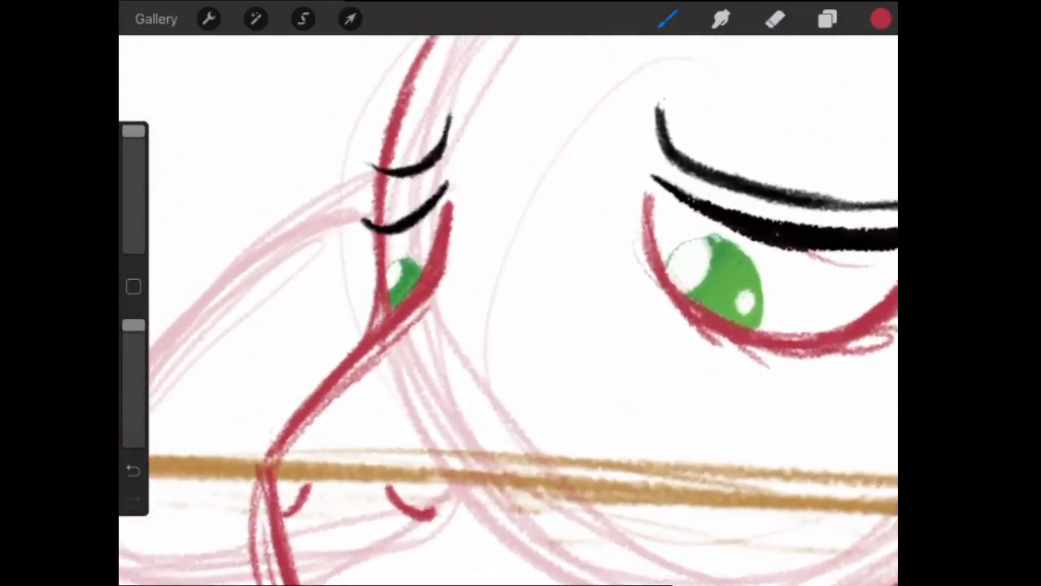
{"action": "left_click", "coordinate": [774, 19]}
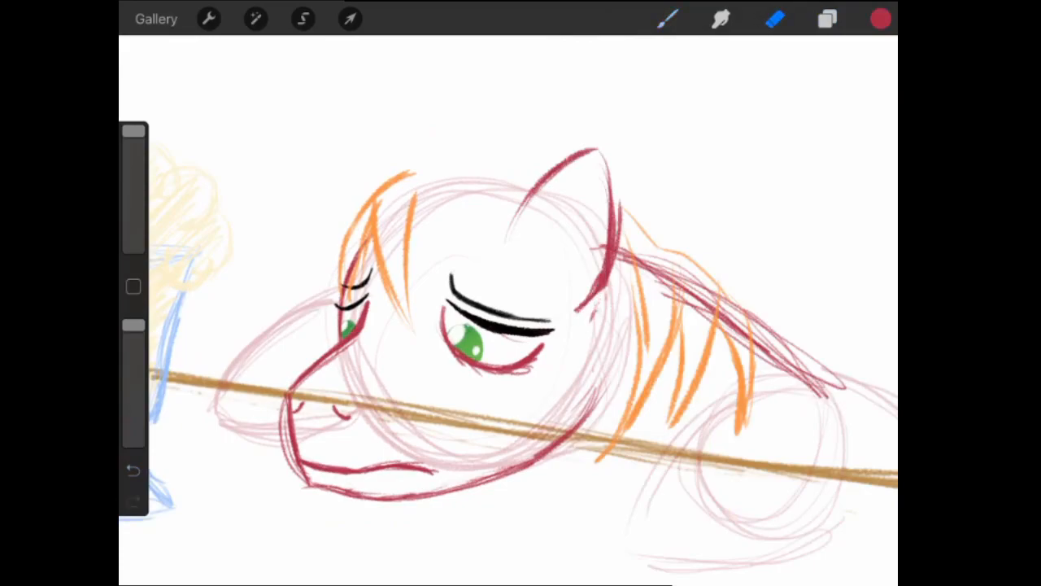
{"action": "left_click_drag", "start_coordinate": [626, 211], "coordinate": [610, 325]}
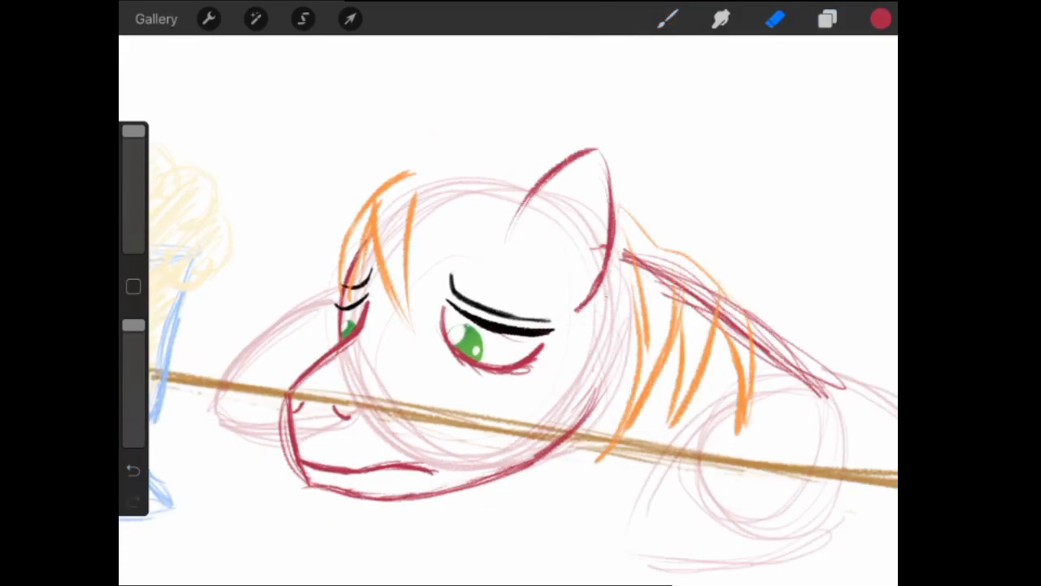
Step: Freehand-select the pony's ear and transform it into its new position
{"action": "left_click", "coordinate": [303, 18]}
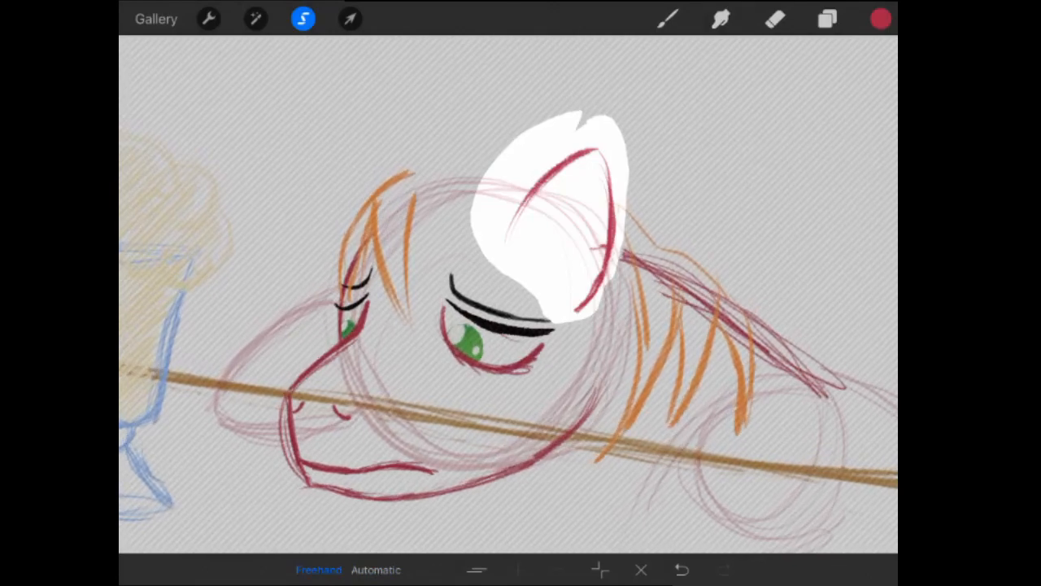
{"action": "left_click", "coordinate": [350, 18]}
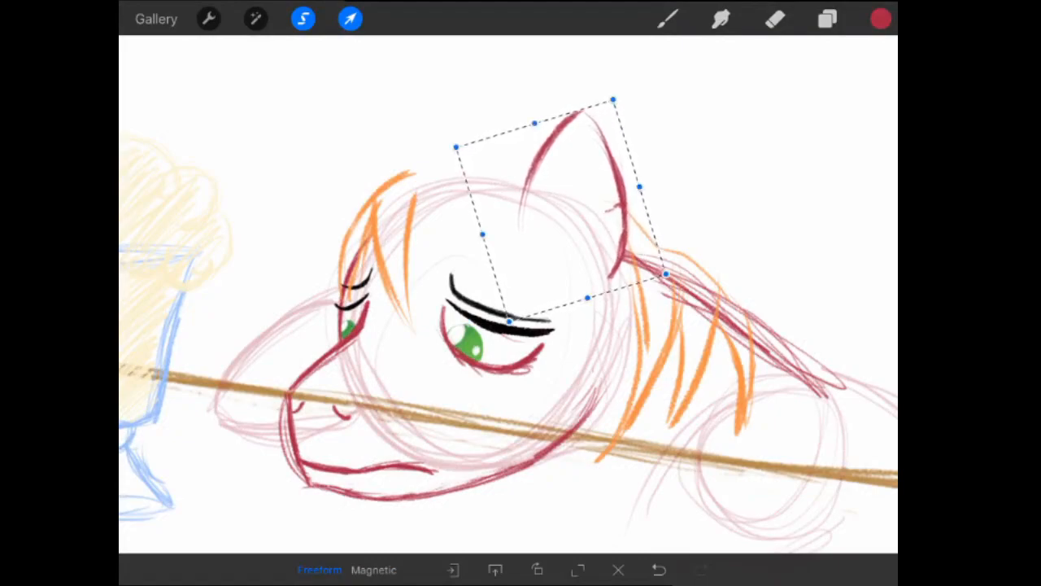
{"action": "left_click", "coordinate": [881, 18]}
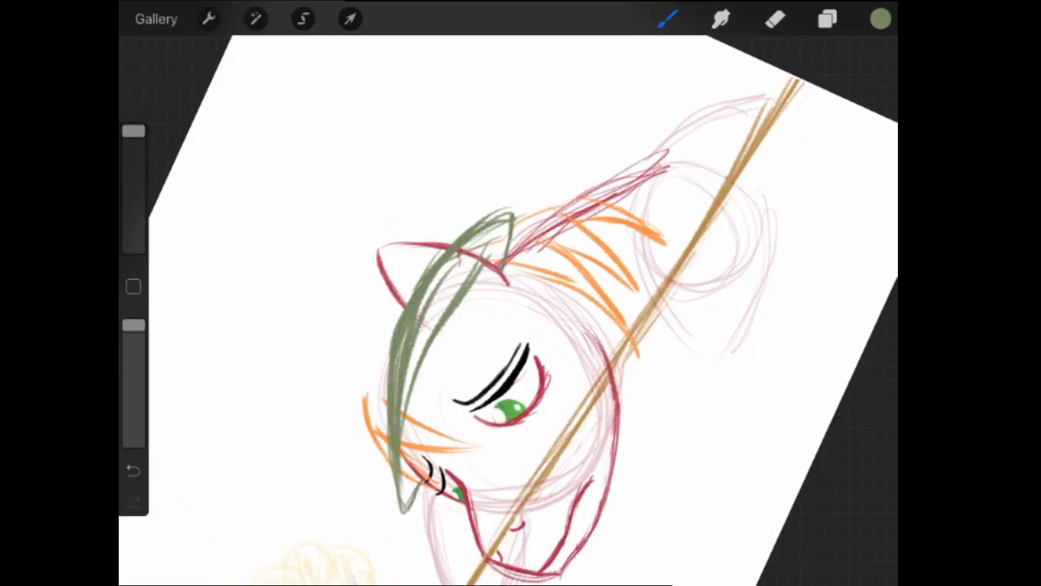
Step: Sketch the green bucket hat outline and erase unwanted parts of it
{"action": "left_click", "coordinate": [773, 19]}
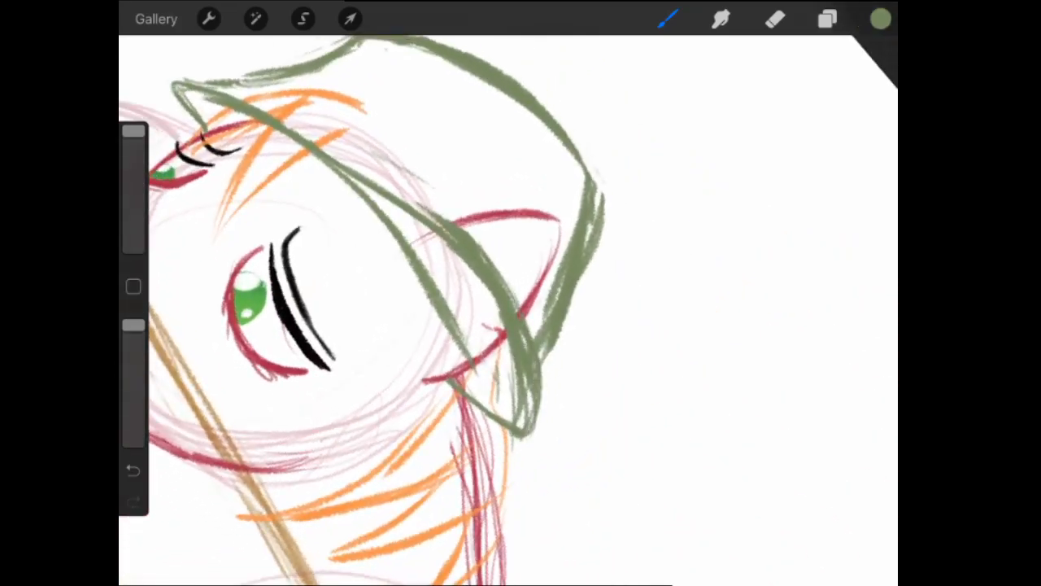
{"action": "left_click", "coordinate": [774, 18]}
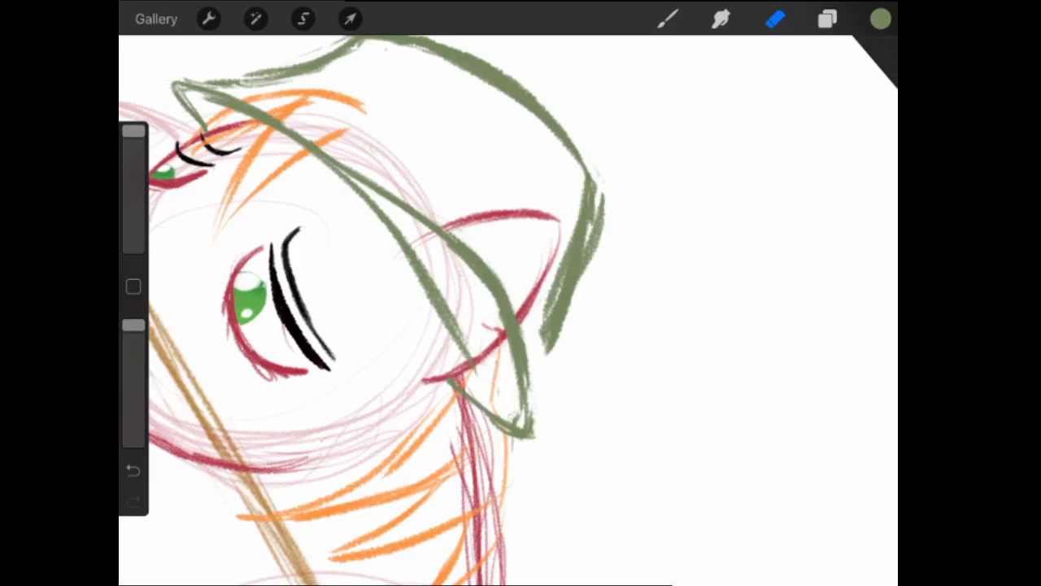
{"action": "left_click_drag", "start_coordinate": [489, 342], "coordinate": [528, 423]}
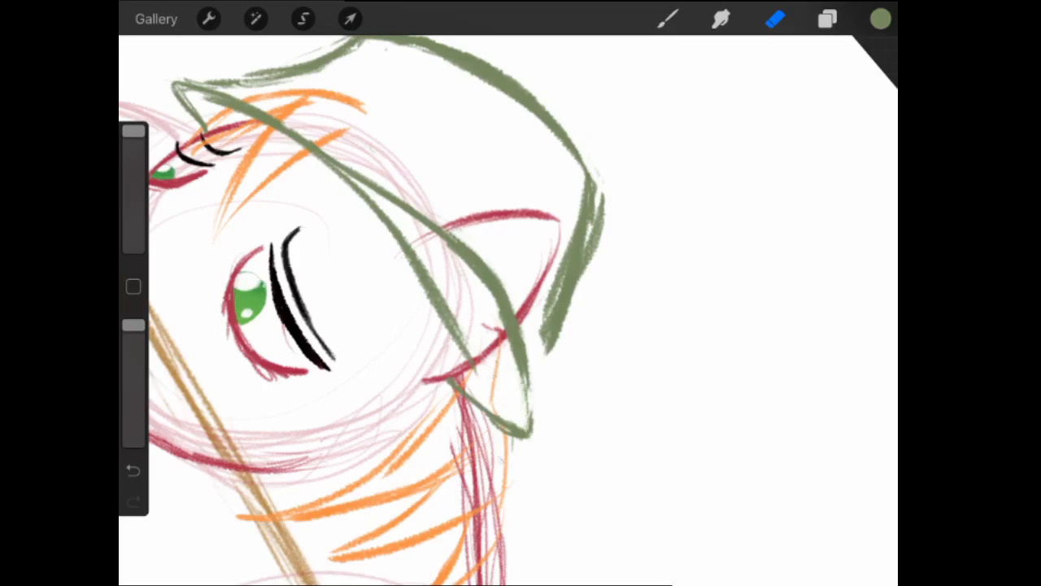
{"action": "left_click", "coordinate": [667, 19]}
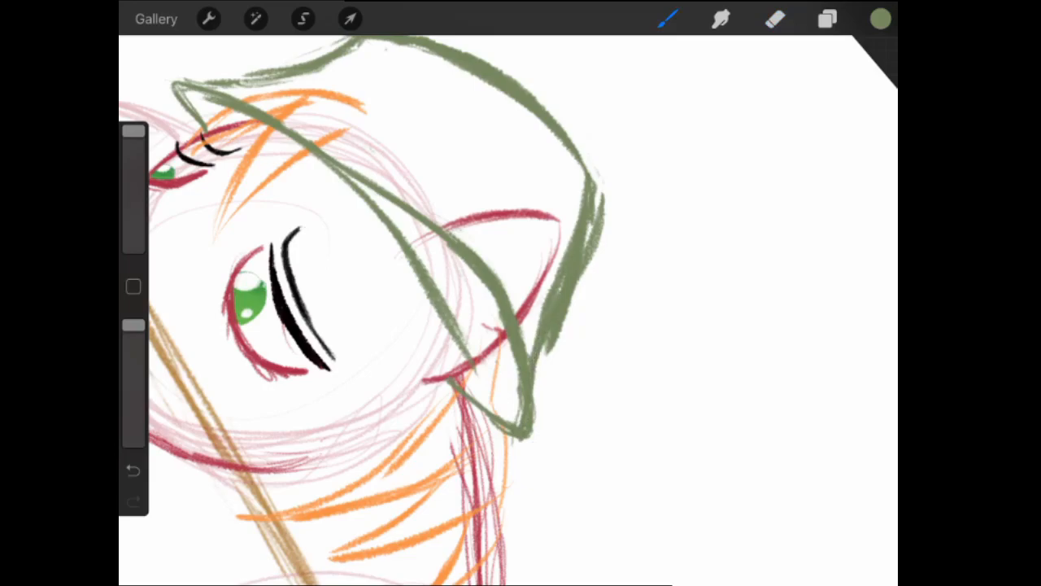
{"action": "left_click", "coordinate": [775, 18]}
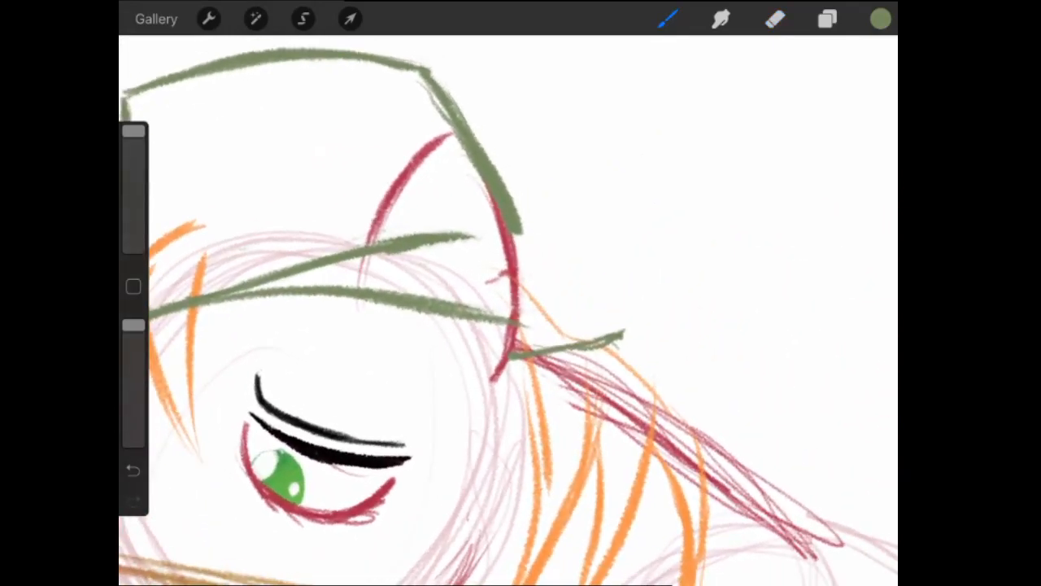
Step: Add extra green hat lines and select the hat for distort reshaping
{"action": "left_click_drag", "start_coordinate": [562, 358], "coordinate": [598, 195]}
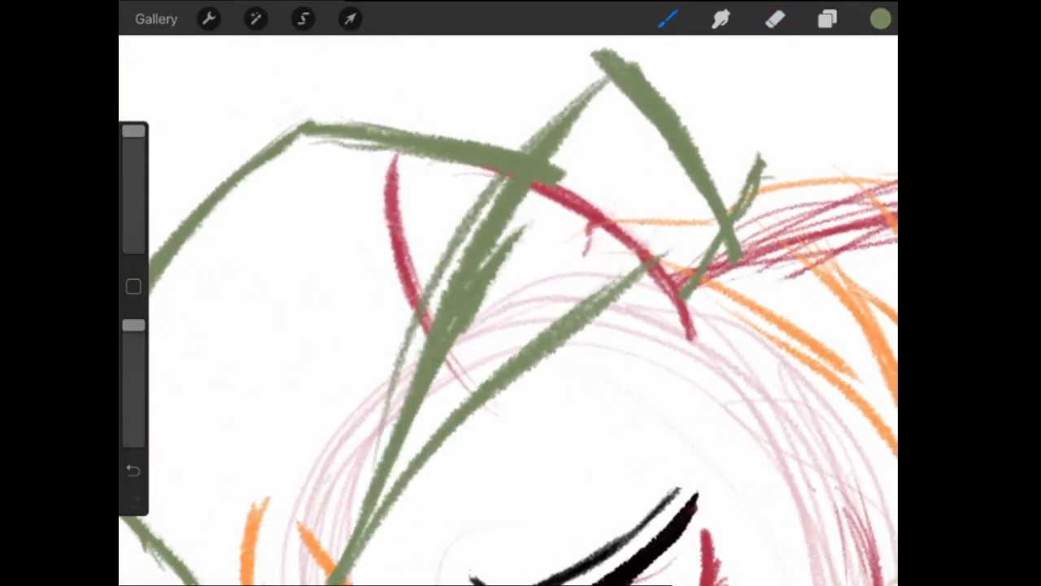
{"action": "left_click", "coordinate": [775, 18]}
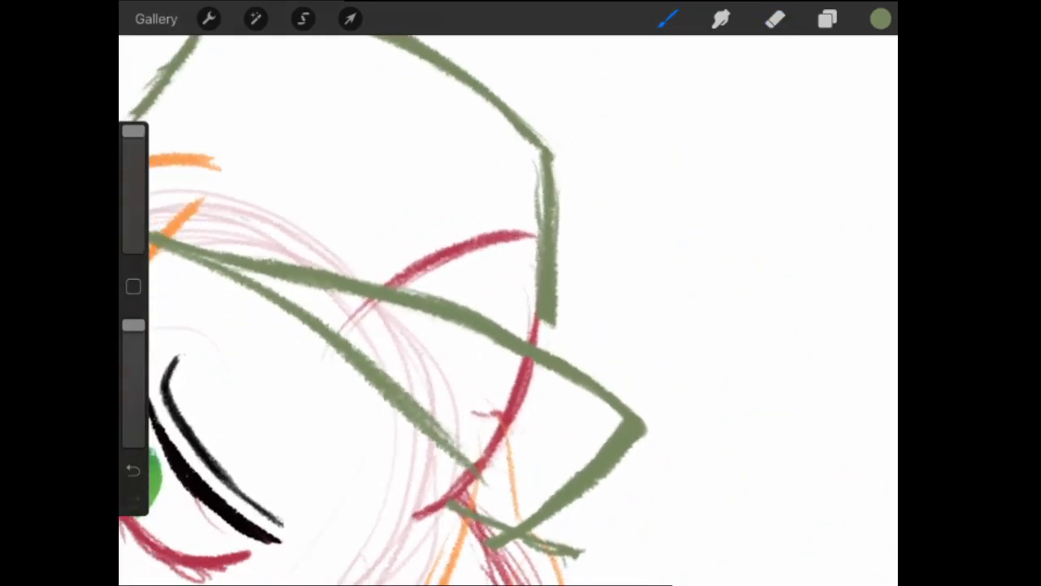
{"action": "left_click", "coordinate": [774, 18]}
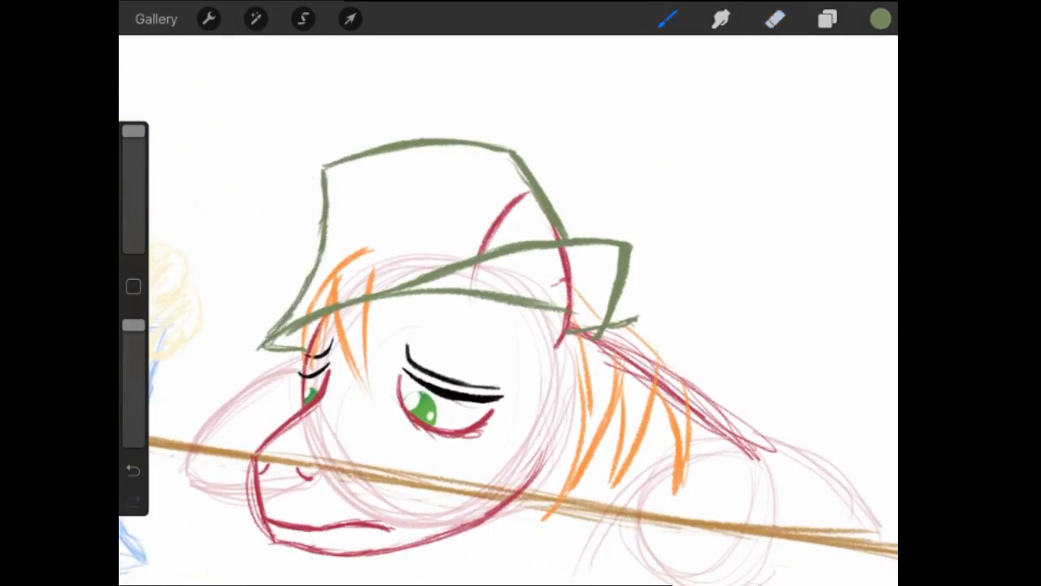
{"action": "left_click", "coordinate": [349, 18]}
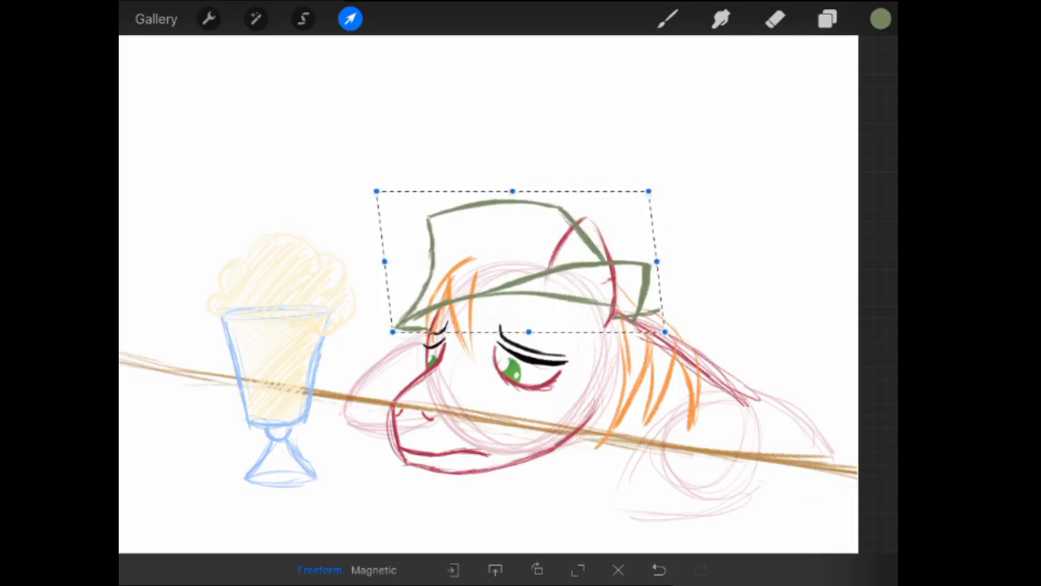
Step: Straighten the hat upright, then hatch a dark brown band across it
{"action": "left_click", "coordinate": [658, 570]}
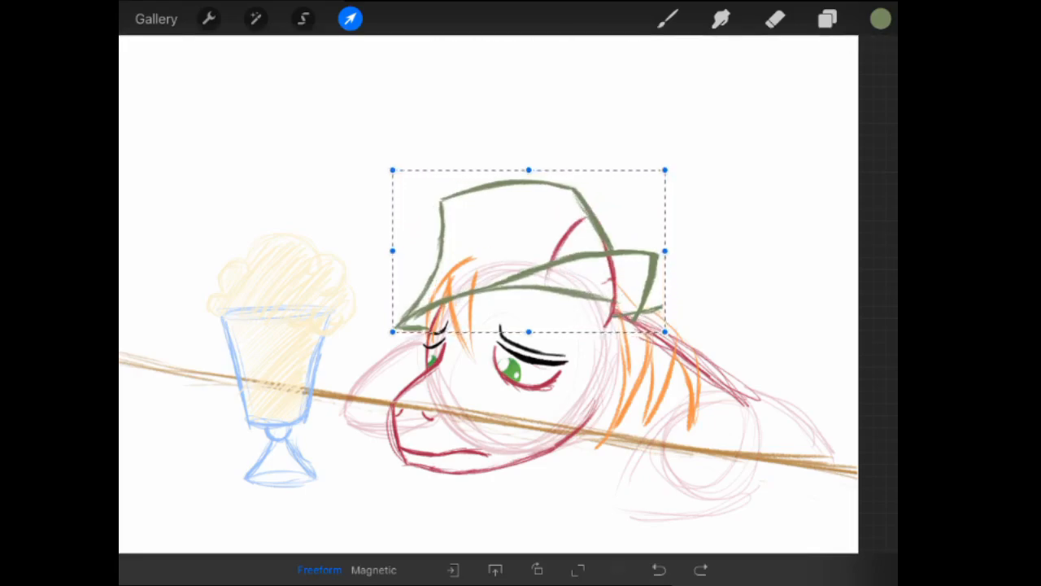
{"action": "left_click", "coordinate": [880, 19]}
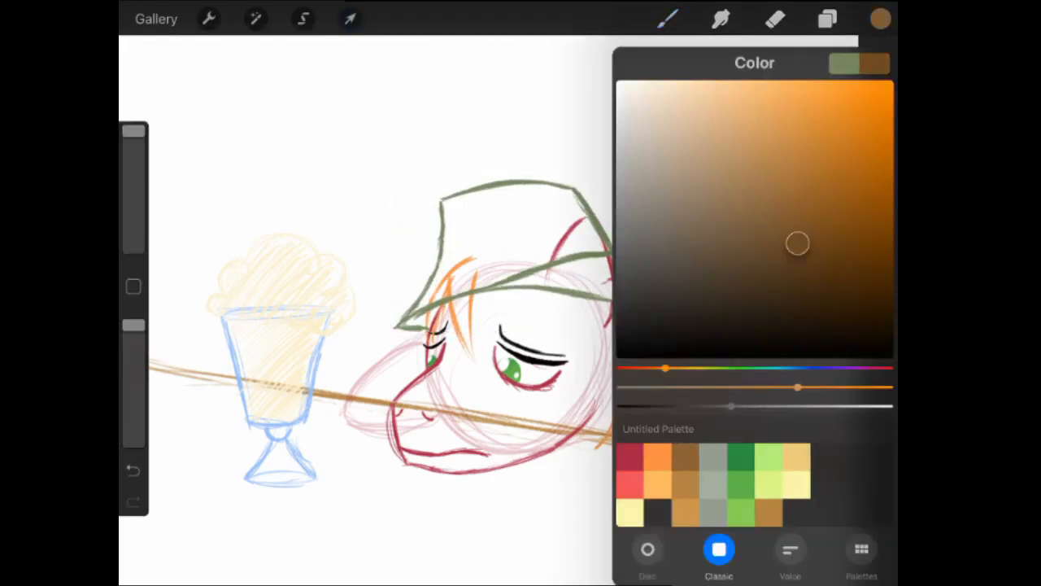
{"action": "left_click", "coordinate": [880, 19]}
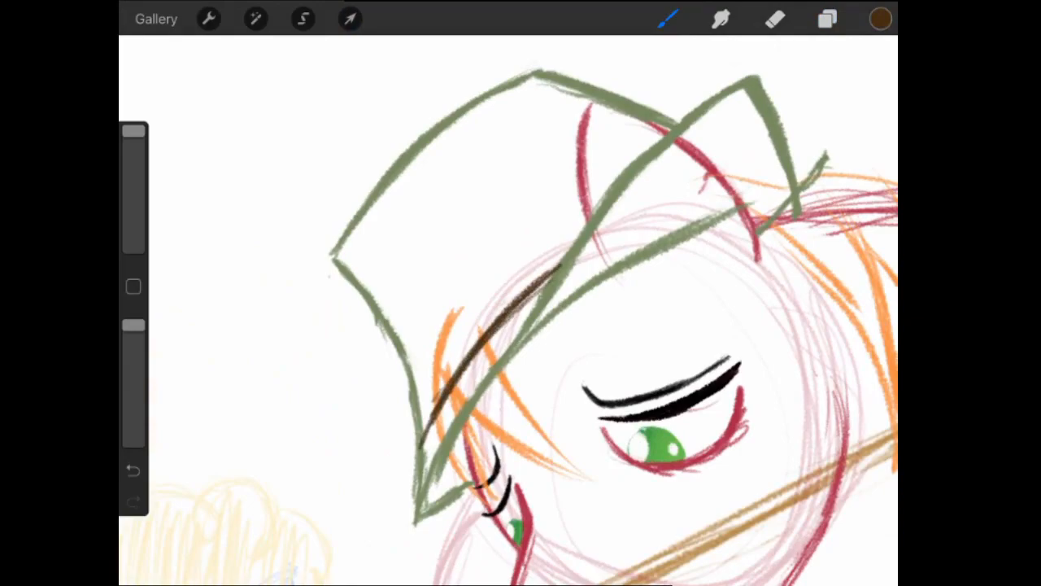
{"action": "left_click_drag", "start_coordinate": [399, 346], "coordinate": [635, 138]}
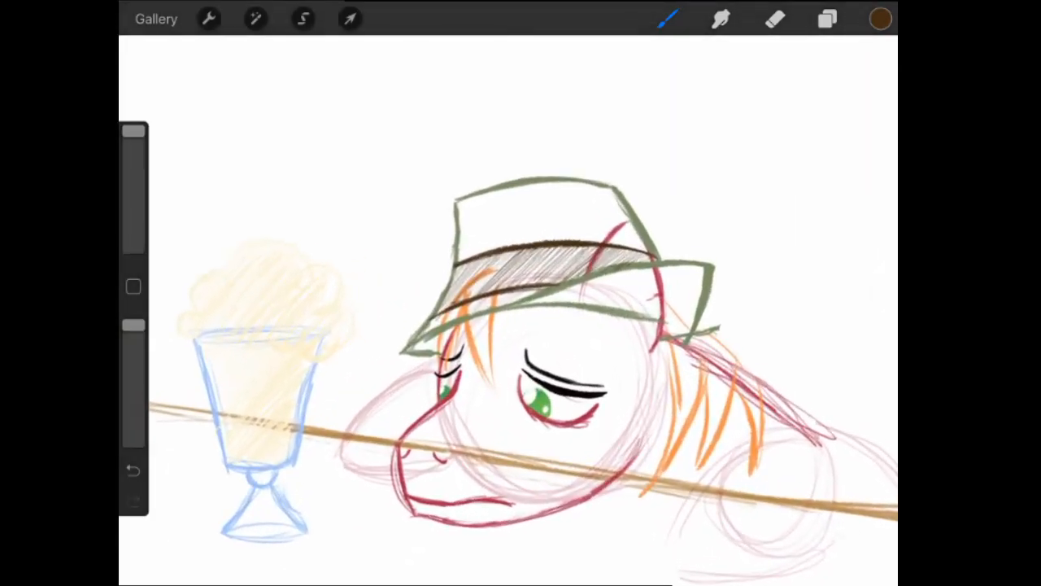
{"action": "left_click", "coordinate": [350, 19]}
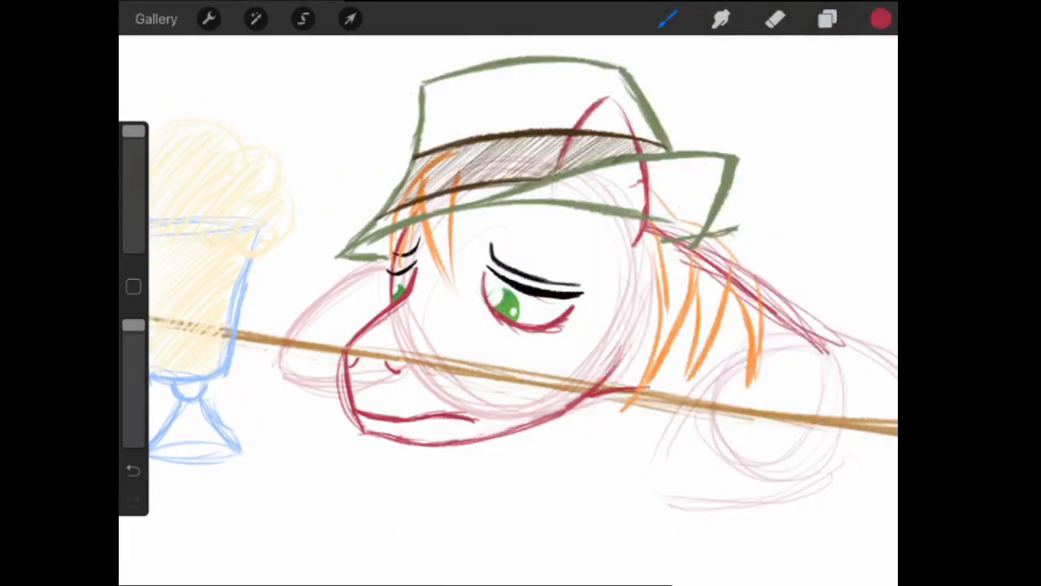
Step: Draw the red scalloped wing edge and choose the layer for the legs
{"action": "left_click", "coordinate": [132, 470]}
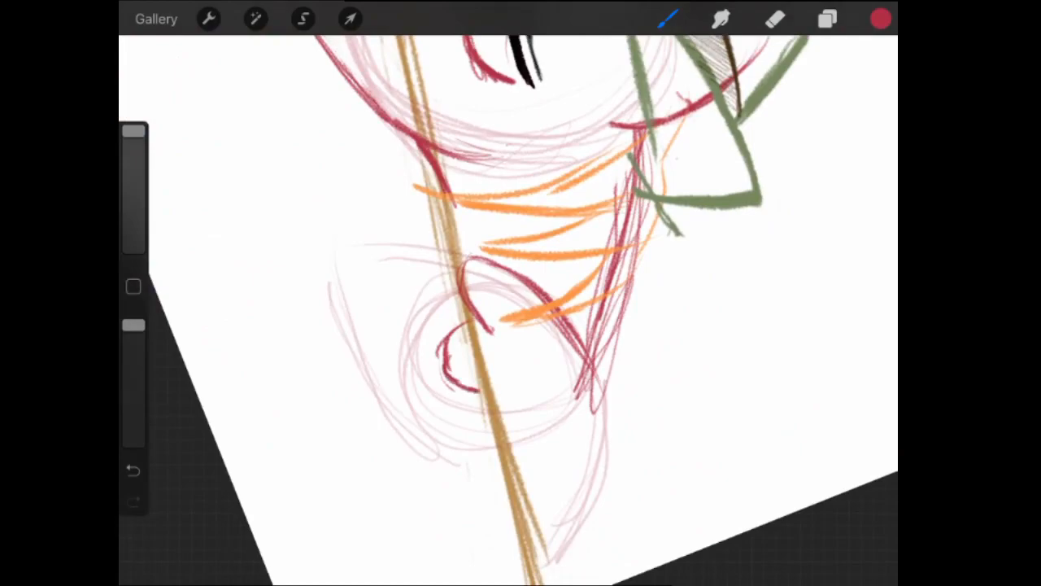
{"action": "left_click_drag", "start_coordinate": [456, 350], "coordinate": [472, 468]}
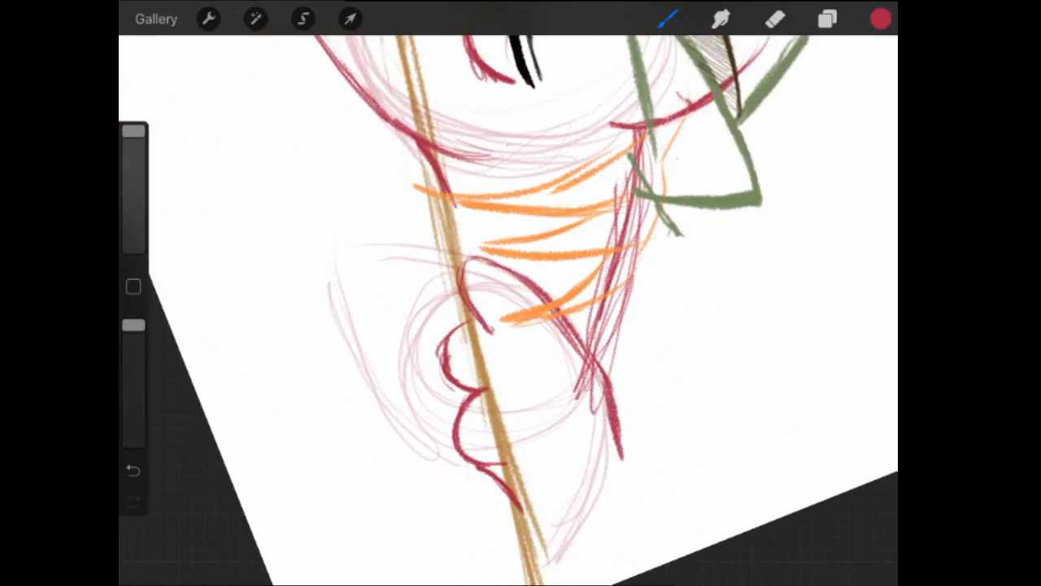
{"action": "left_click", "coordinate": [827, 19]}
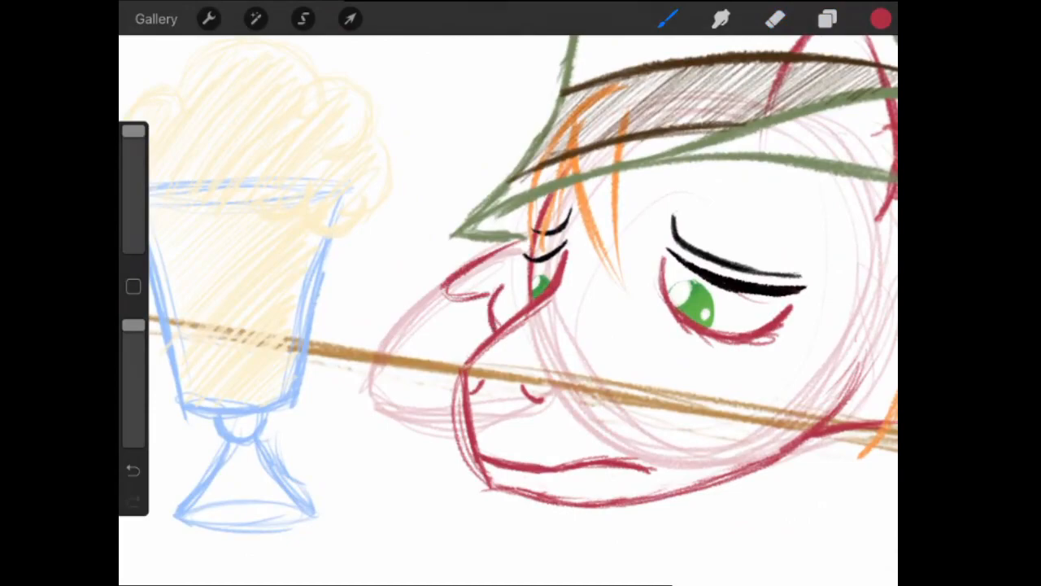
{"action": "left_click", "coordinate": [827, 19]}
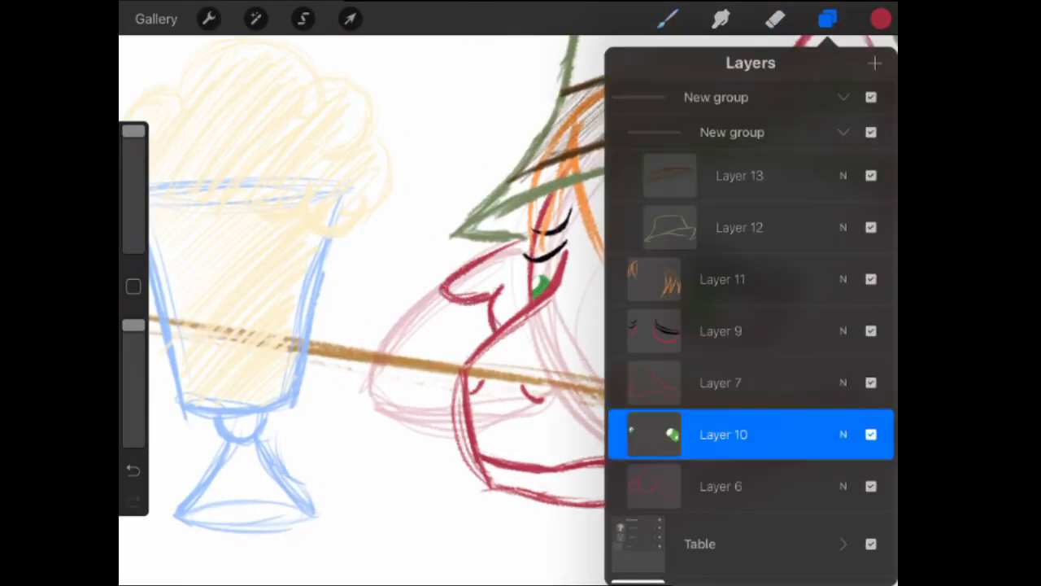
{"action": "left_click", "coordinate": [828, 18]}
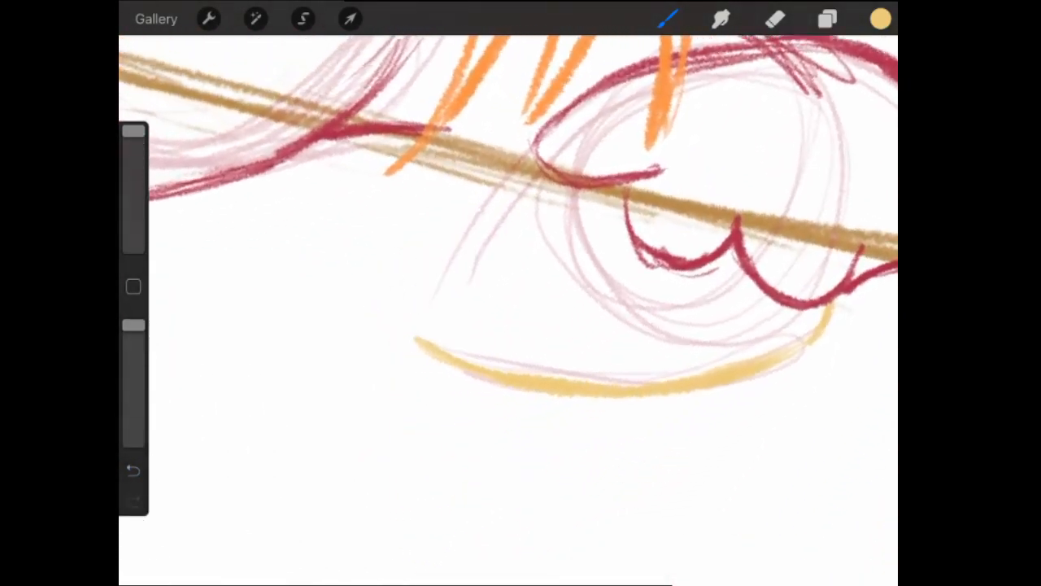
Step: Outline both pony legs in yellow and hatch-fill them in pale yellow
{"action": "left_click", "coordinate": [134, 470]}
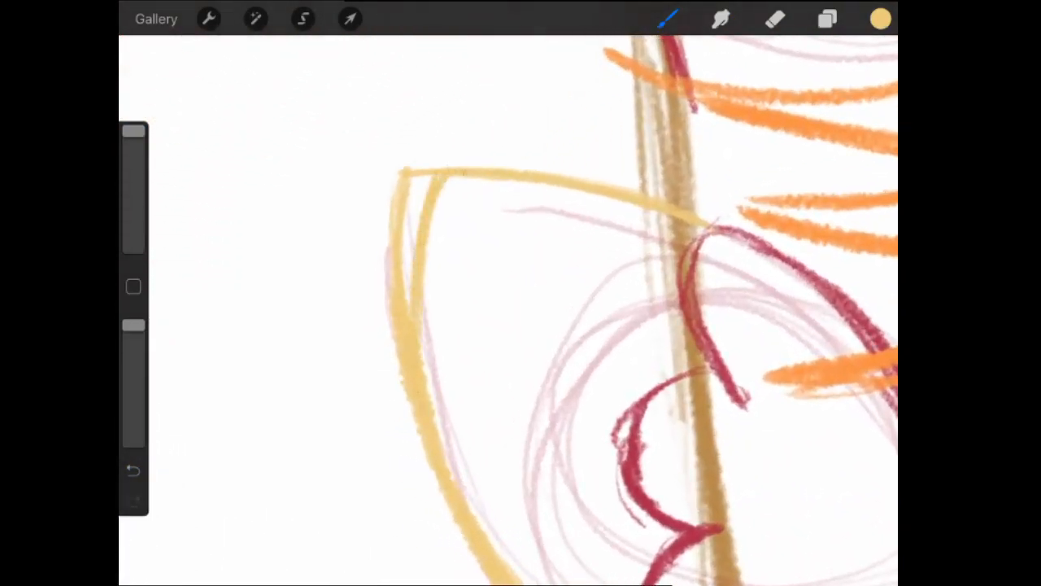
{"action": "left_click", "coordinate": [773, 18]}
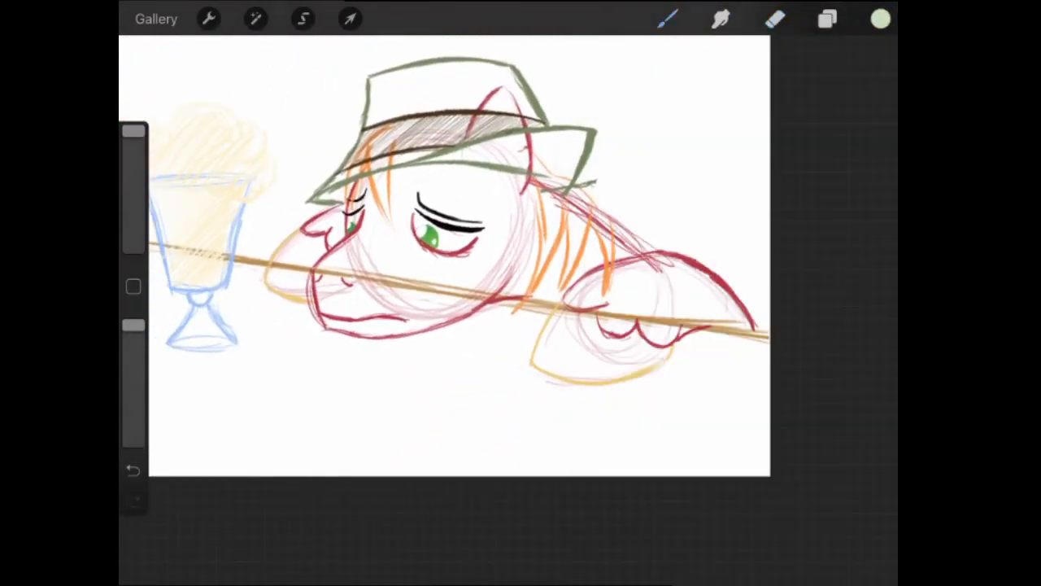
{"action": "left_click", "coordinate": [880, 19]}
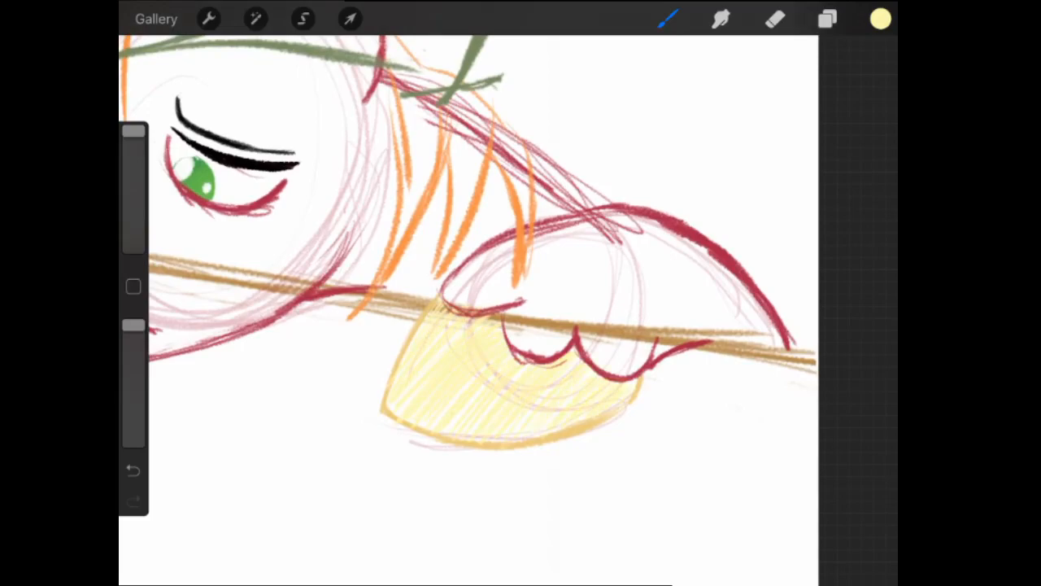
{"action": "left_click", "coordinate": [826, 19]}
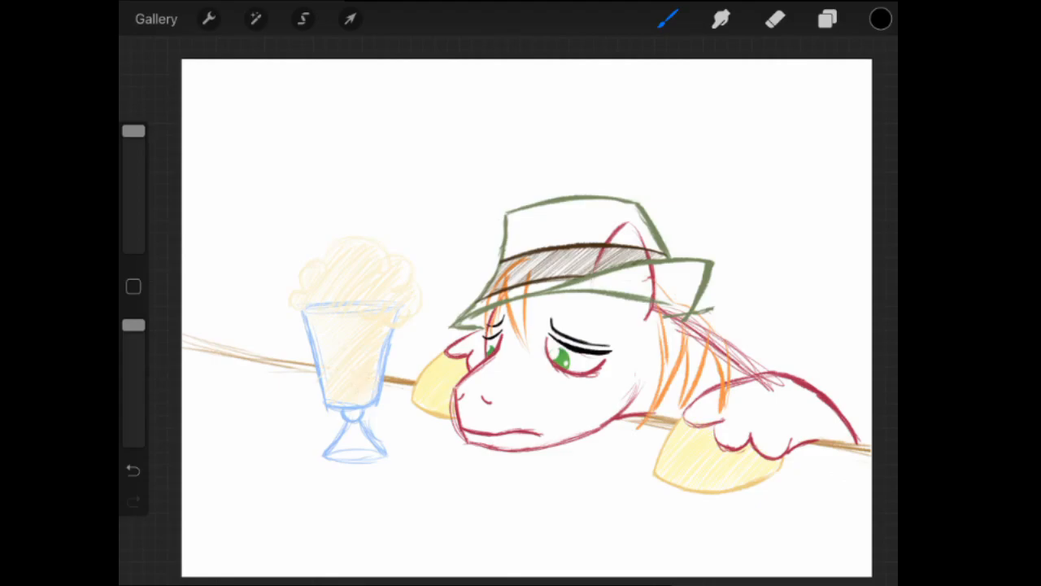
Step: Paint over stray sketch lines near the wing on Layer 7's mask
{"action": "left_click", "coordinate": [826, 19]}
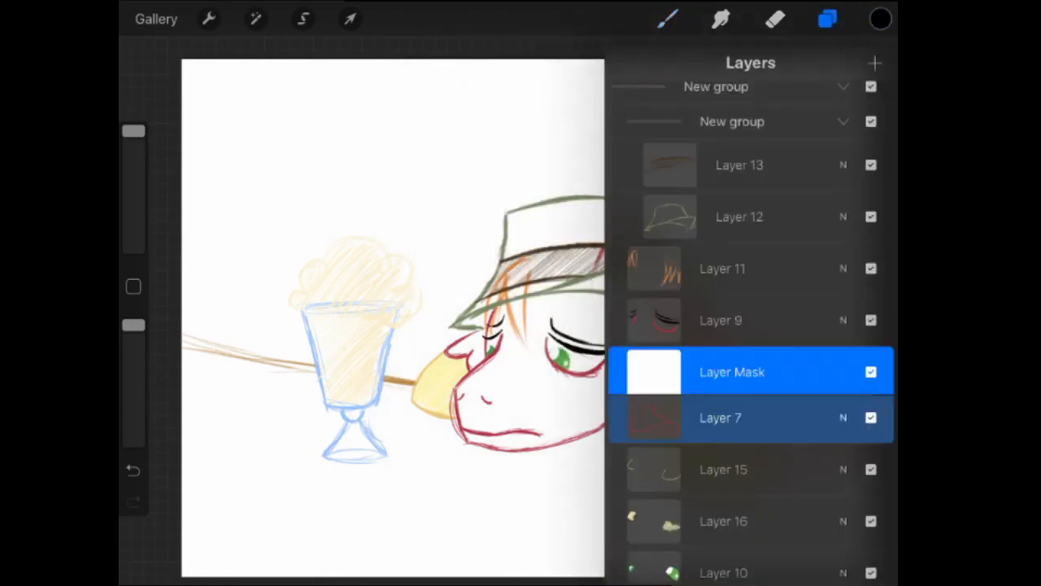
{"action": "left_click", "coordinate": [827, 19]}
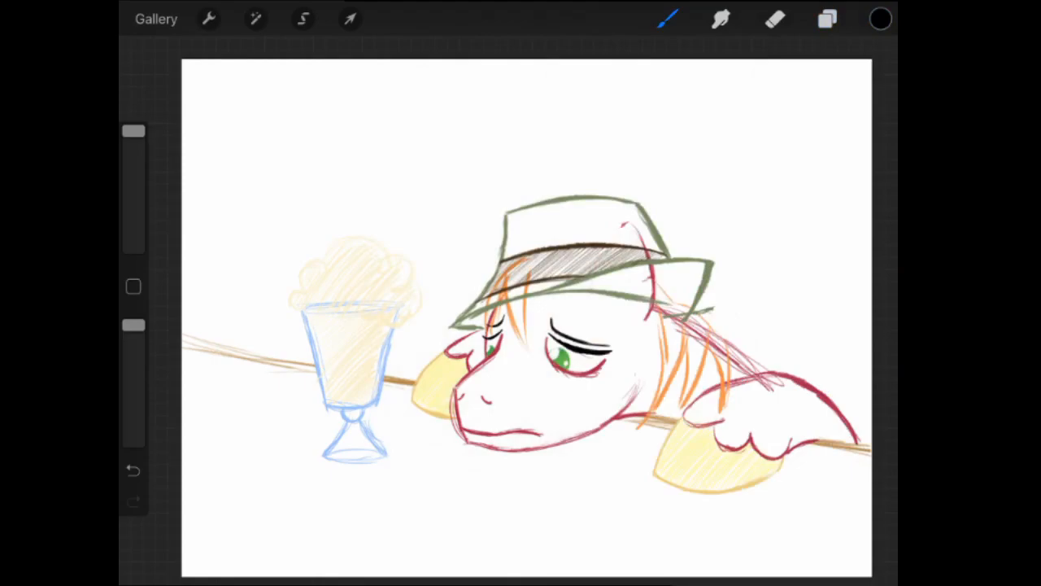
{"action": "left_click_drag", "start_coordinate": [651, 284], "coordinate": [618, 224]}
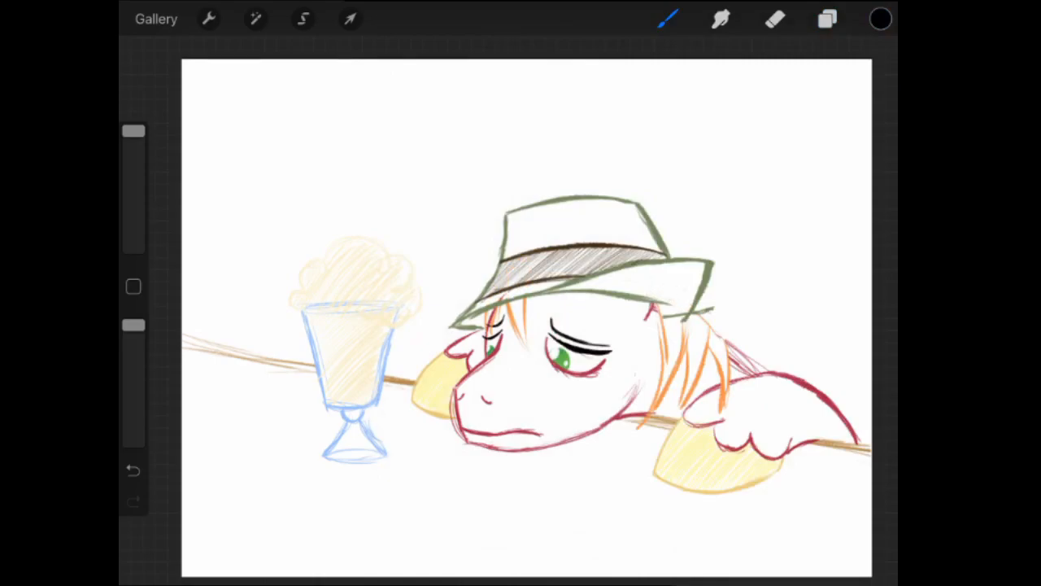
{"action": "left_click", "coordinate": [133, 470]}
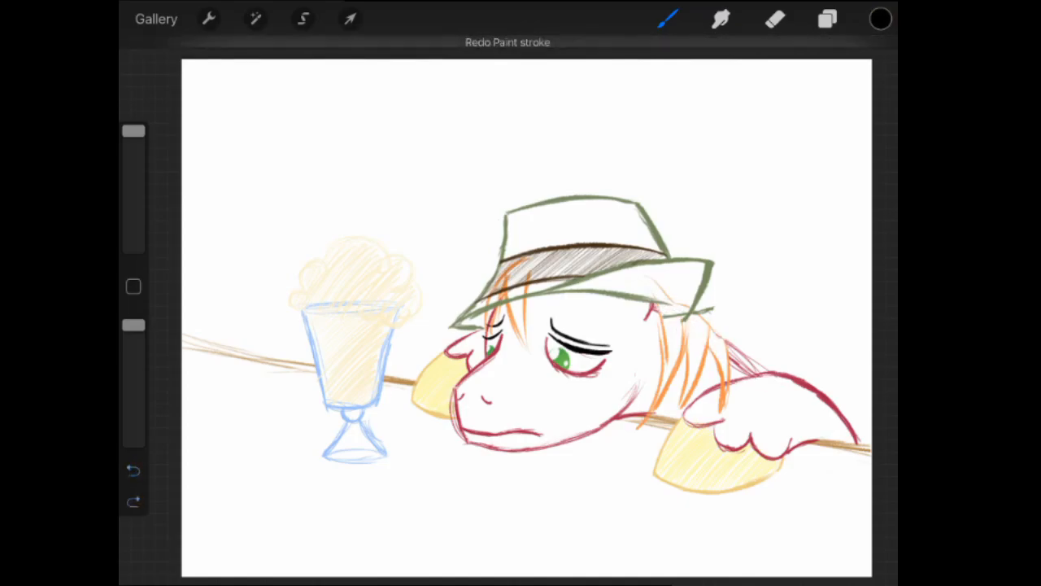
Step: Redo the undone paint stroke, then keep masking stray sketch lines
{"action": "left_click", "coordinate": [826, 19]}
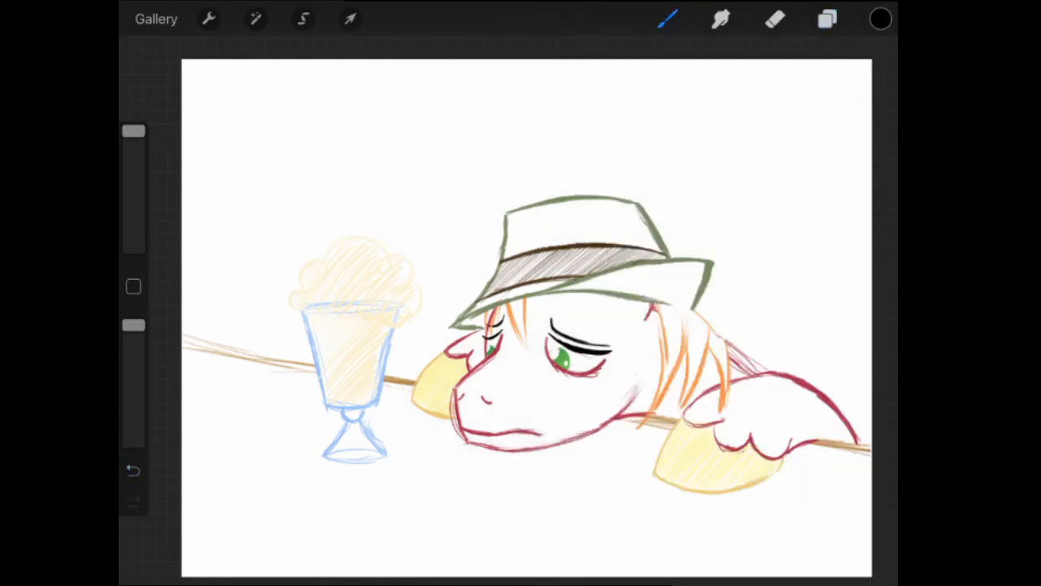
{"action": "left_click", "coordinate": [826, 18]}
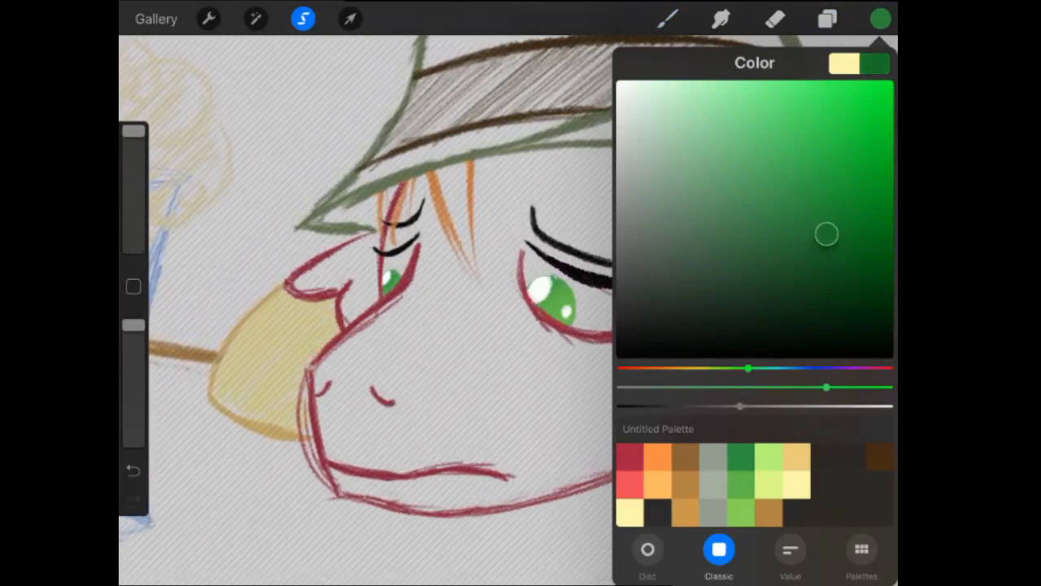
Step: Pick a dark green from the Color panel for the eye shading
{"action": "left_click", "coordinate": [880, 19]}
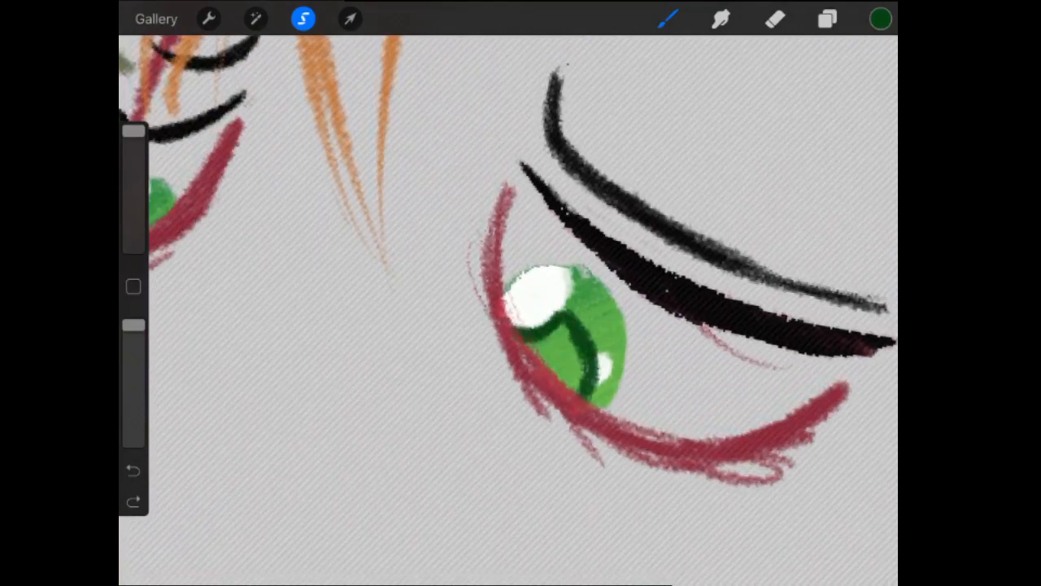
Step: Paint dark green shading into the near iris, then repaint it with lighter green
{"action": "left_click_drag", "start_coordinate": [570, 341], "coordinate": [578, 375]}
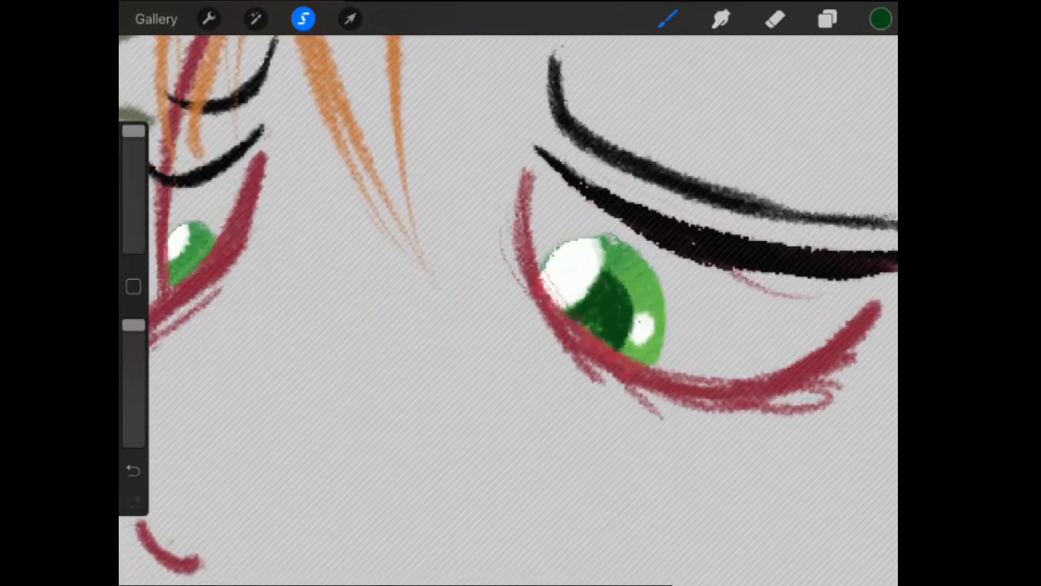
{"action": "left_click", "coordinate": [606, 309]}
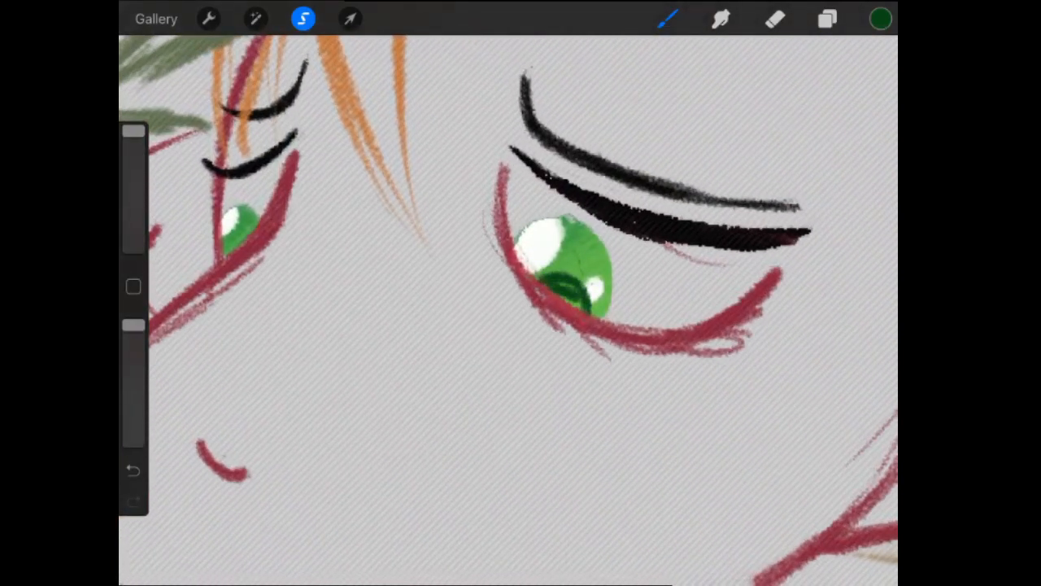
{"action": "left_click_drag", "start_coordinate": [570, 276], "coordinate": [586, 306]}
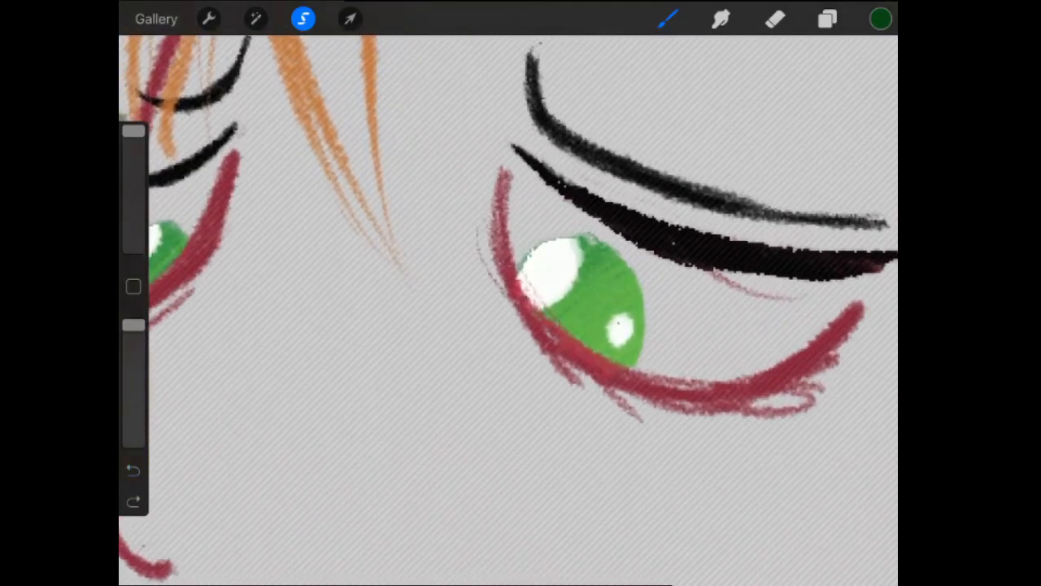
{"action": "left_click_drag", "start_coordinate": [529, 280], "coordinate": [594, 289]}
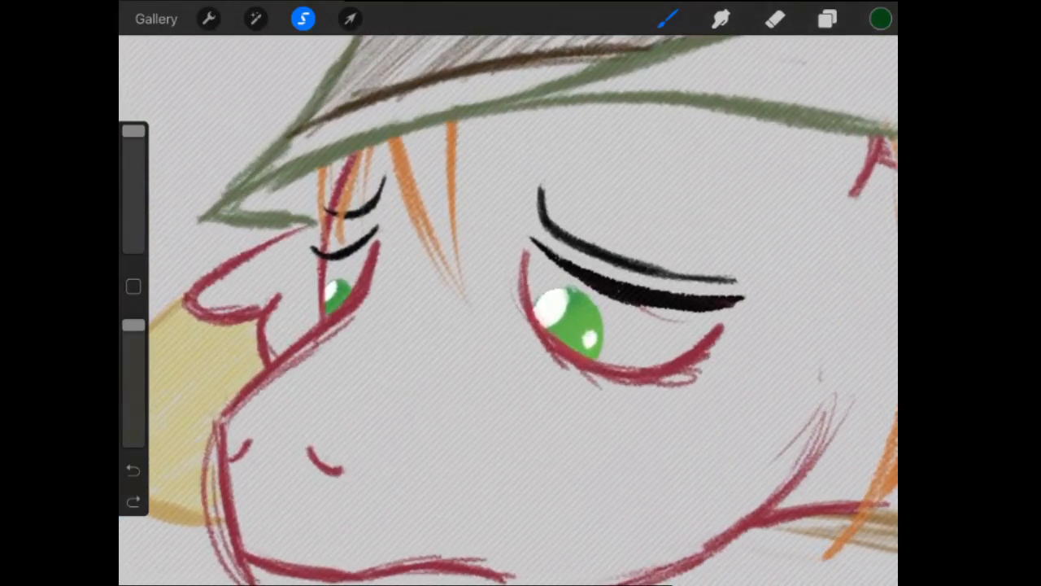
Step: Select Layer 10 and brush dark green pupils into both irises
{"action": "left_click", "coordinate": [827, 19]}
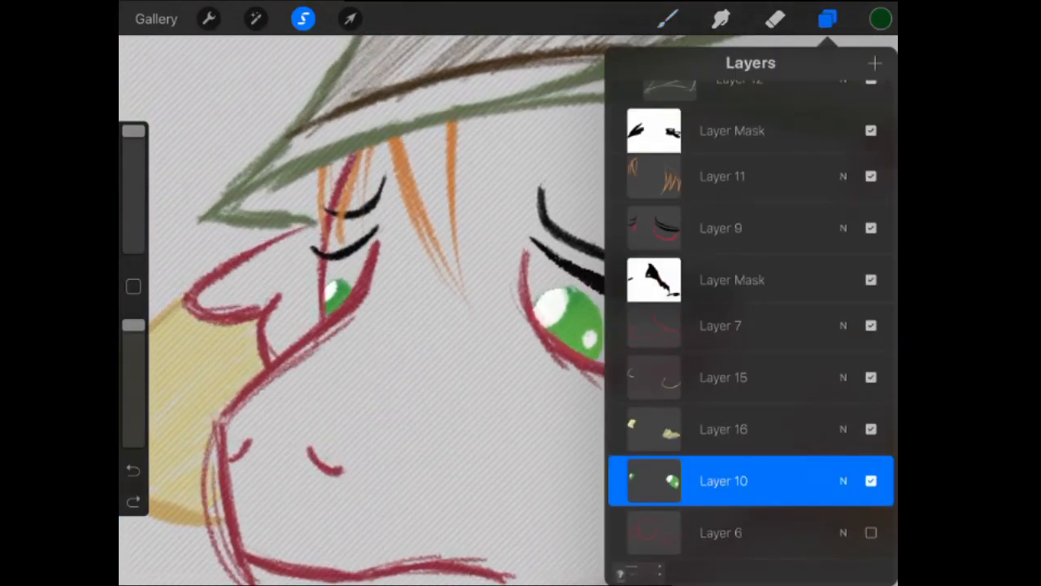
{"action": "left_click", "coordinate": [828, 19]}
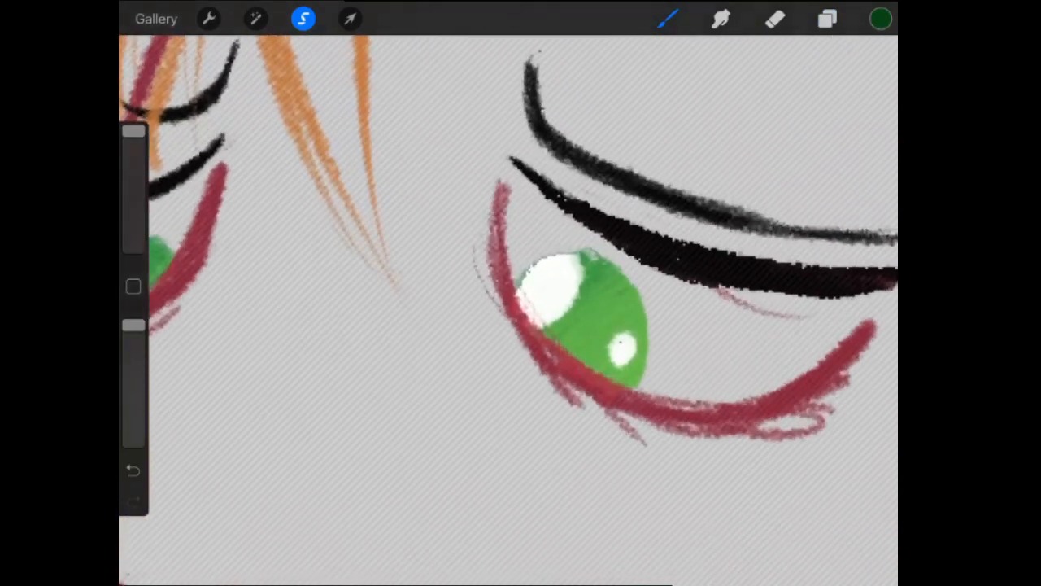
{"action": "left_click_drag", "start_coordinate": [532, 313], "coordinate": [606, 345]}
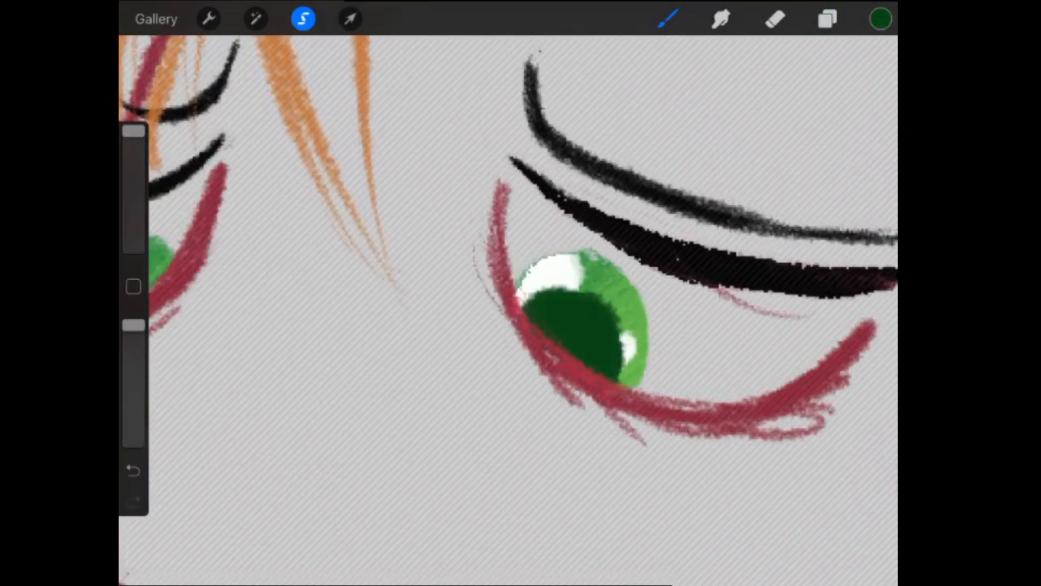
{"action": "left_click", "coordinate": [774, 19]}
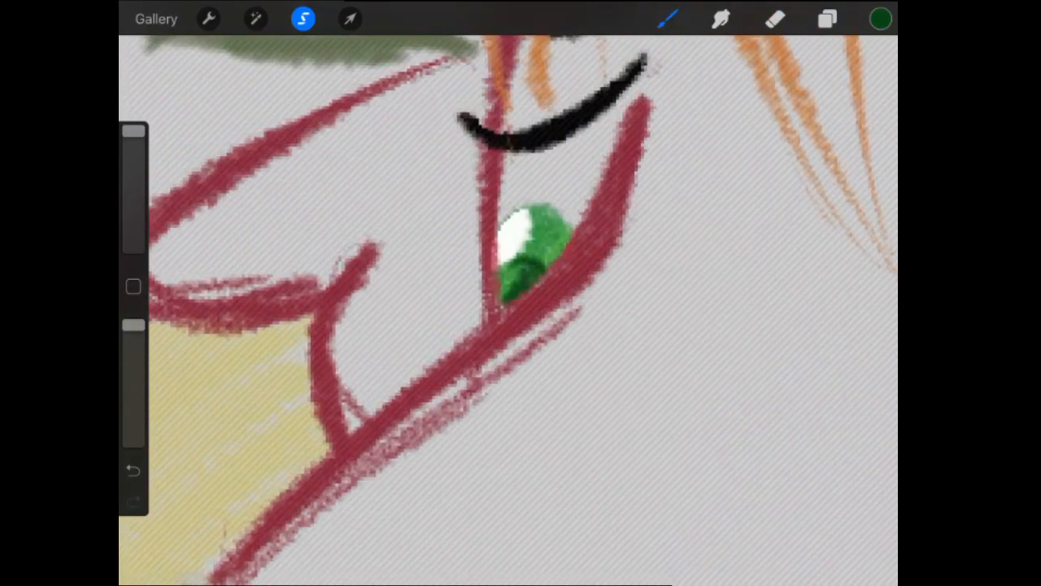
{"action": "left_click", "coordinate": [529, 261]}
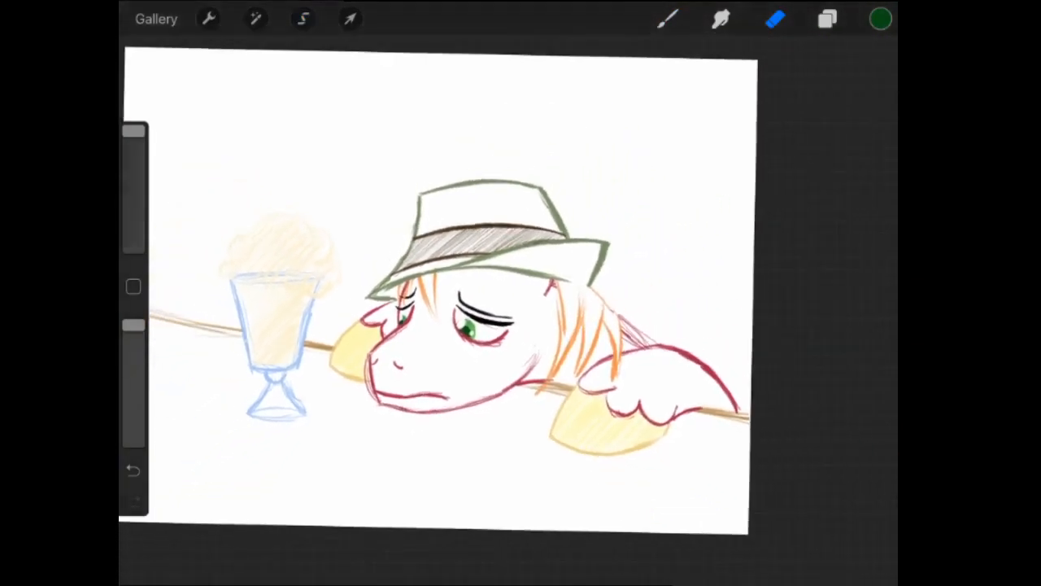
Step: Move a new layer under the hat group and hatch khaki over the hat
{"action": "left_click", "coordinate": [827, 18]}
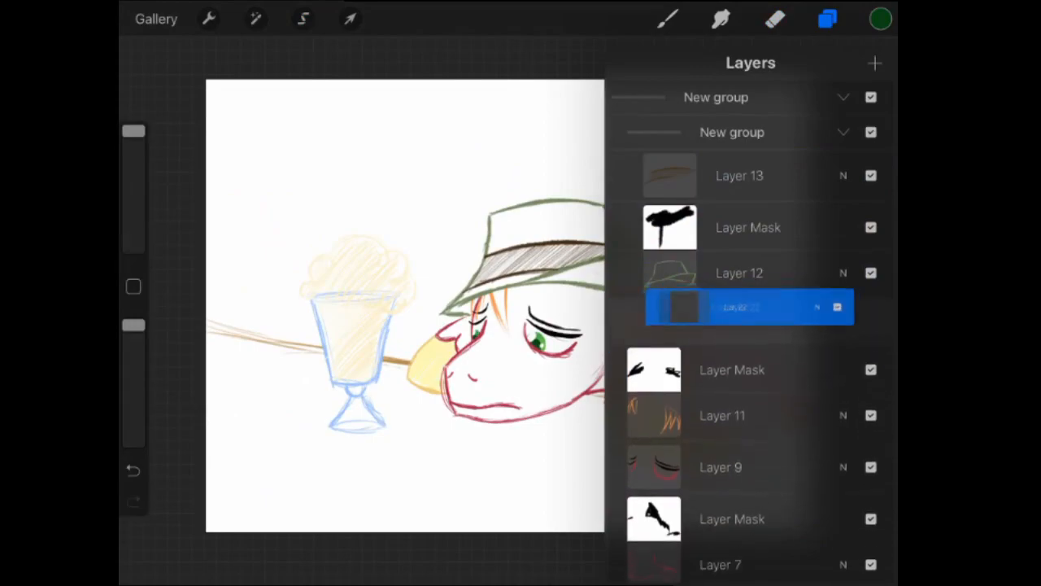
{"action": "left_click", "coordinate": [881, 19]}
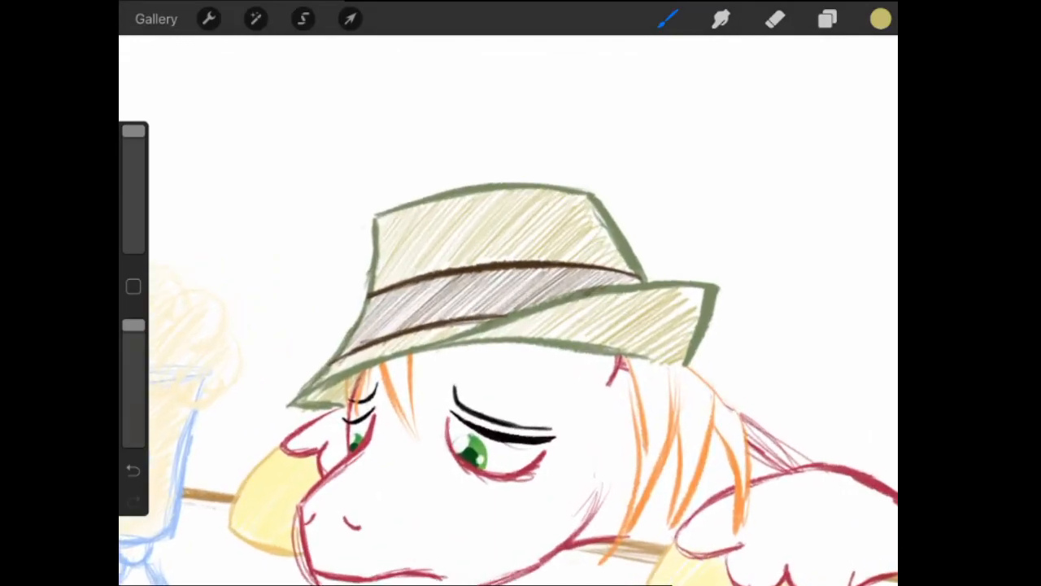
{"action": "left_click", "coordinate": [880, 19]}
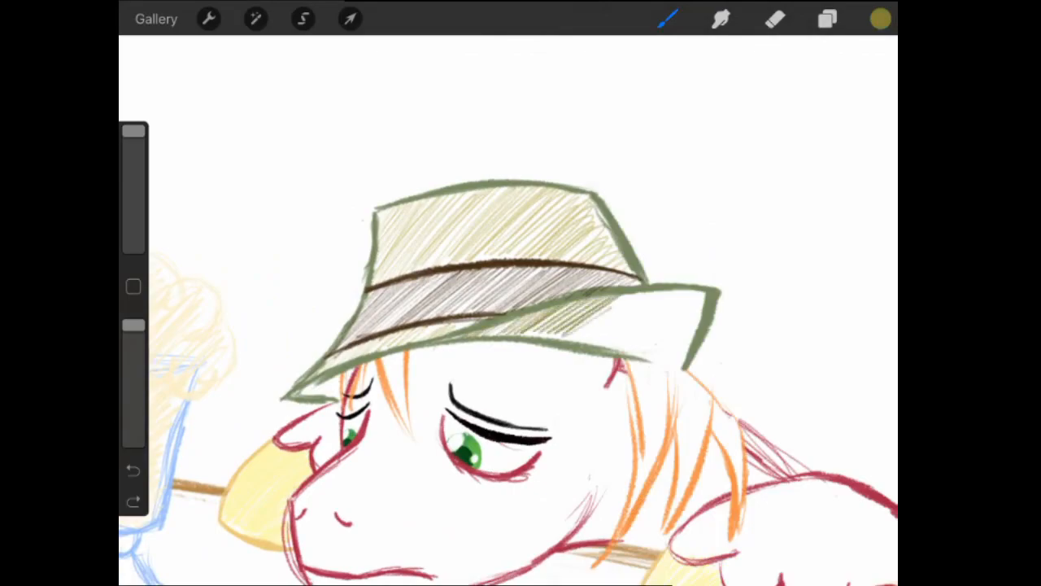
{"action": "left_click_drag", "start_coordinate": [586, 309], "coordinate": [691, 342]}
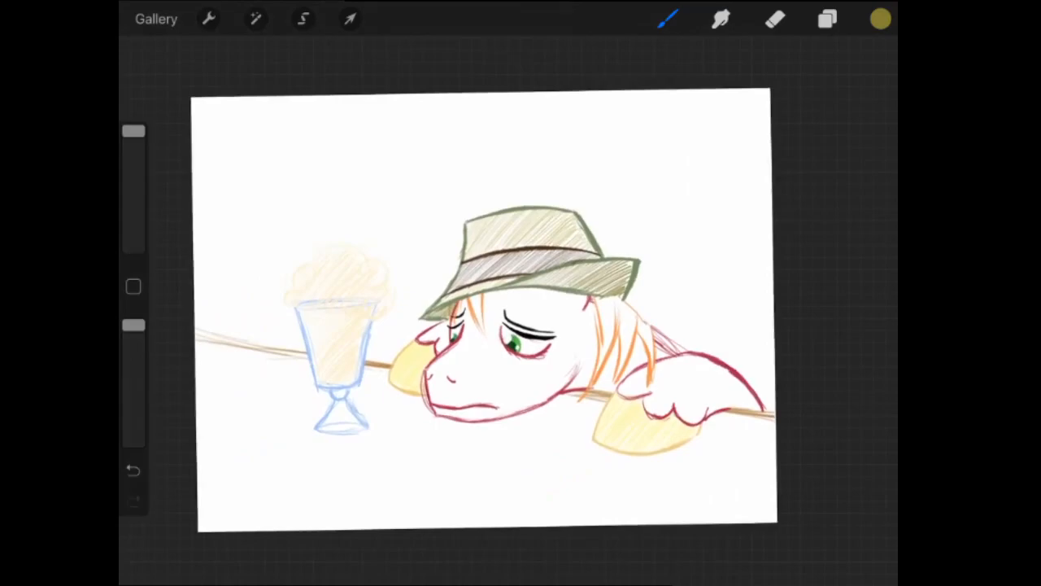
Step: Hatch light blue shading over the glass cup and foot
{"action": "left_click", "coordinate": [826, 19]}
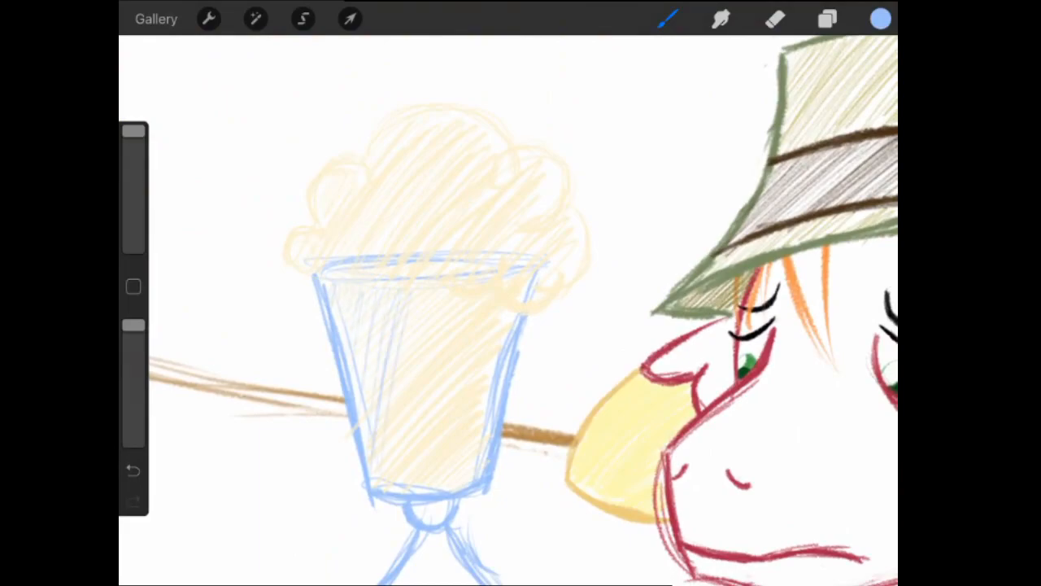
{"action": "left_click_drag", "start_coordinate": [407, 309], "coordinate": [447, 464]}
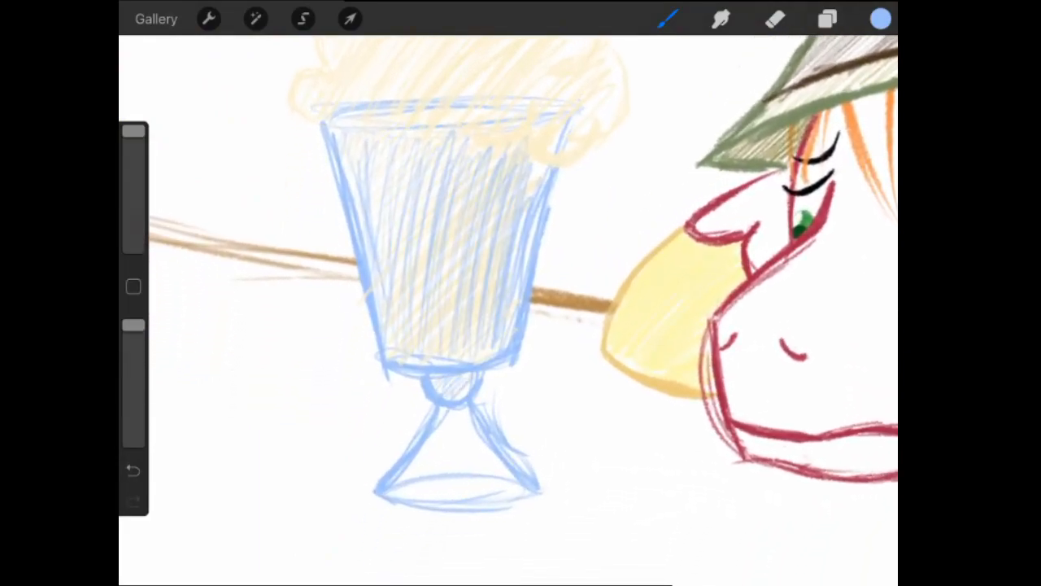
{"action": "left_click_drag", "start_coordinate": [431, 407], "coordinate": [480, 480]}
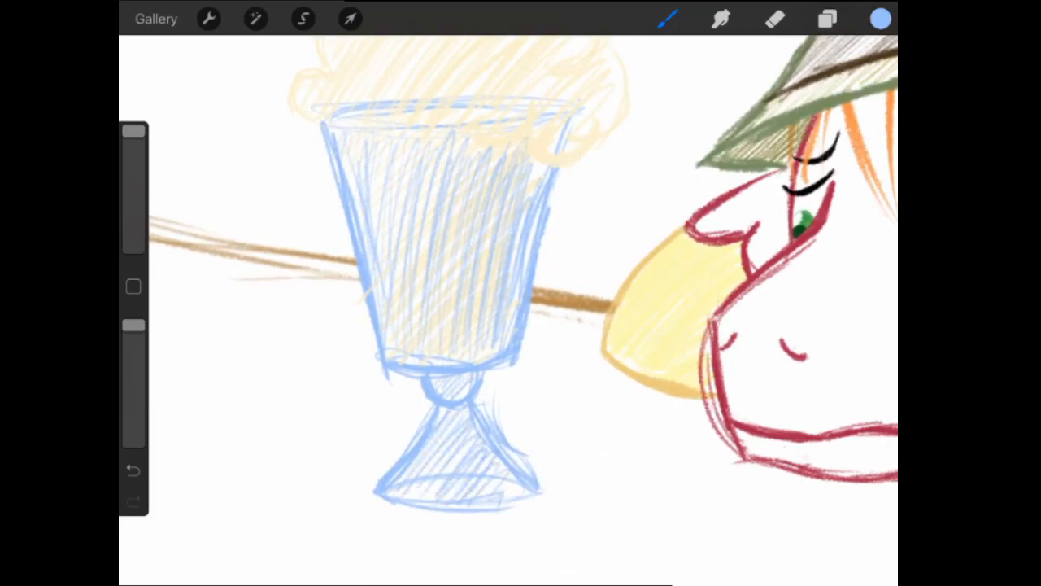
{"action": "left_click", "coordinate": [827, 19]}
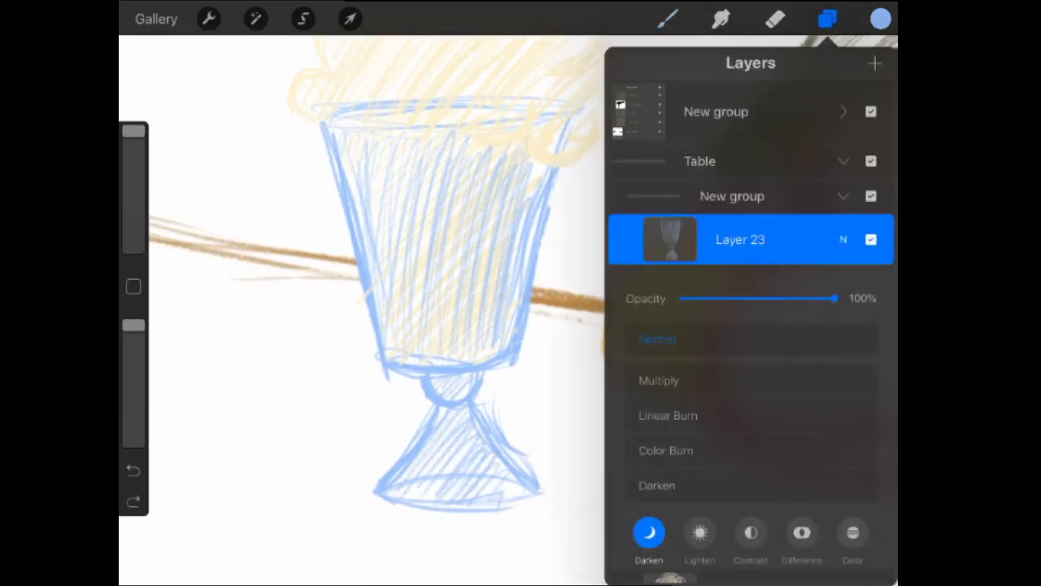
Step: Set Layer 23 to Add blending and close the layer options
{"action": "left_click", "coordinate": [700, 533]}
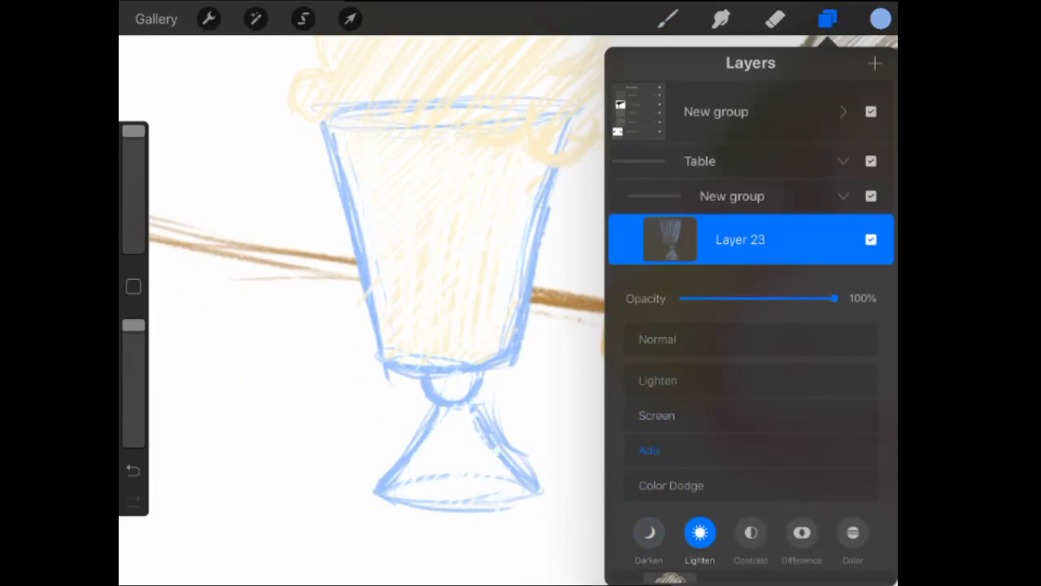
{"action": "left_click", "coordinate": [801, 533]}
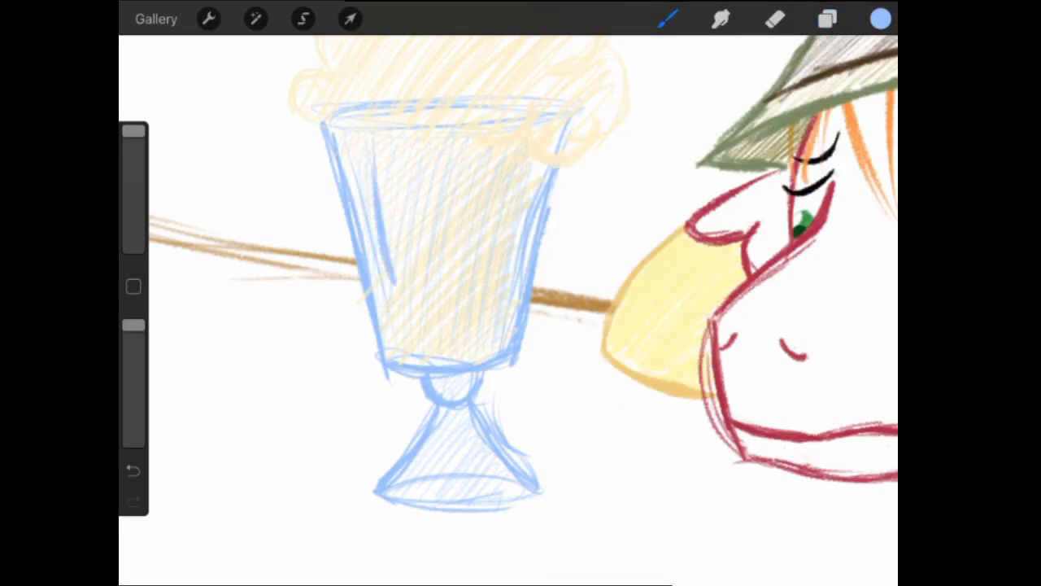
Step: Draw vertical blue flute lines down the inside of the glass bowl
{"action": "left_click_drag", "start_coordinate": [414, 154], "coordinate": [411, 350]}
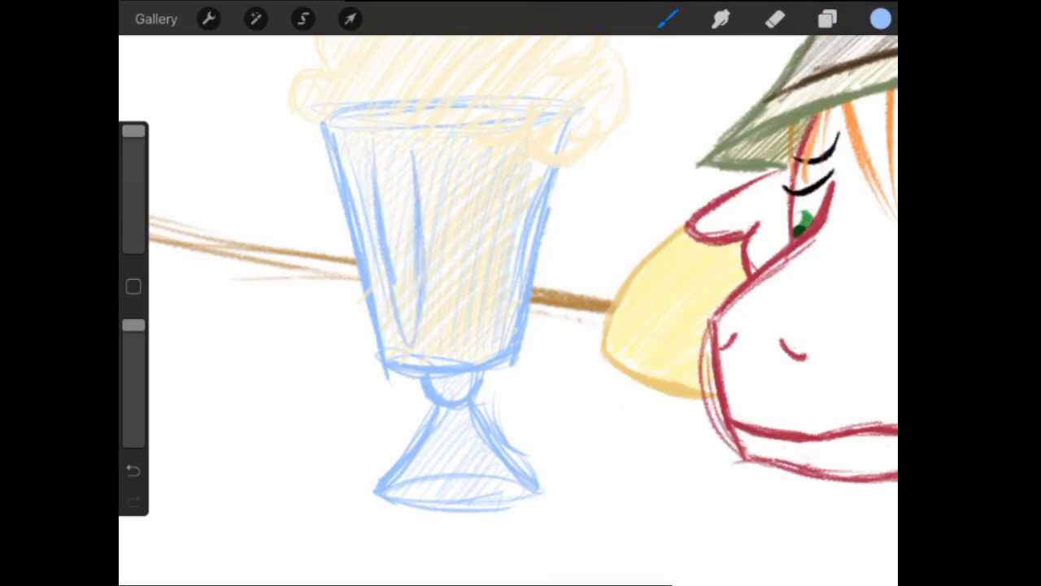
{"action": "left_click_drag", "start_coordinate": [444, 163], "coordinate": [463, 349]}
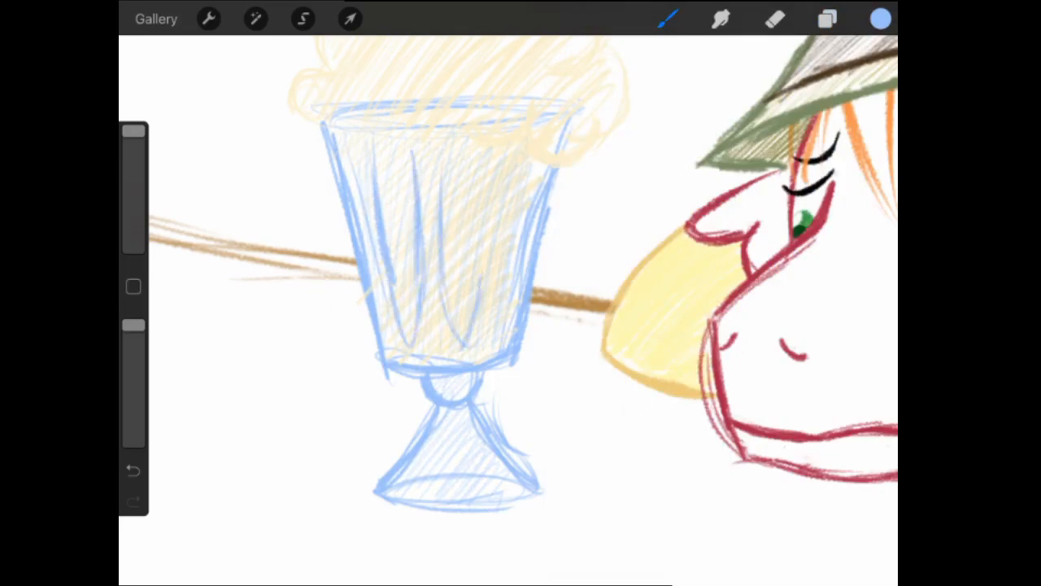
{"action": "left_click", "coordinate": [349, 19]}
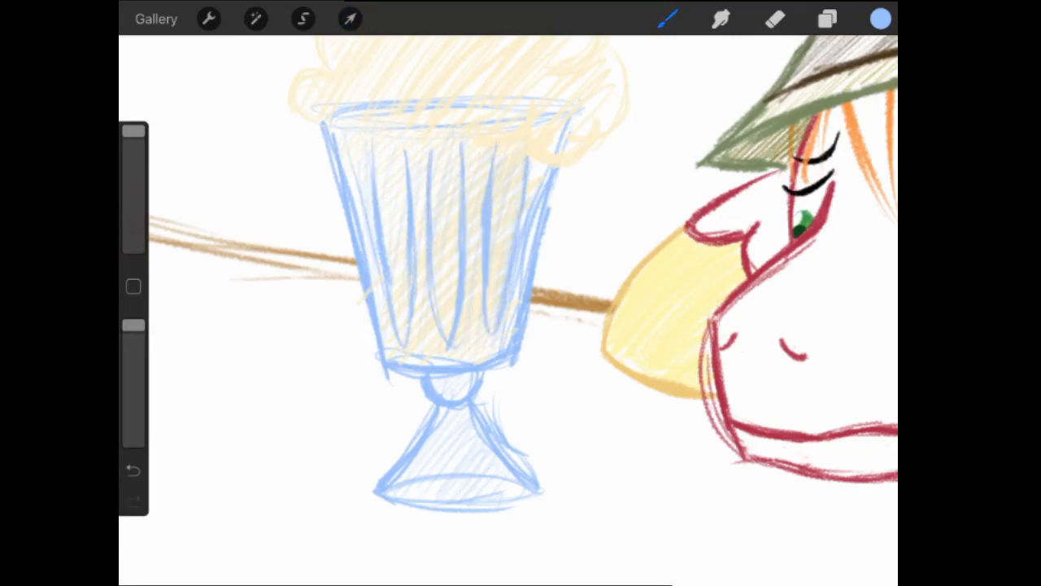
{"action": "left_click", "coordinate": [826, 19]}
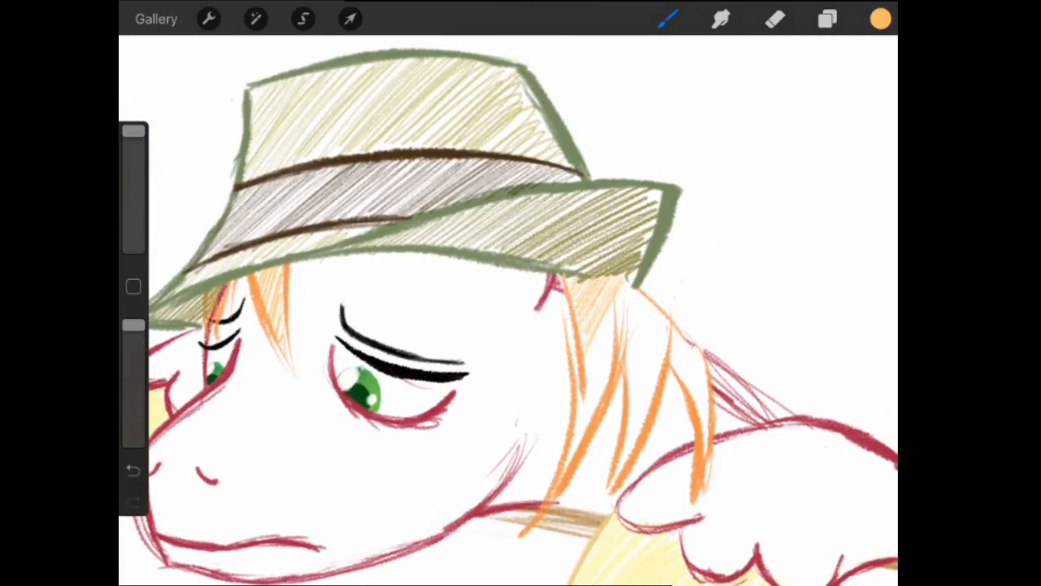
Step: Bring the pony's head into view and hatch light orange over the mane
{"action": "left_click_drag", "start_coordinate": [635, 301], "coordinate": [553, 488]}
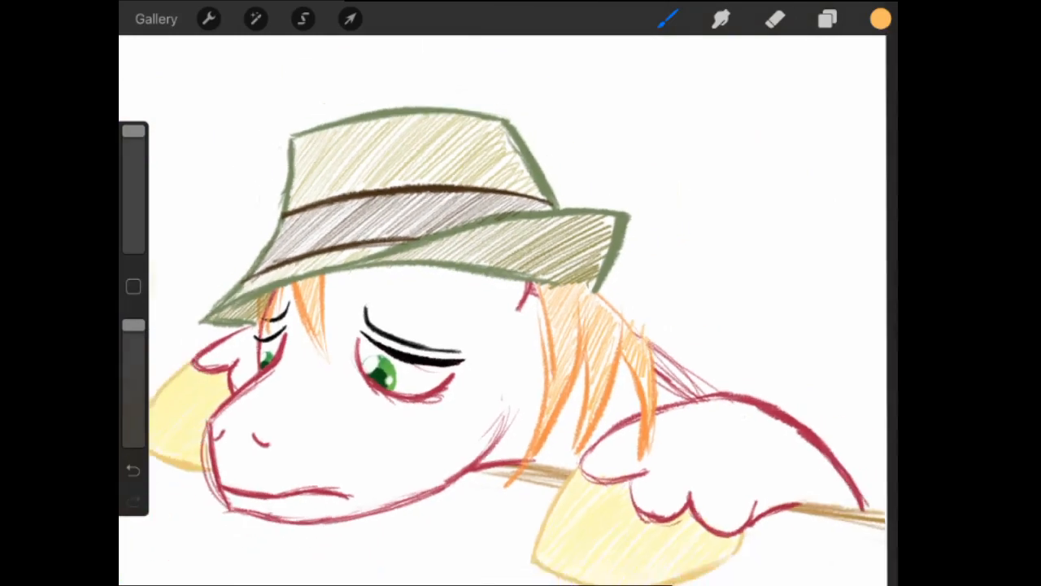
{"action": "left_click", "coordinate": [827, 19]}
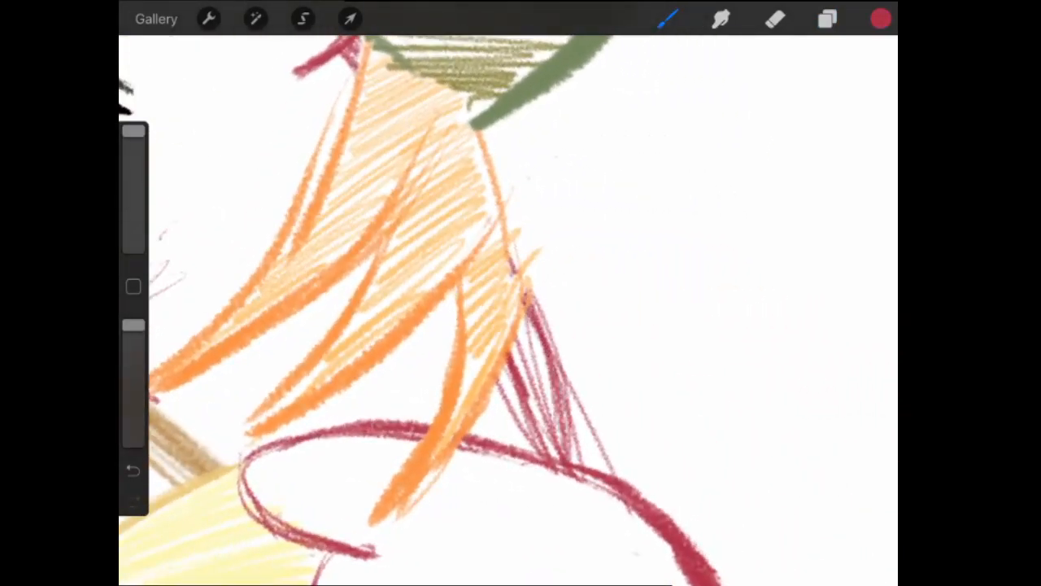
{"action": "left_click", "coordinate": [774, 18]}
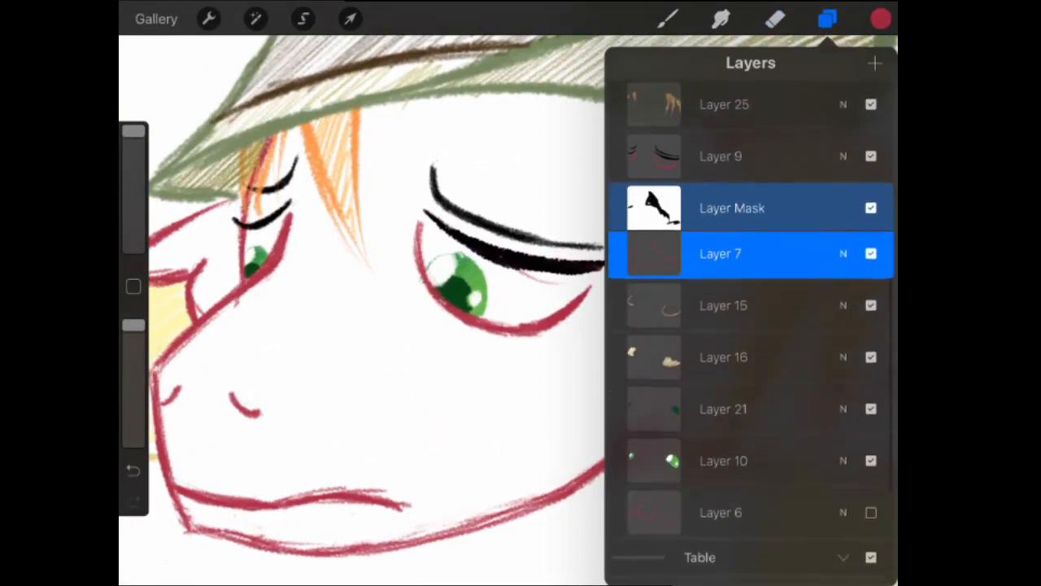
Step: Dab three pale yellow freckles under the right eye, then reposition them
{"action": "left_click", "coordinate": [881, 19]}
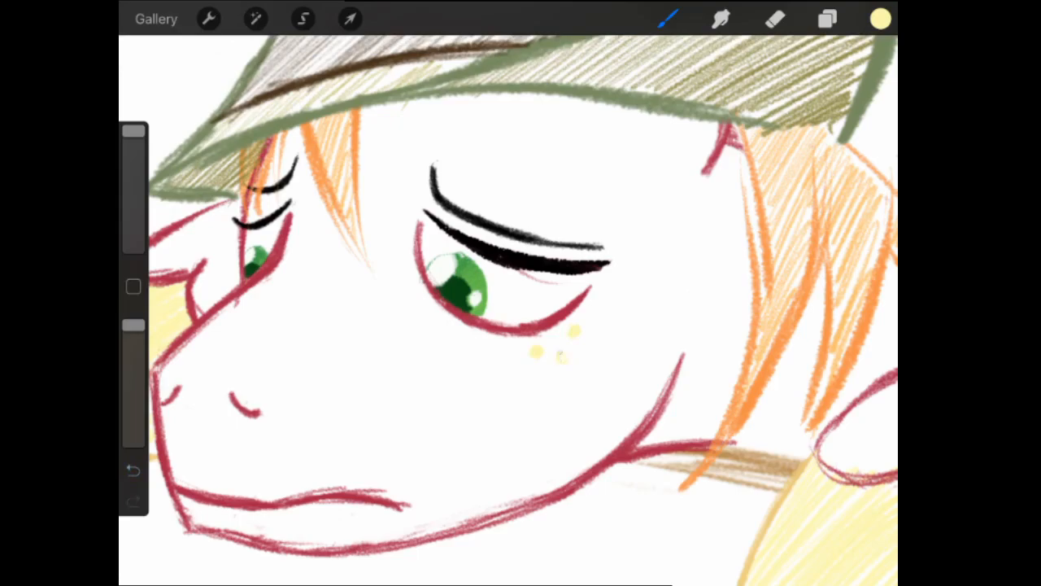
{"action": "left_click", "coordinate": [350, 19]}
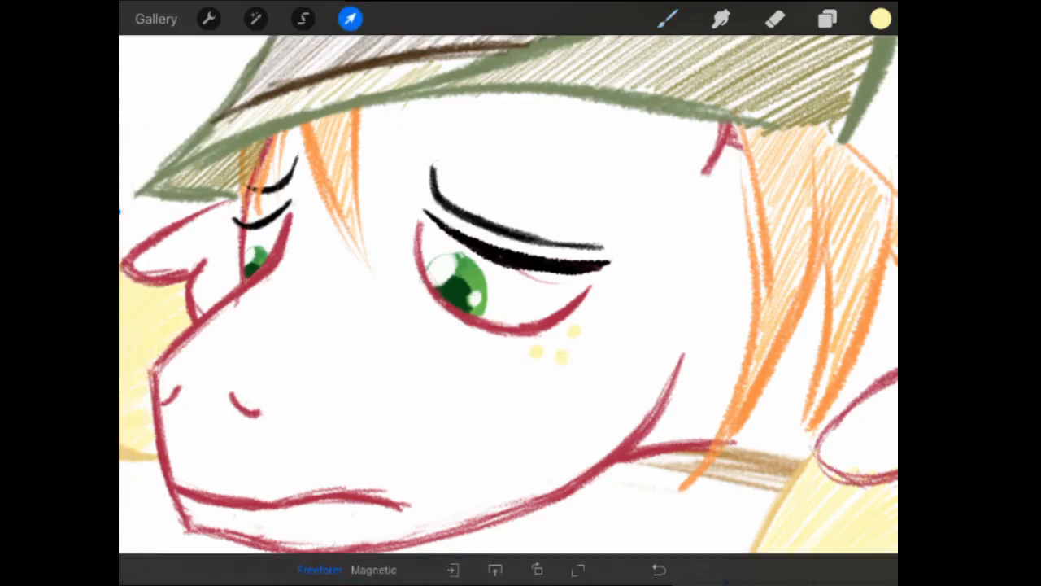
{"action": "left_click", "coordinate": [302, 19]}
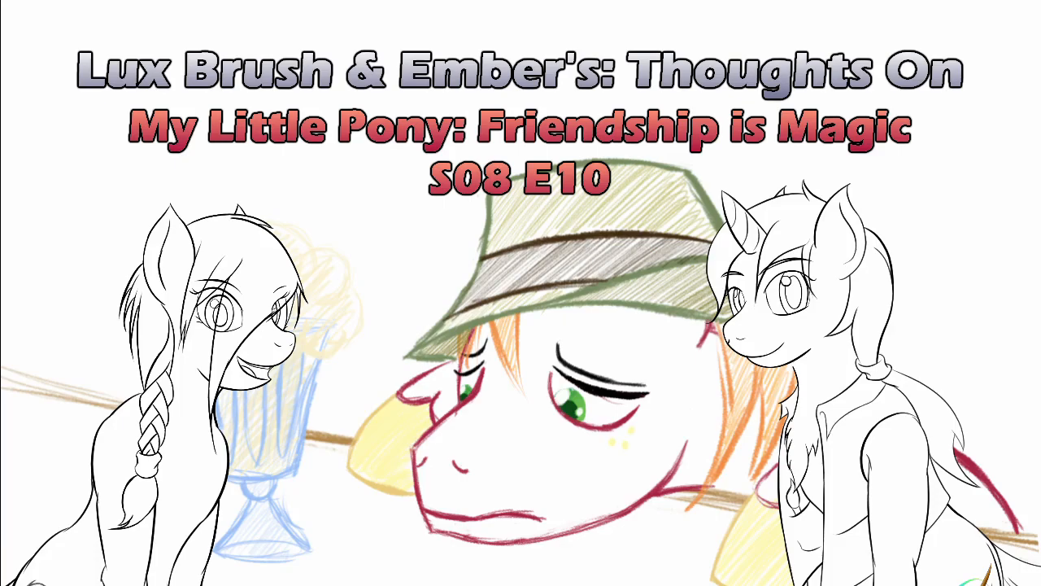
{"action": "mouse_move", "coordinate": [281, 285]}
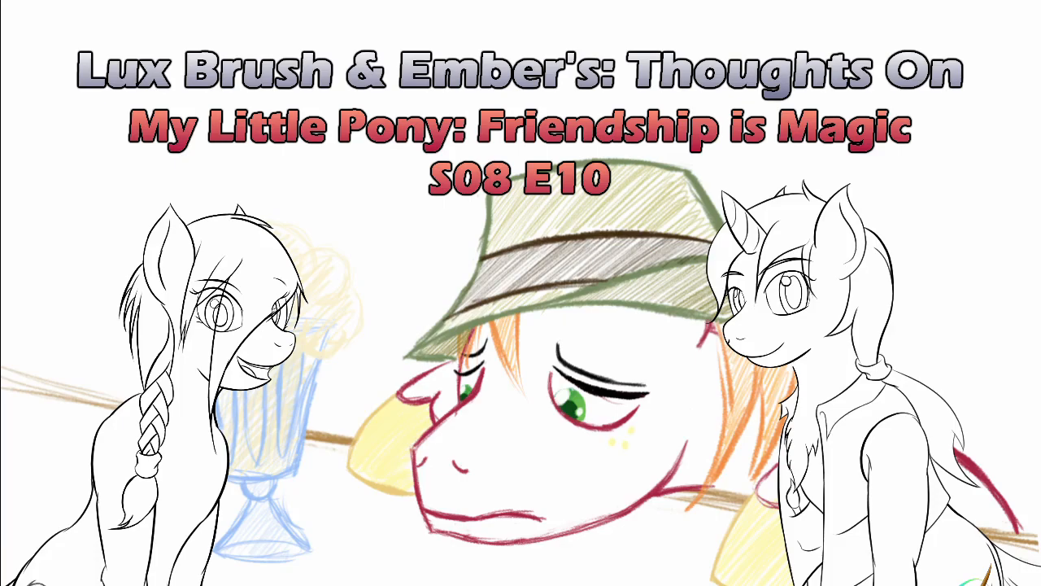